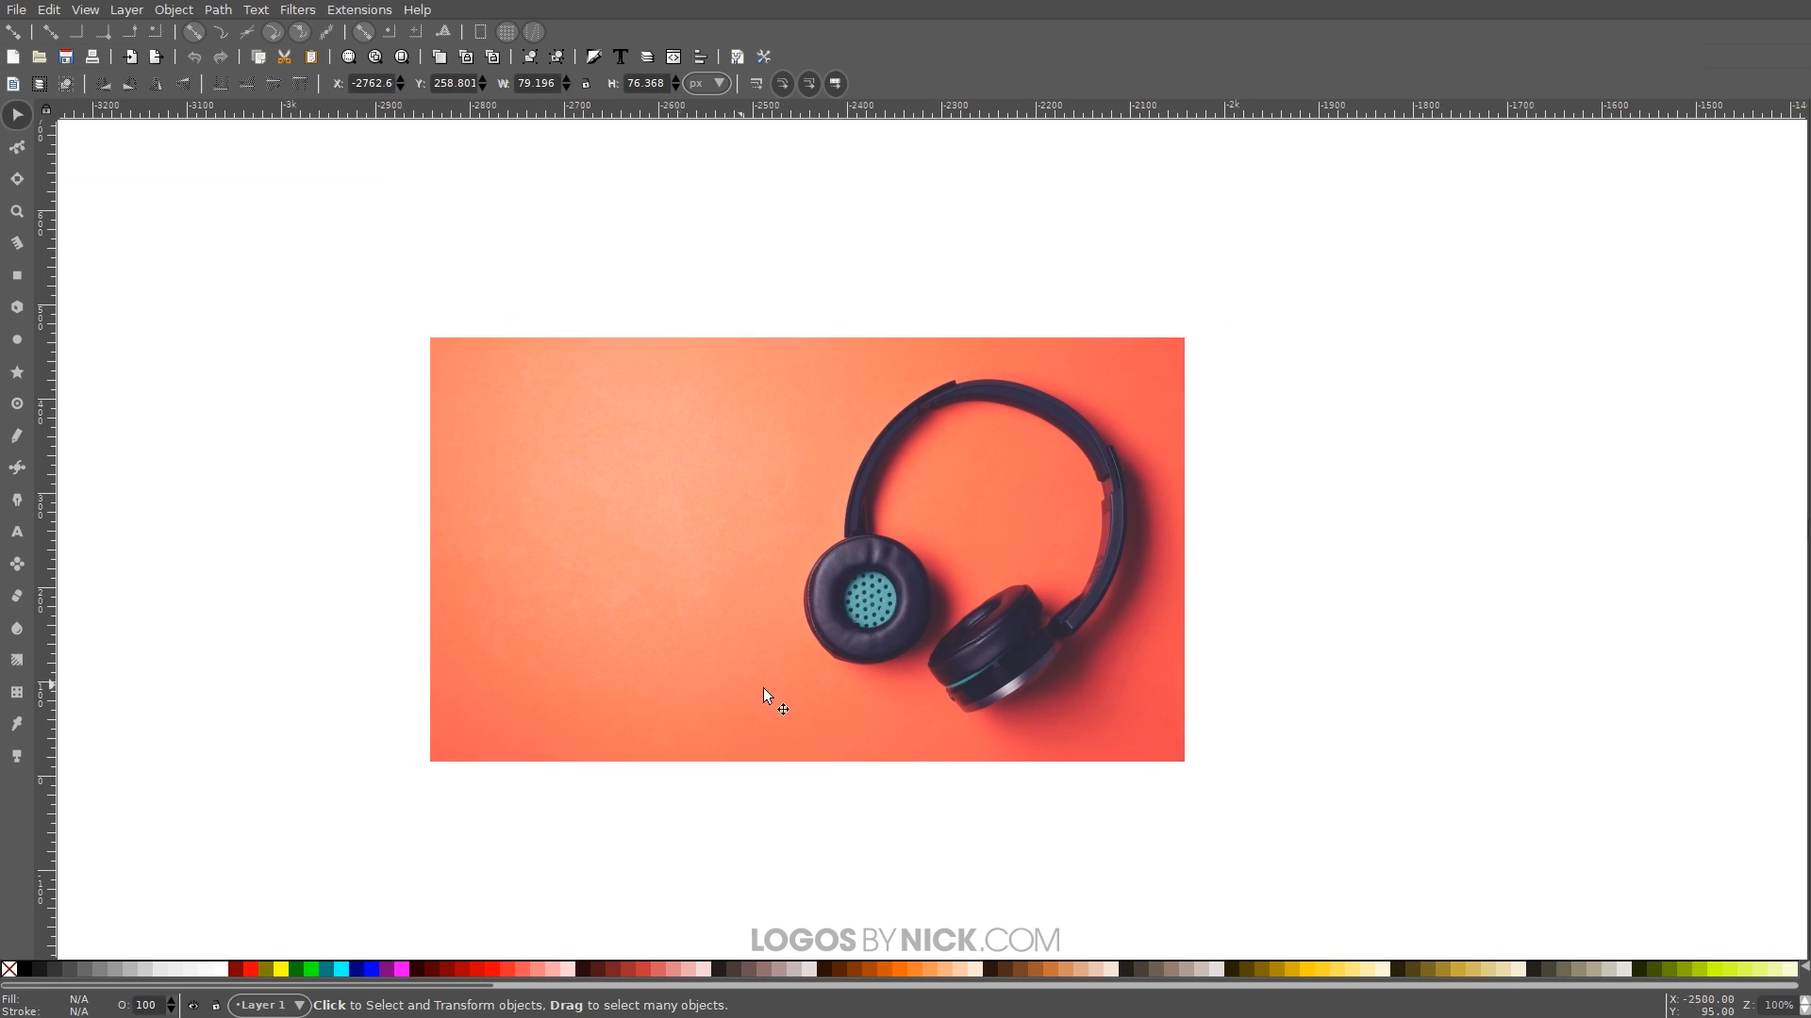
pyautogui.moveTo(1472, 557)
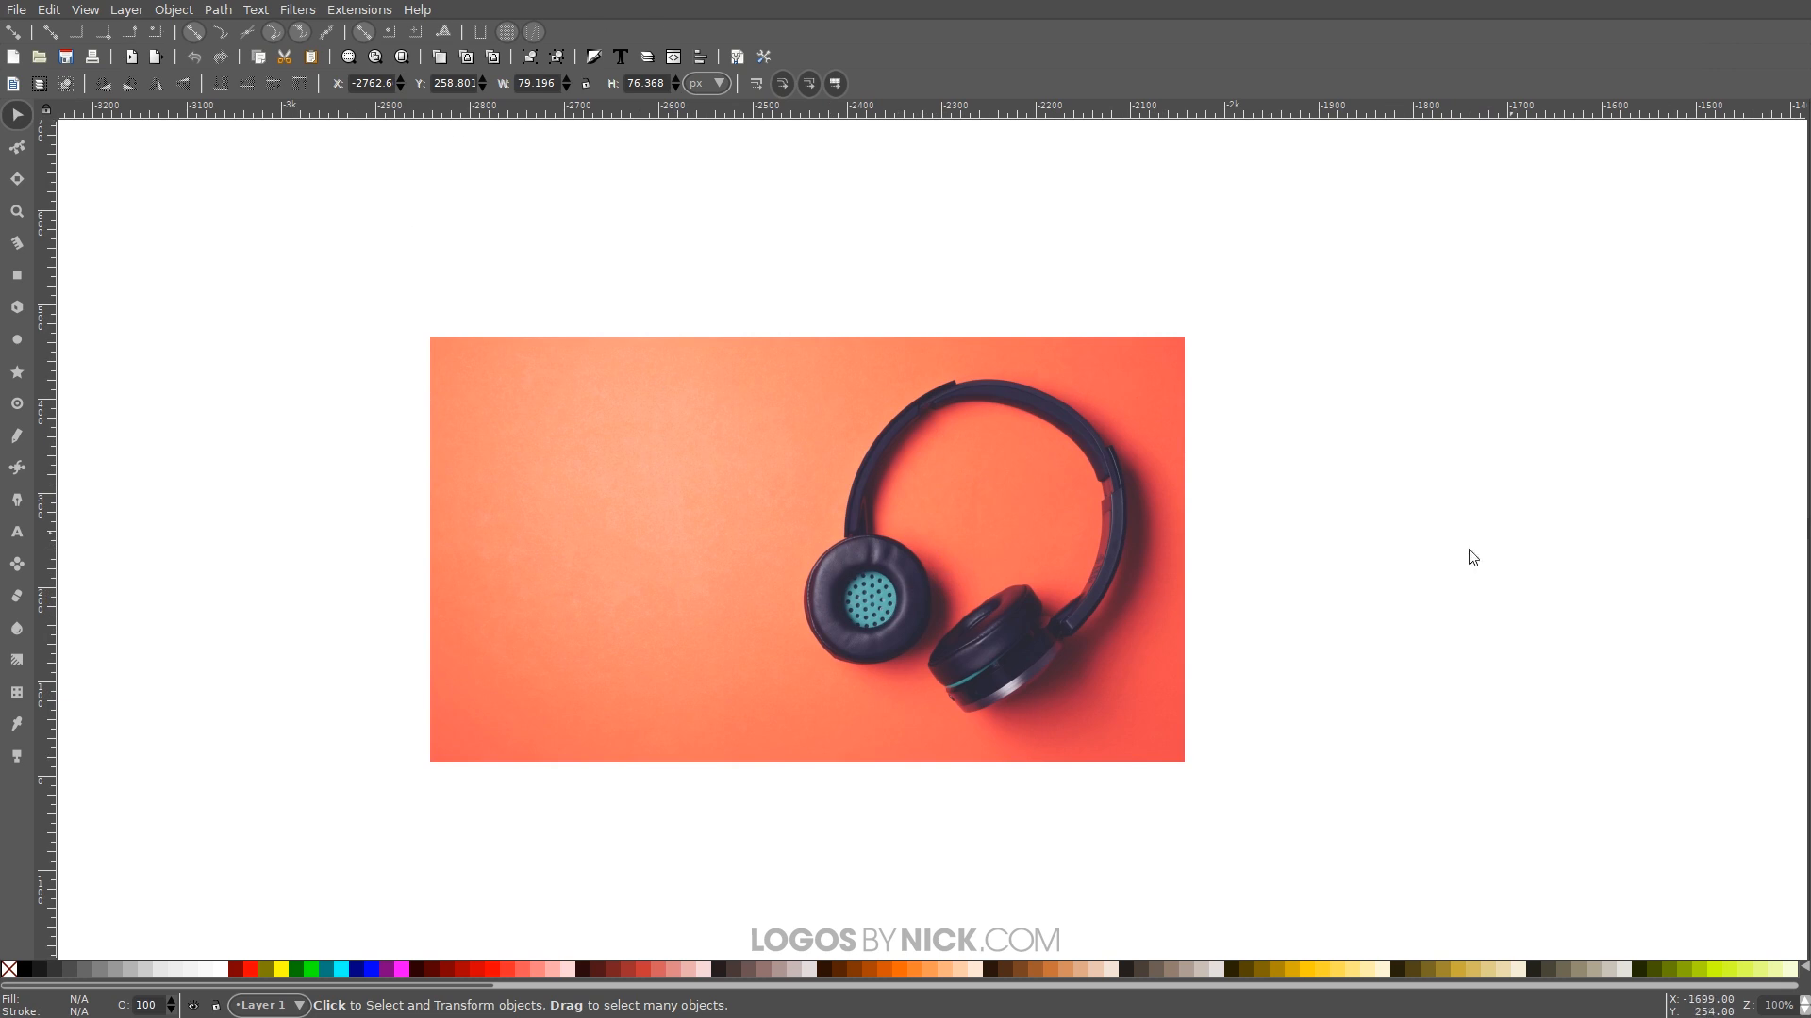
pyautogui.moveTo(1676, 518)
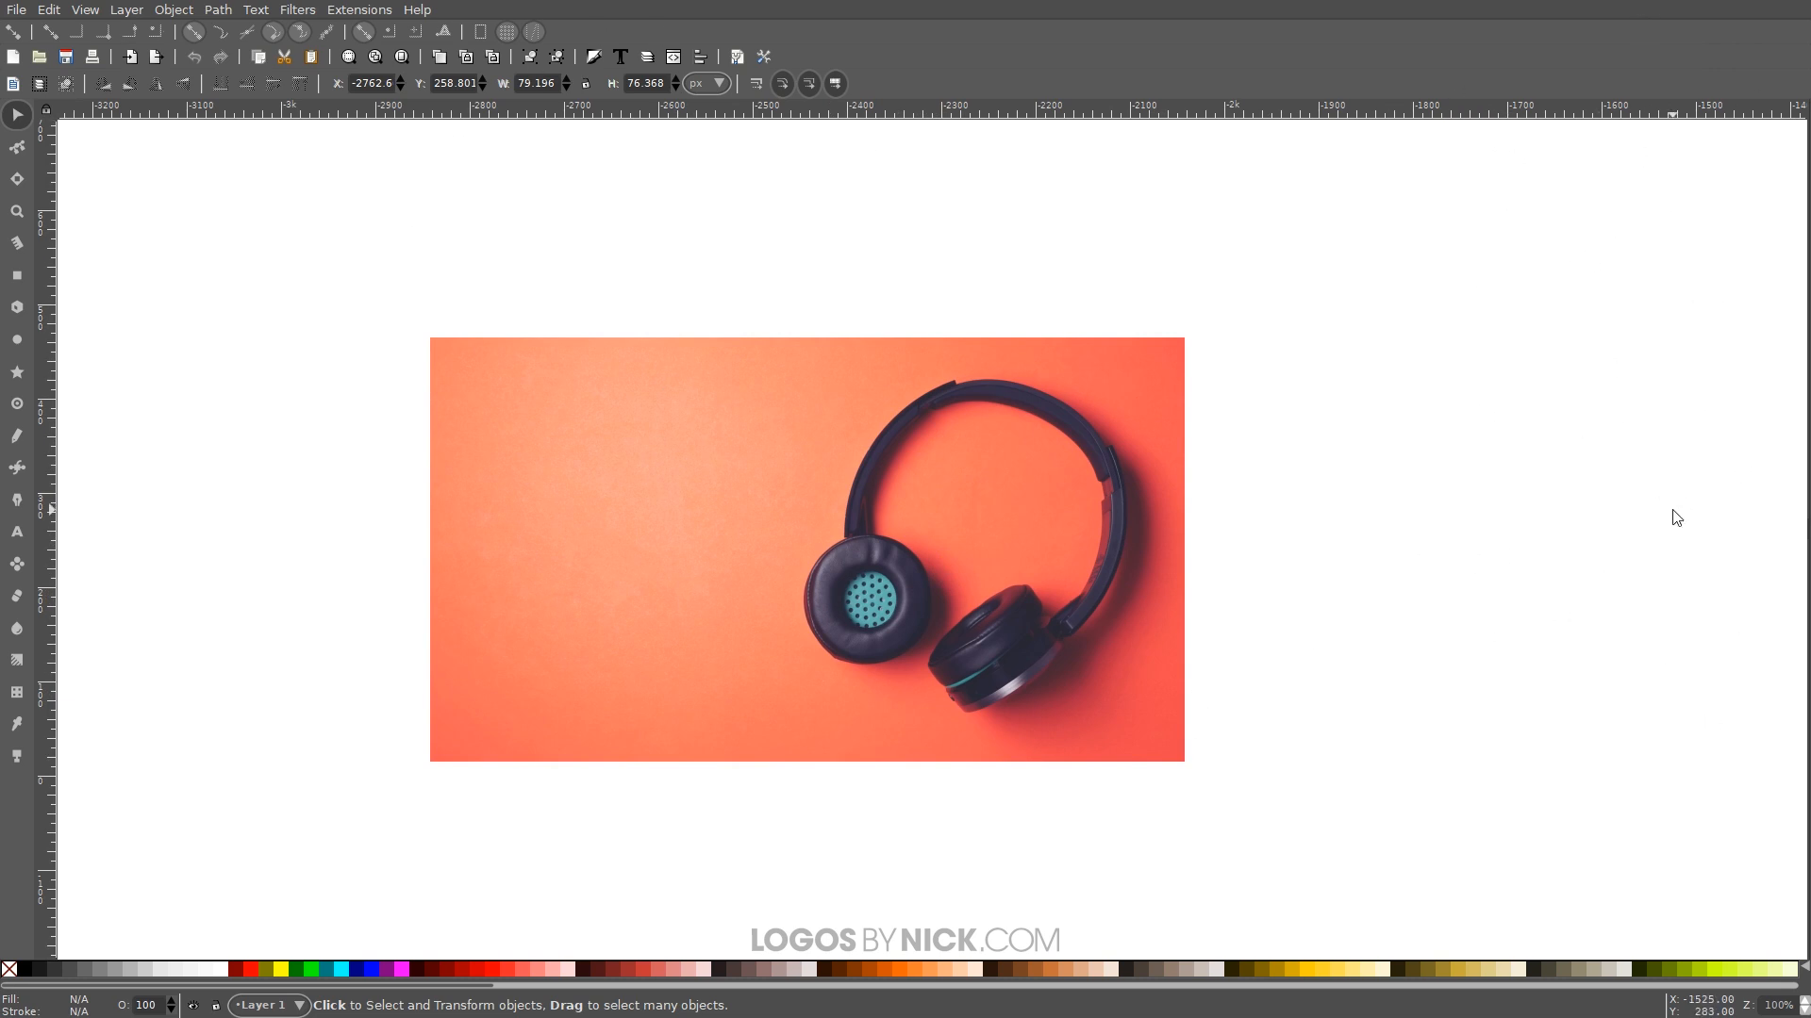
# - Open the File menu and dismiss it without choosing a command
pyautogui.click(16, 9)
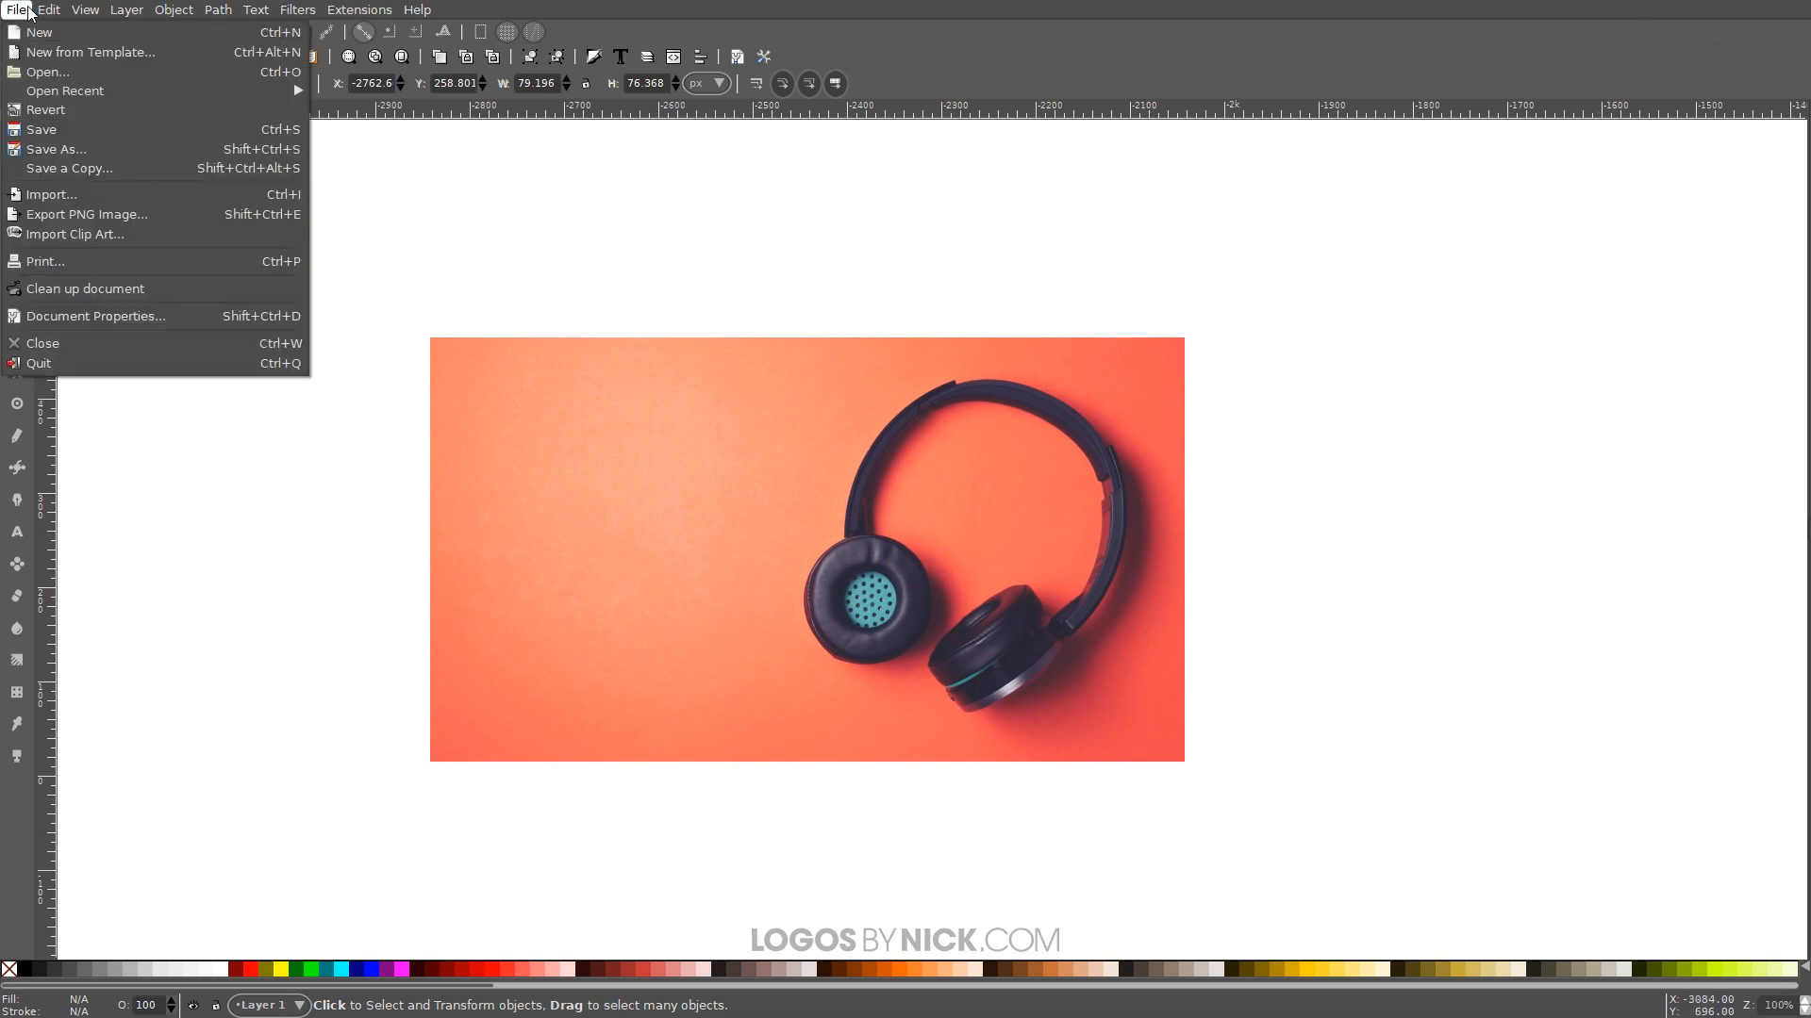
pyautogui.click(417, 9)
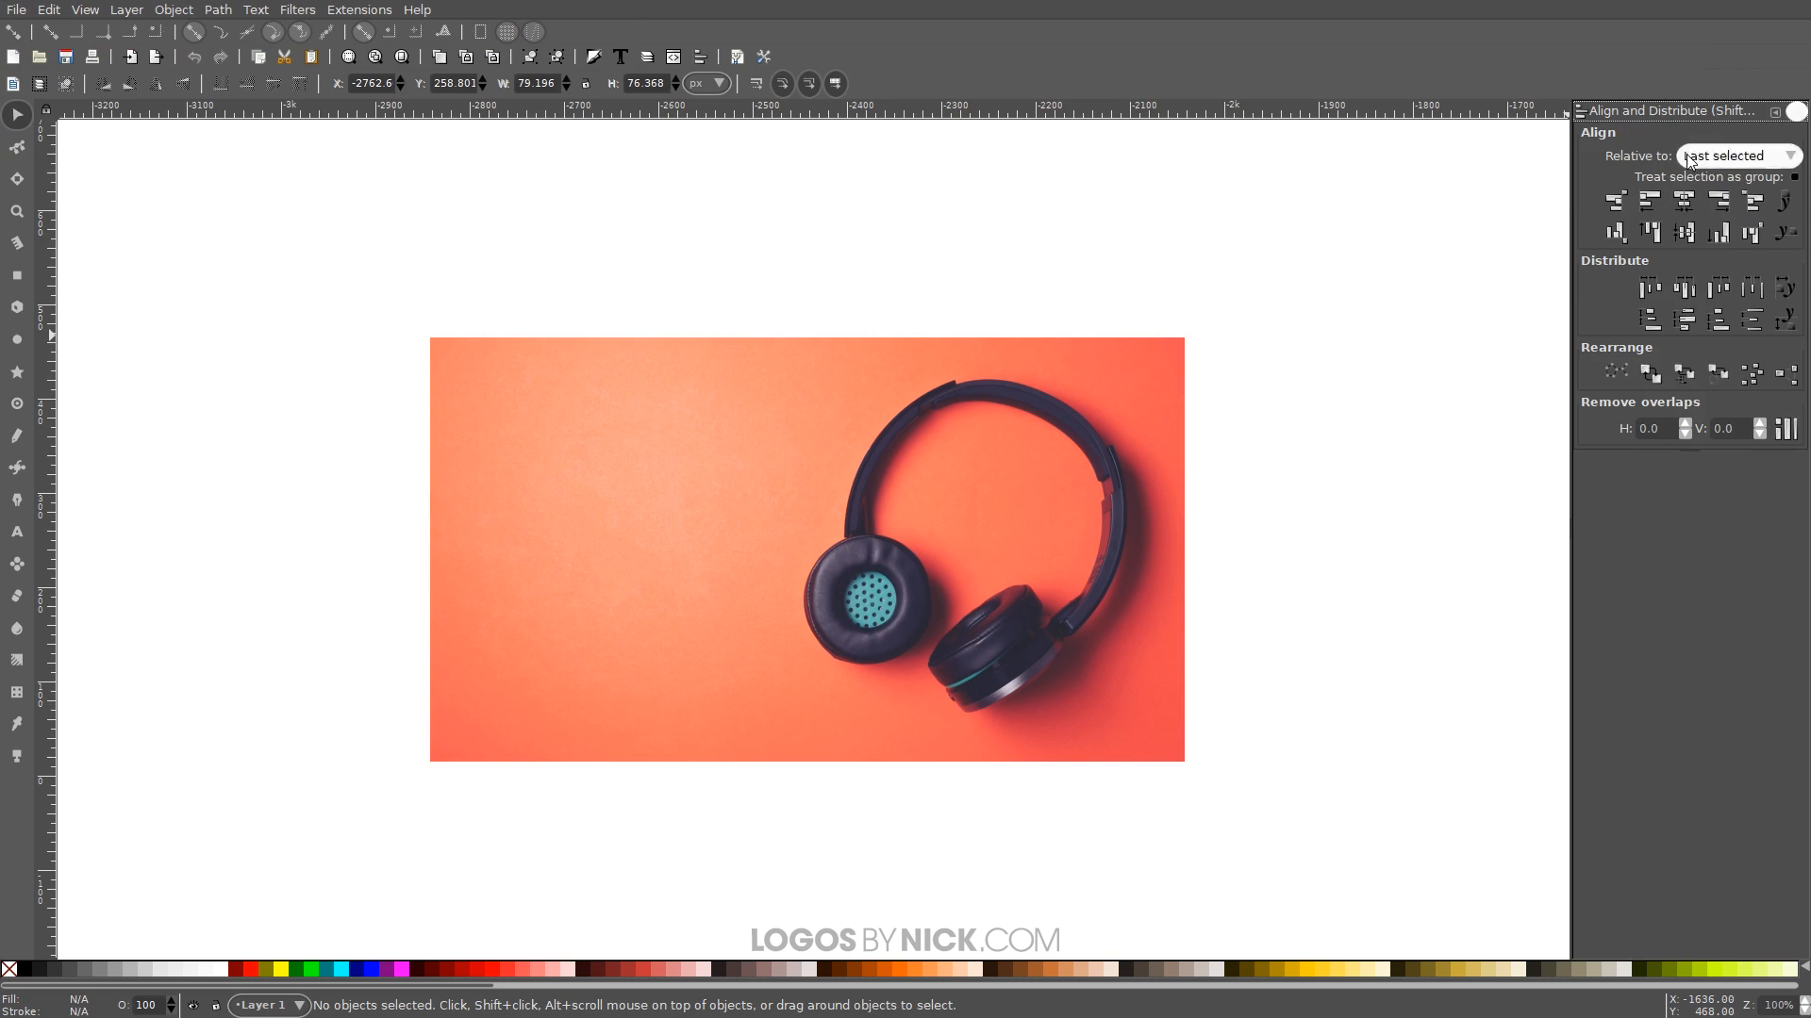
pyautogui.moveTo(592, 57)
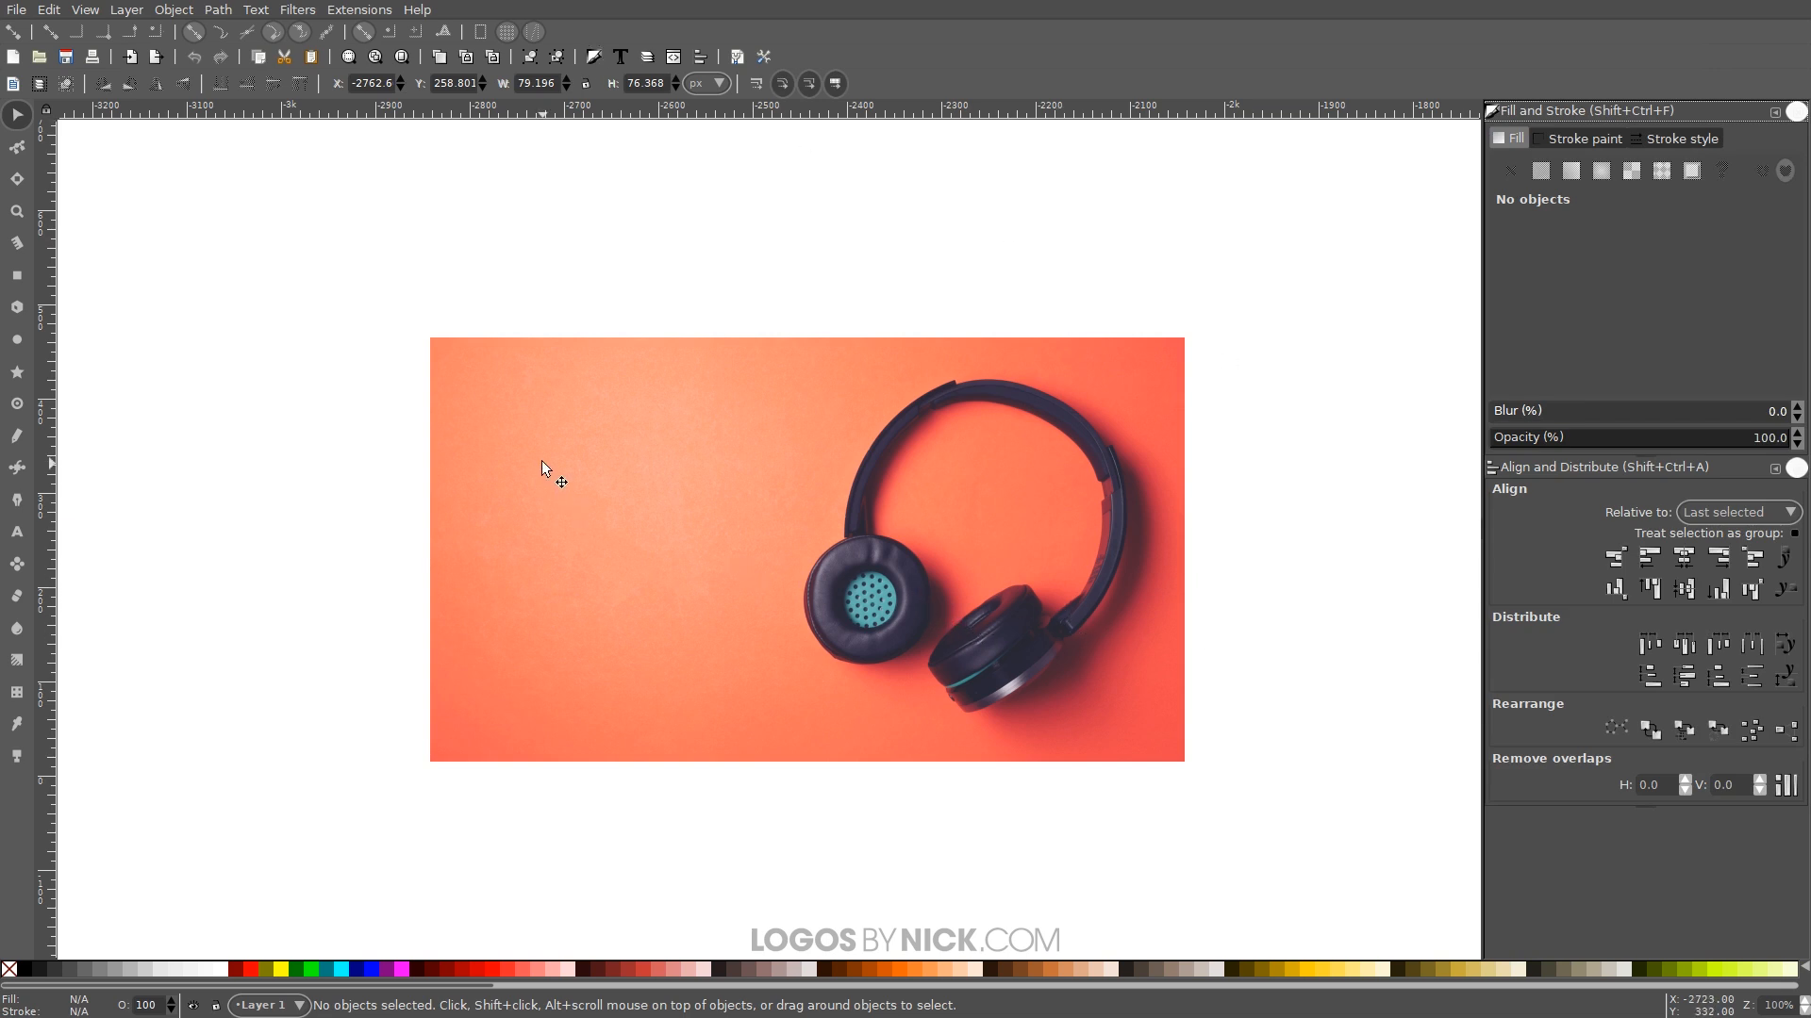
pyautogui.moveTo(753, 693)
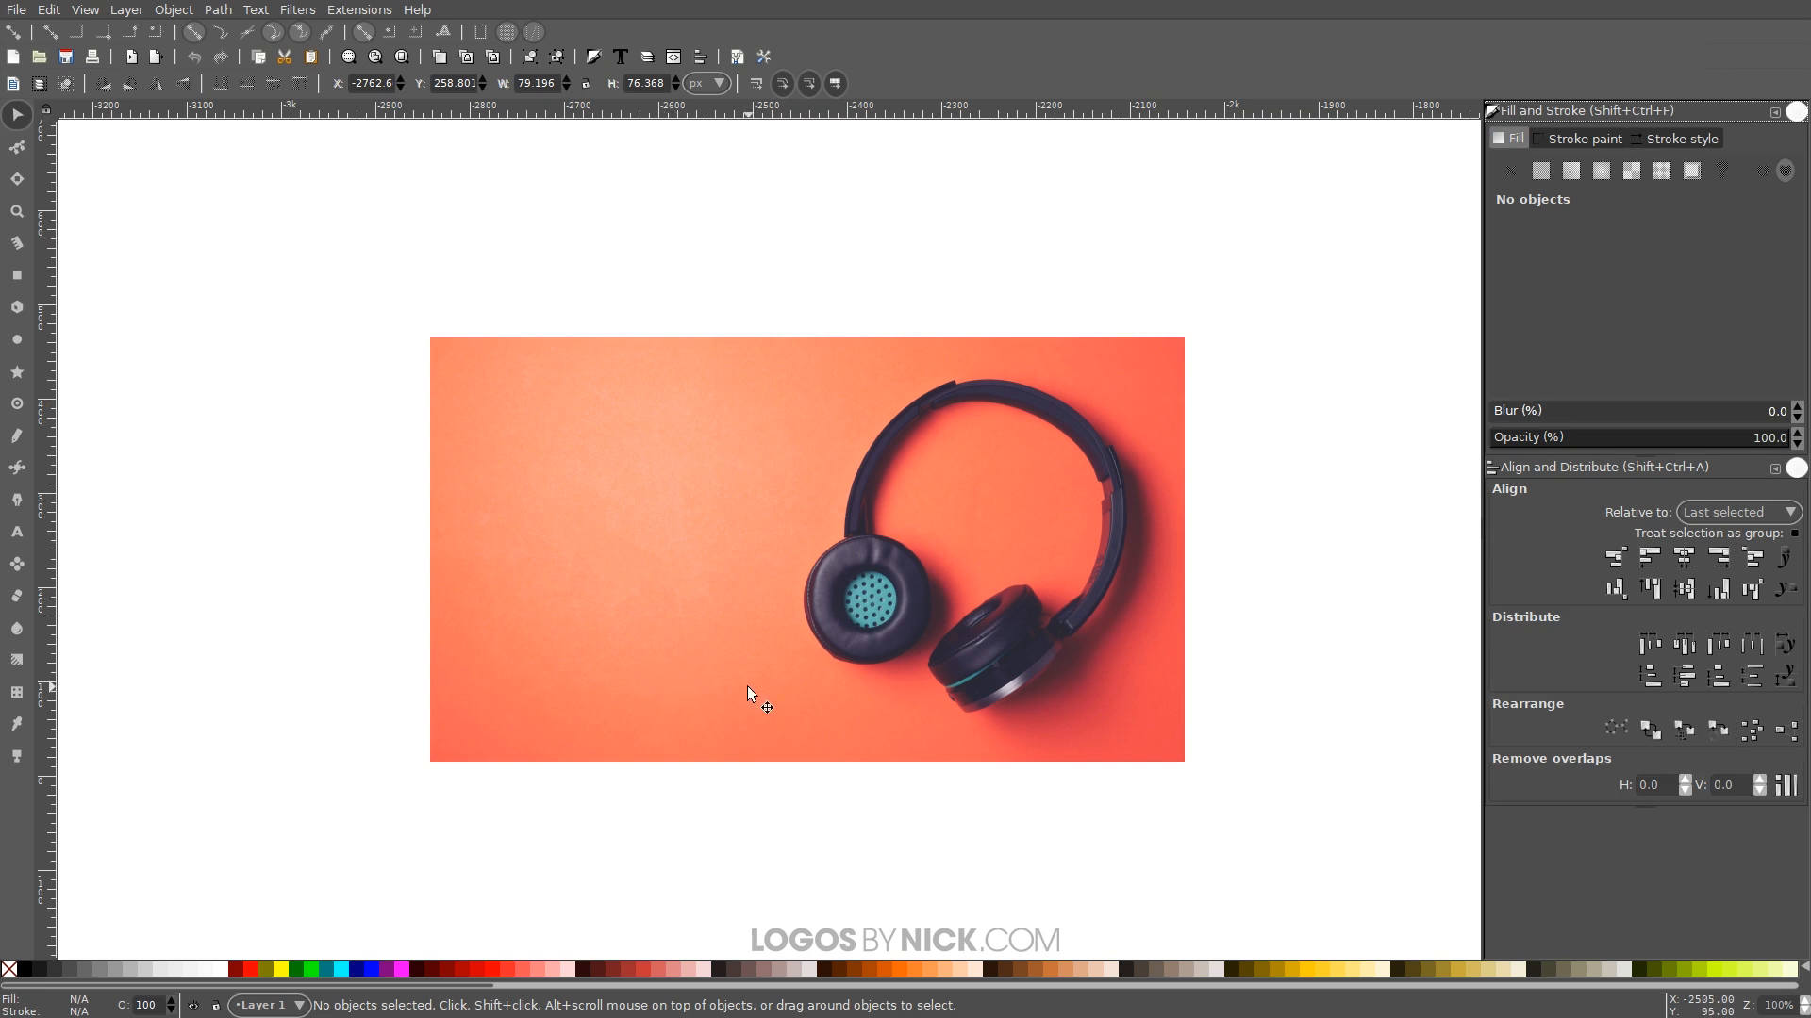
pyautogui.moveTo(906, 459)
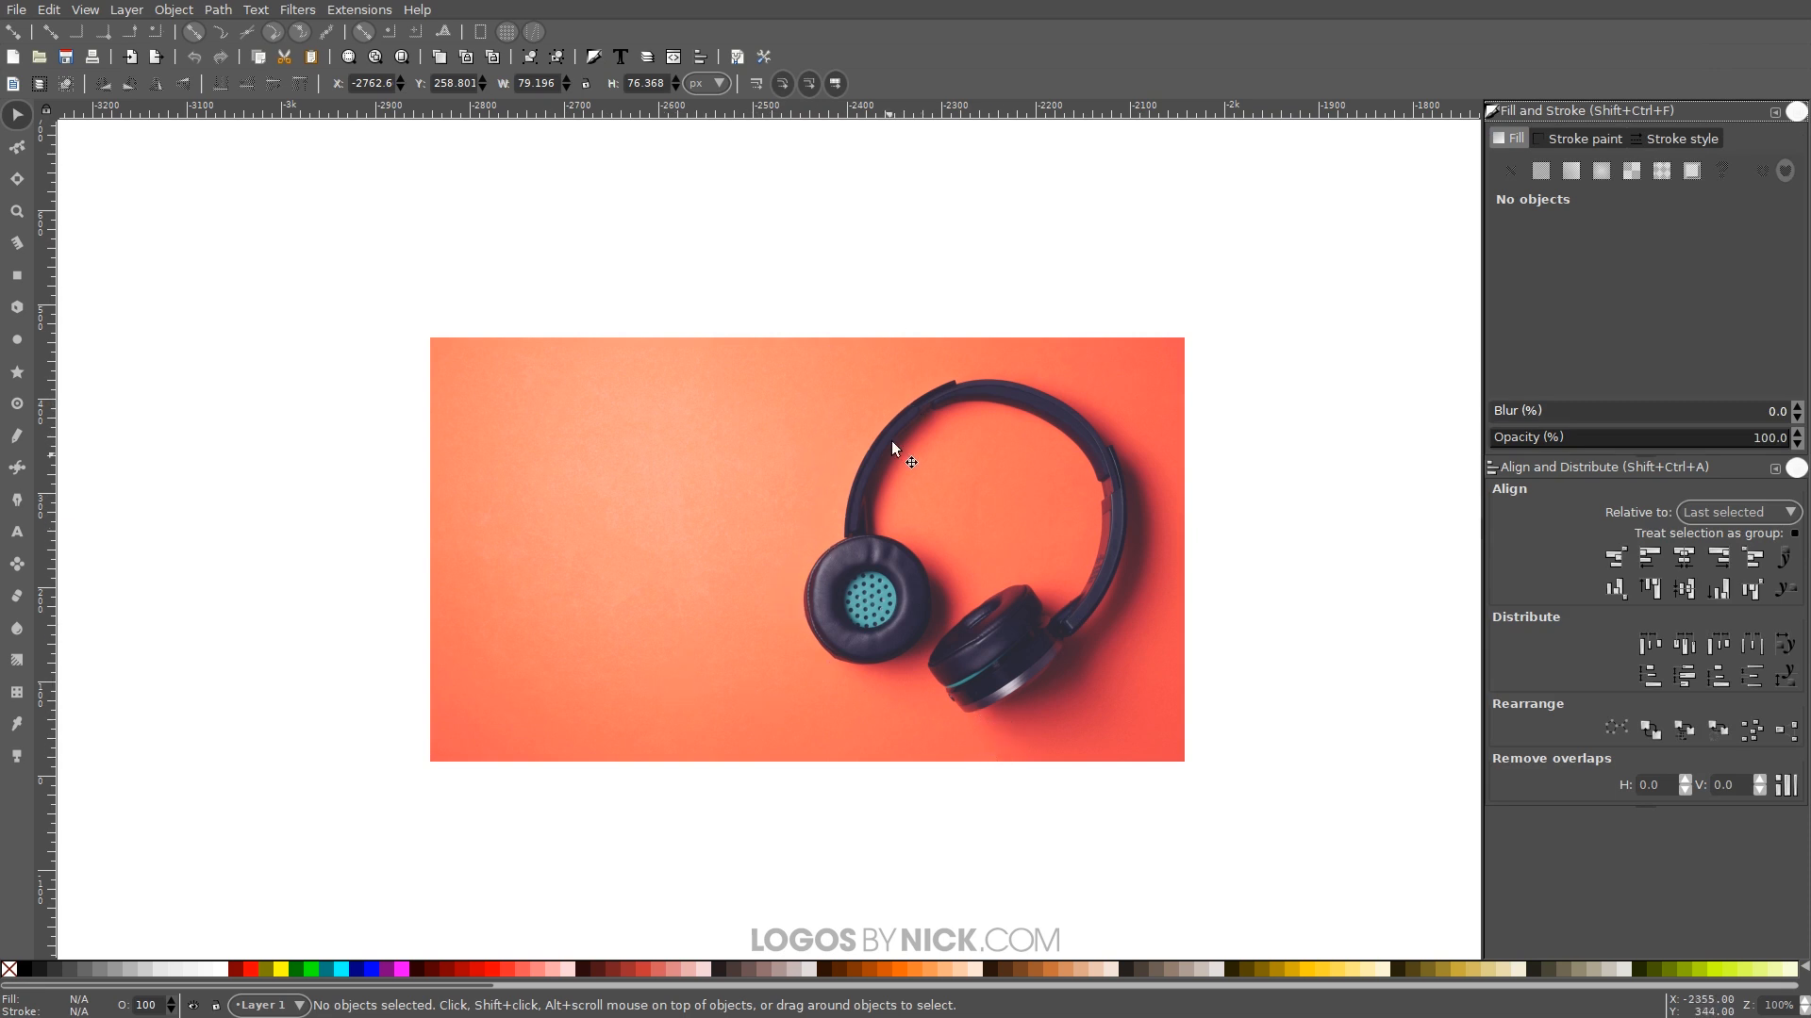
pyautogui.moveTo(531, 405)
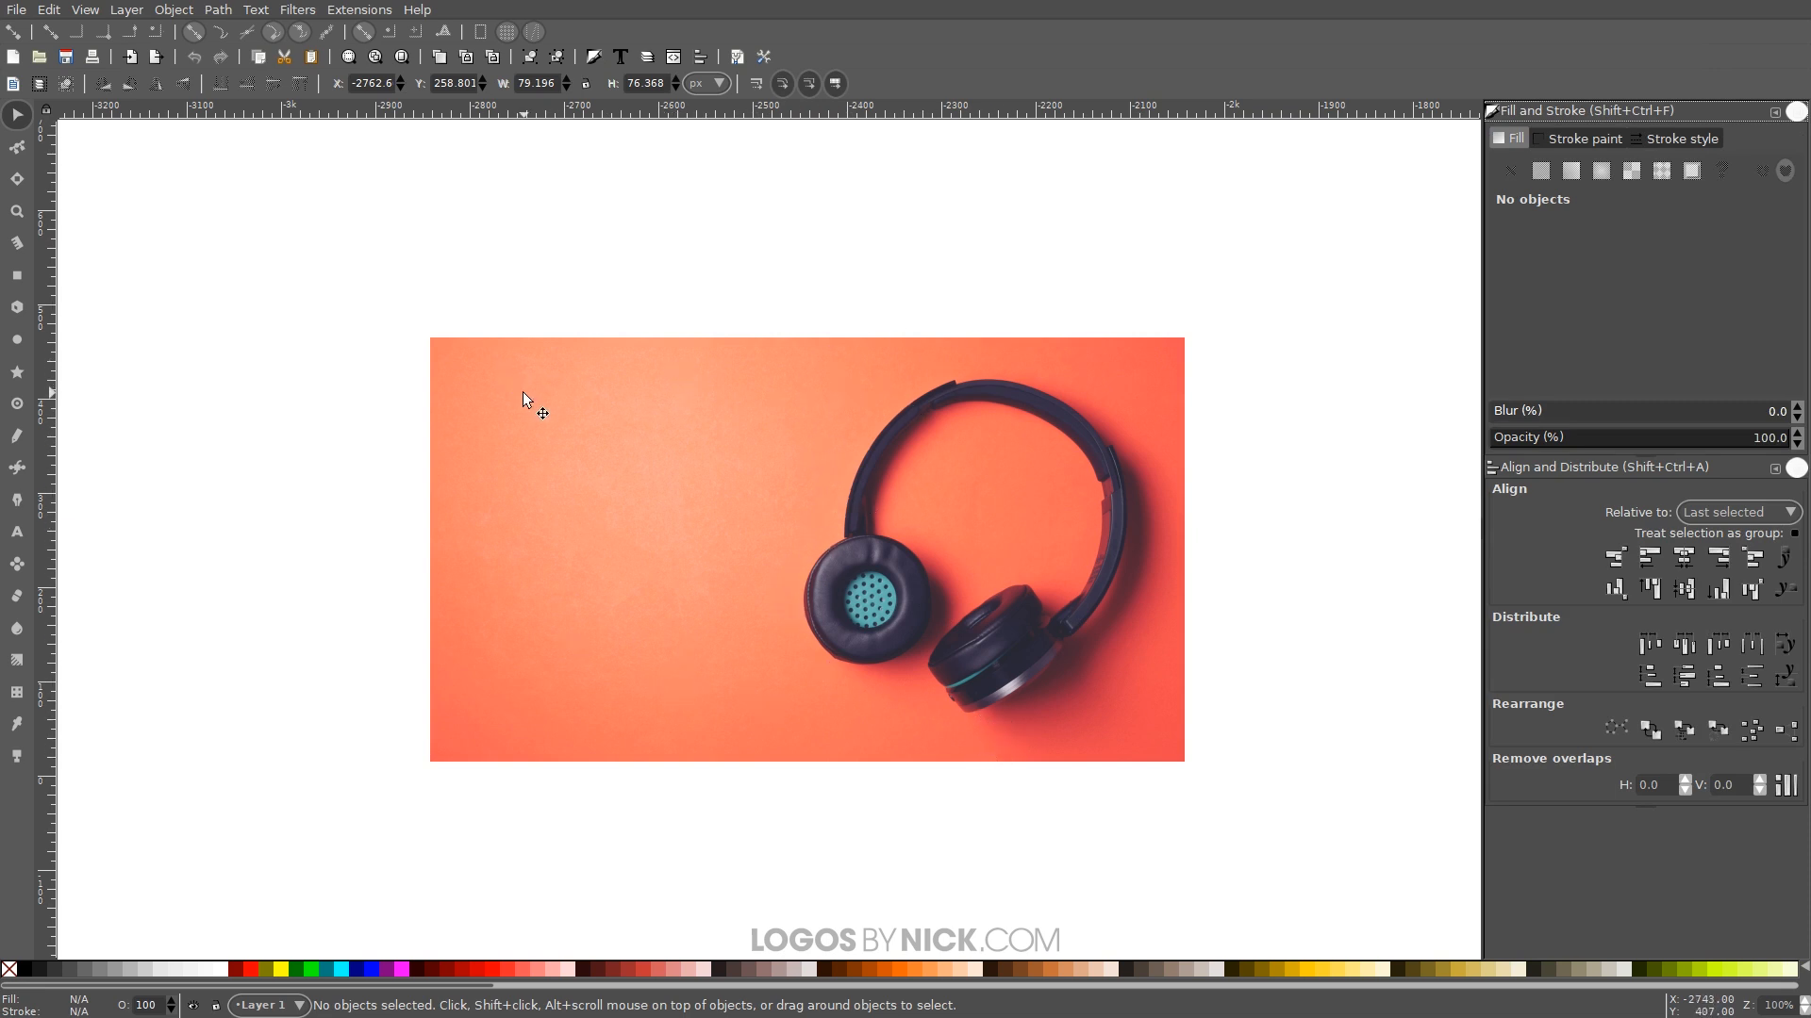
pyautogui.moveTo(827, 467)
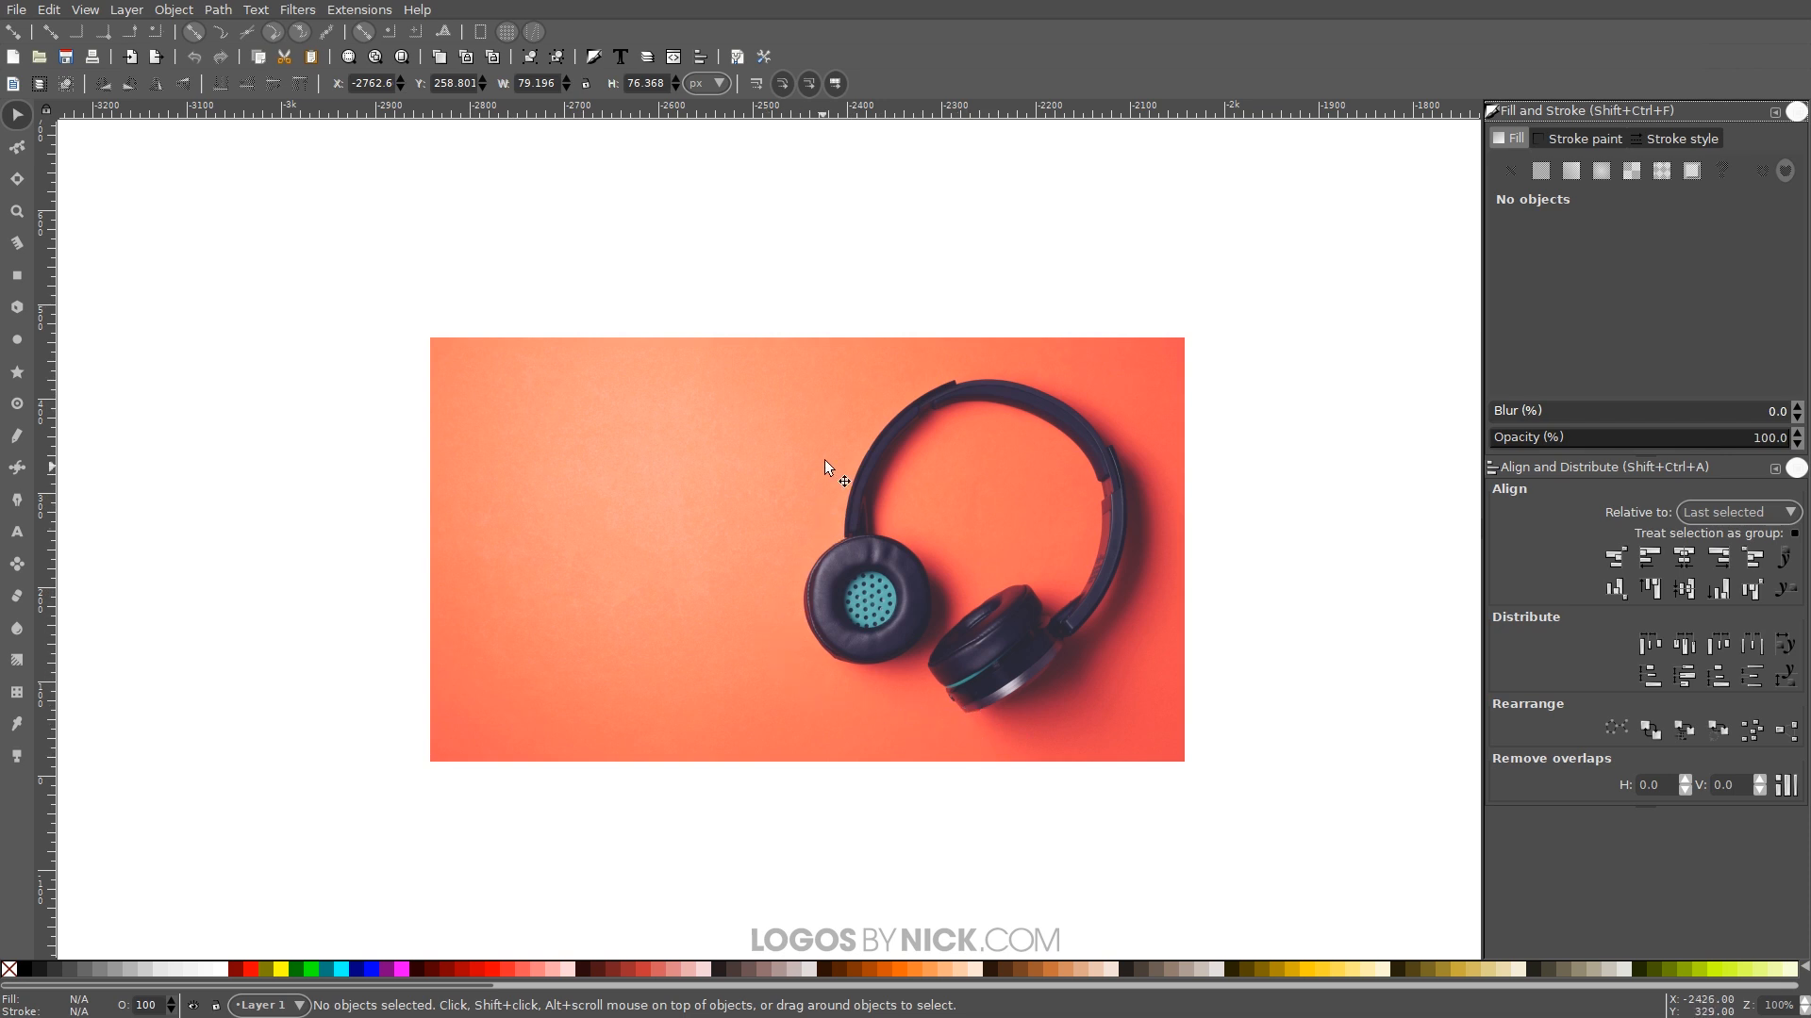
pyautogui.moveTo(727, 390)
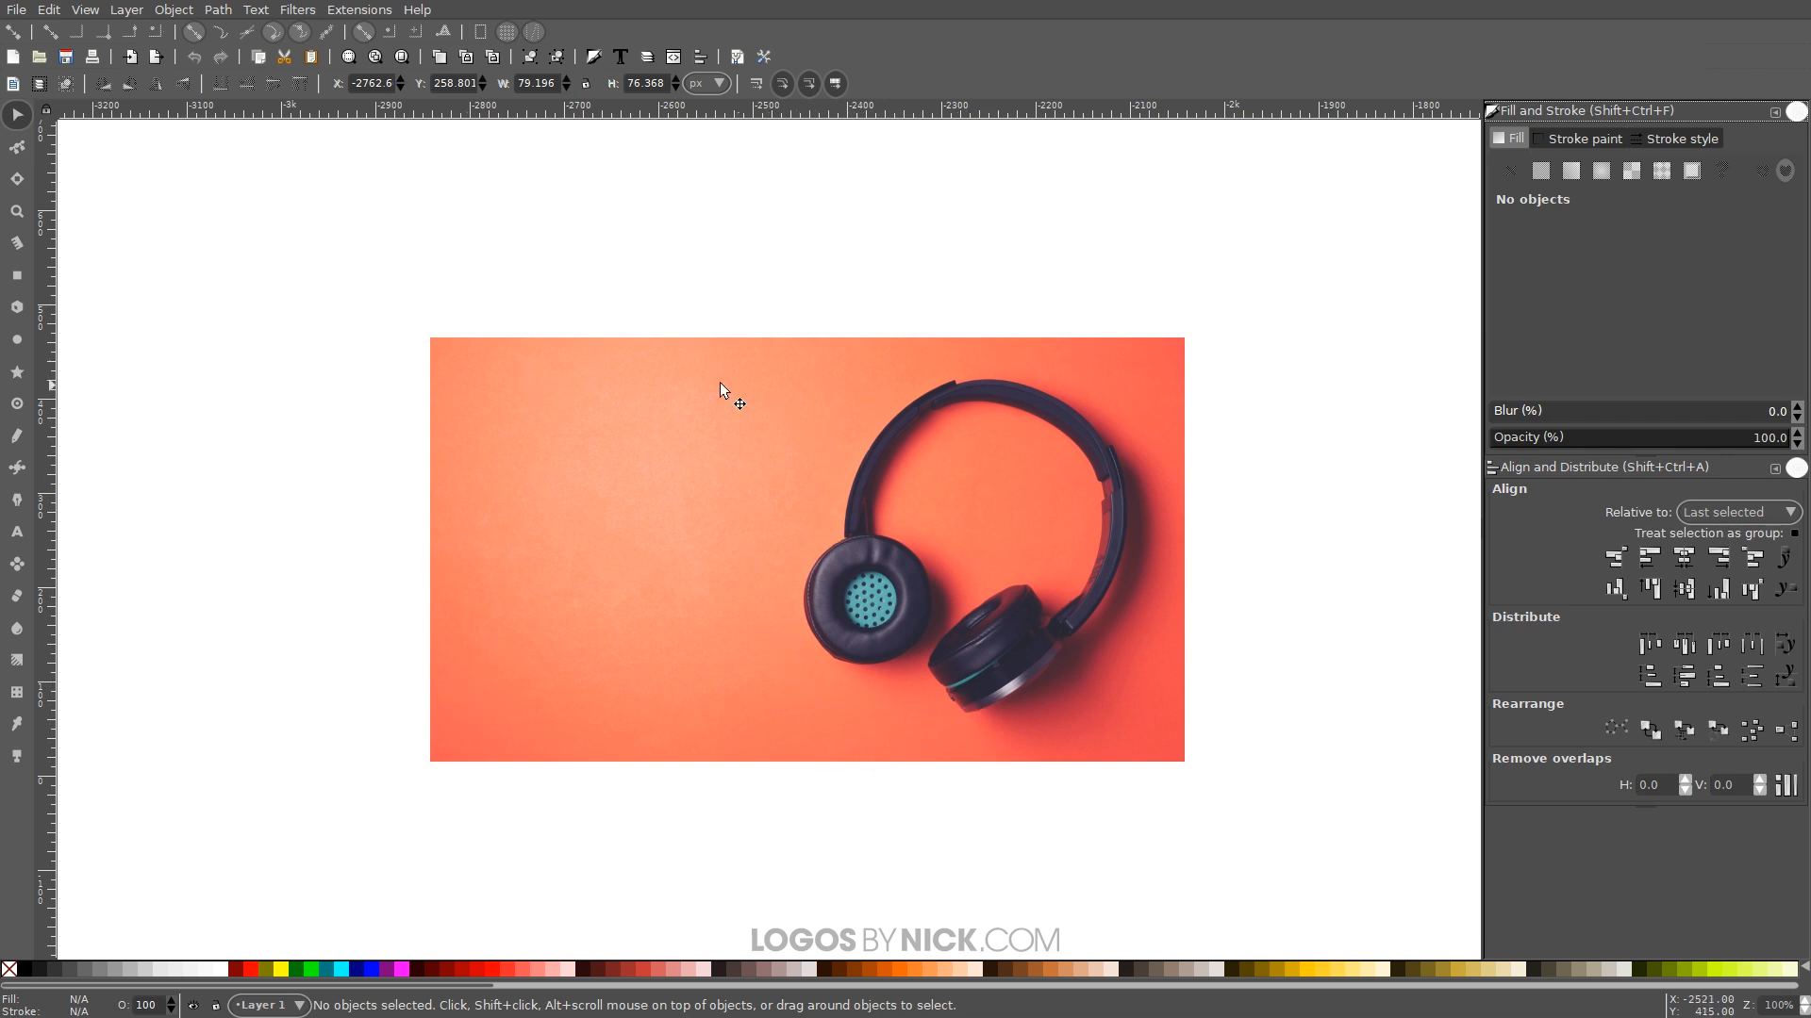
pyautogui.moveTo(924, 588)
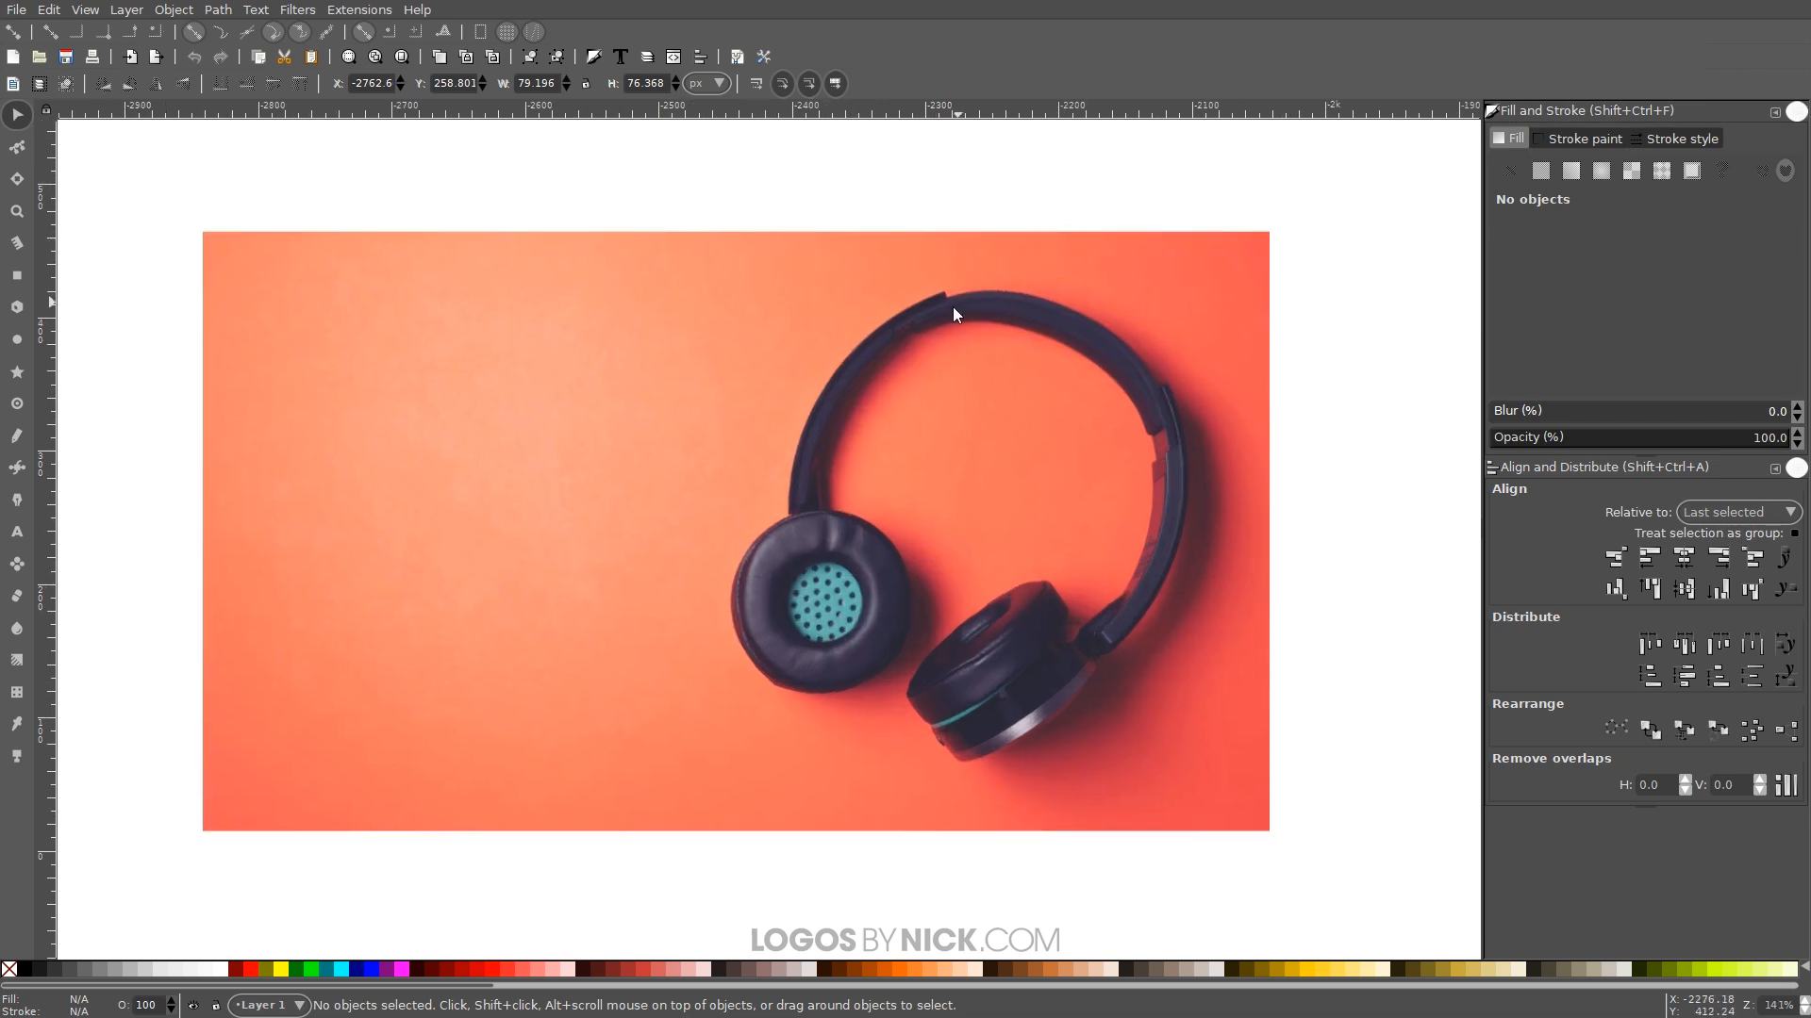
pyautogui.moveTo(871, 735)
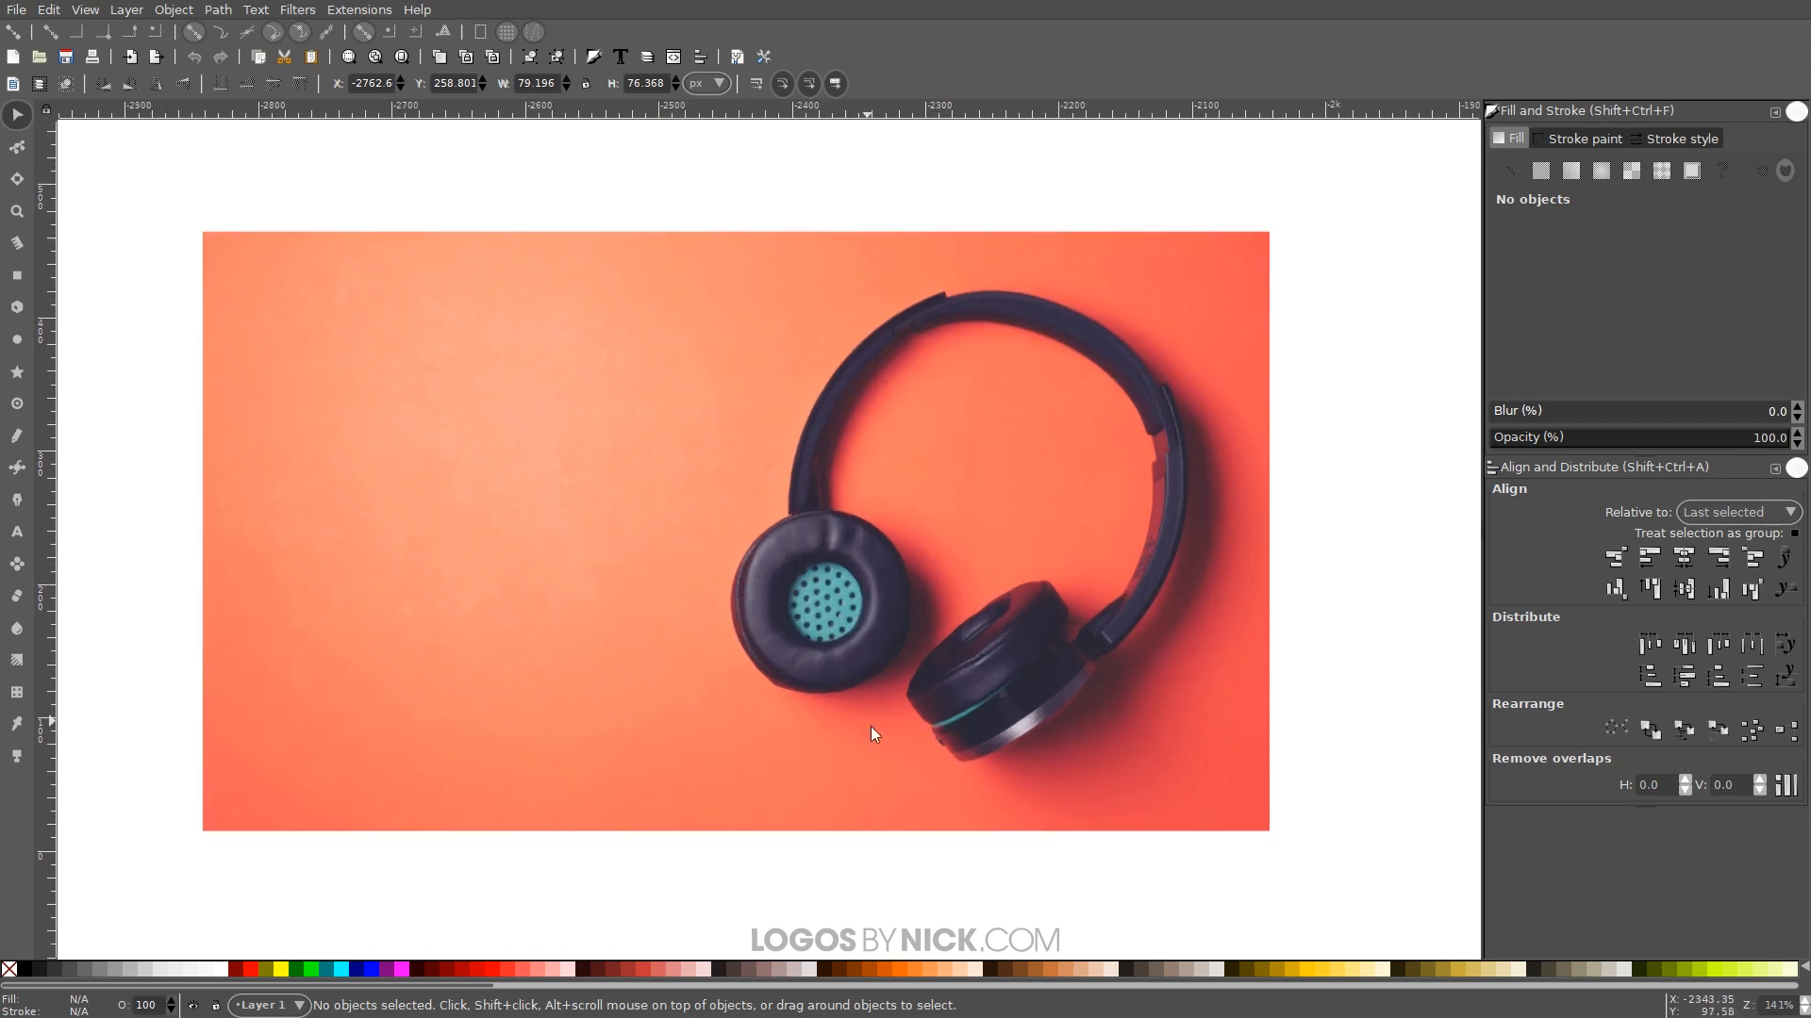
pyautogui.moveTo(785, 571)
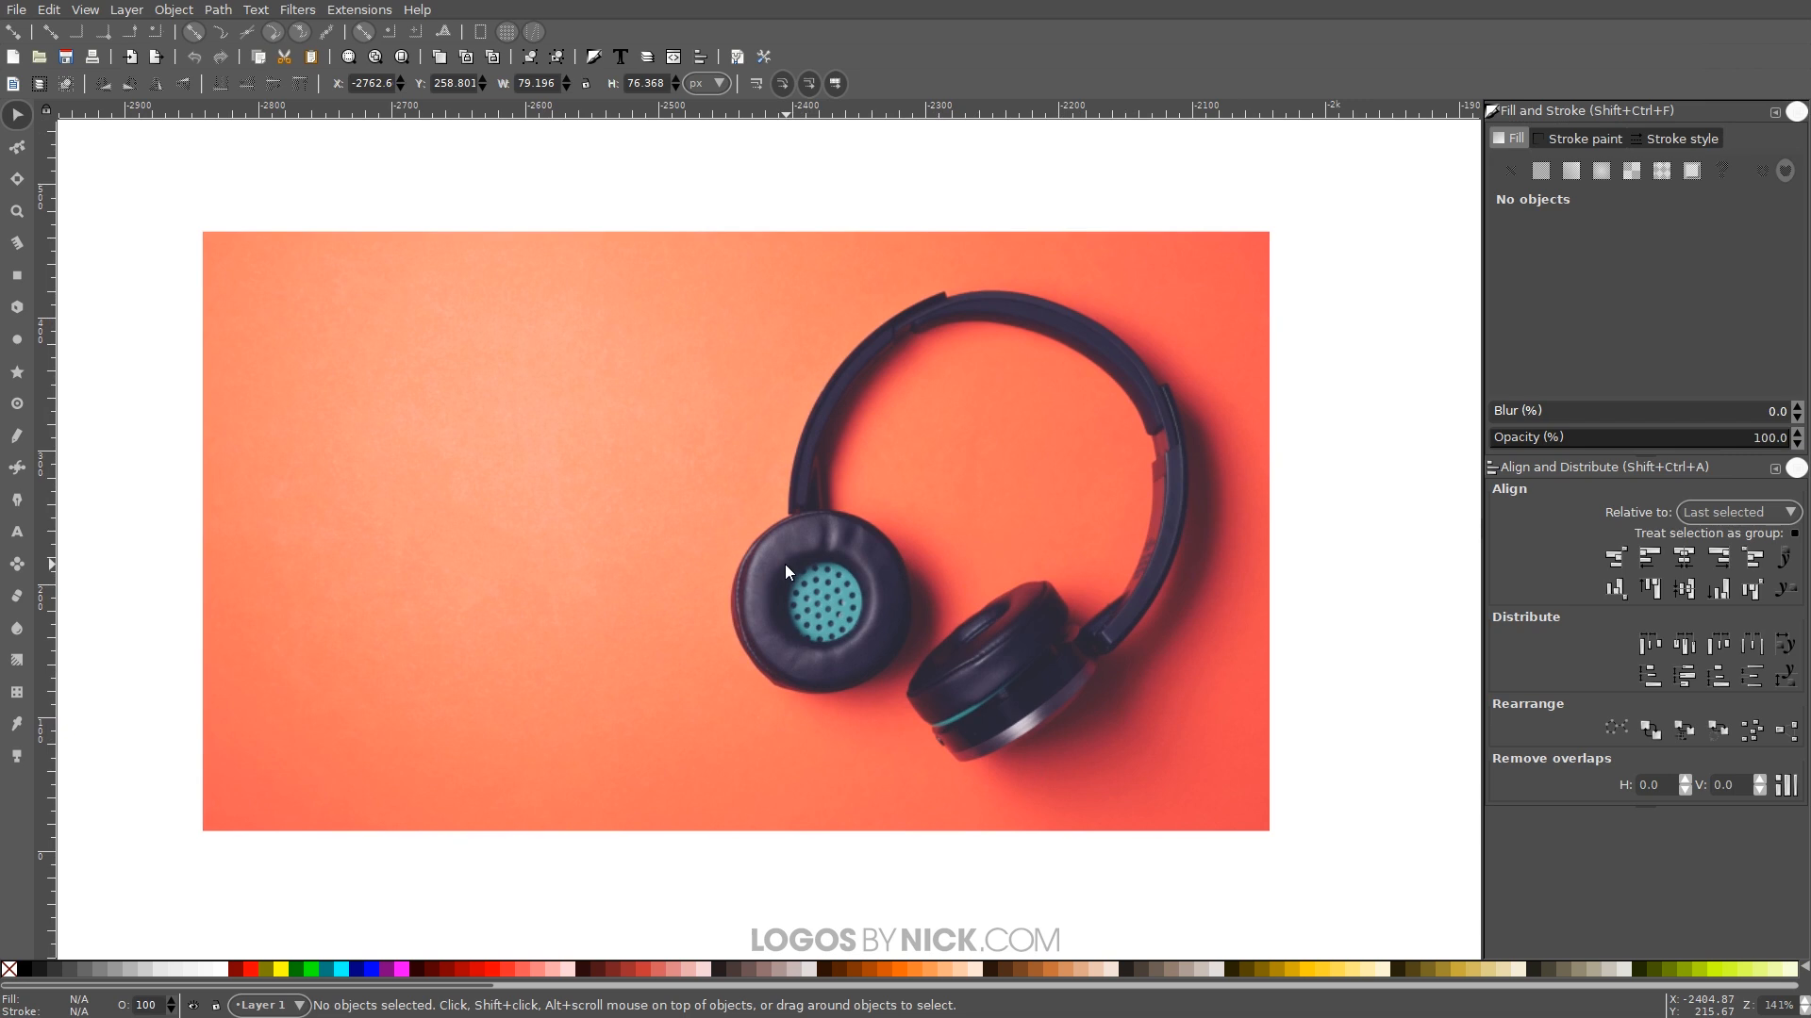
pyautogui.moveTo(16, 468)
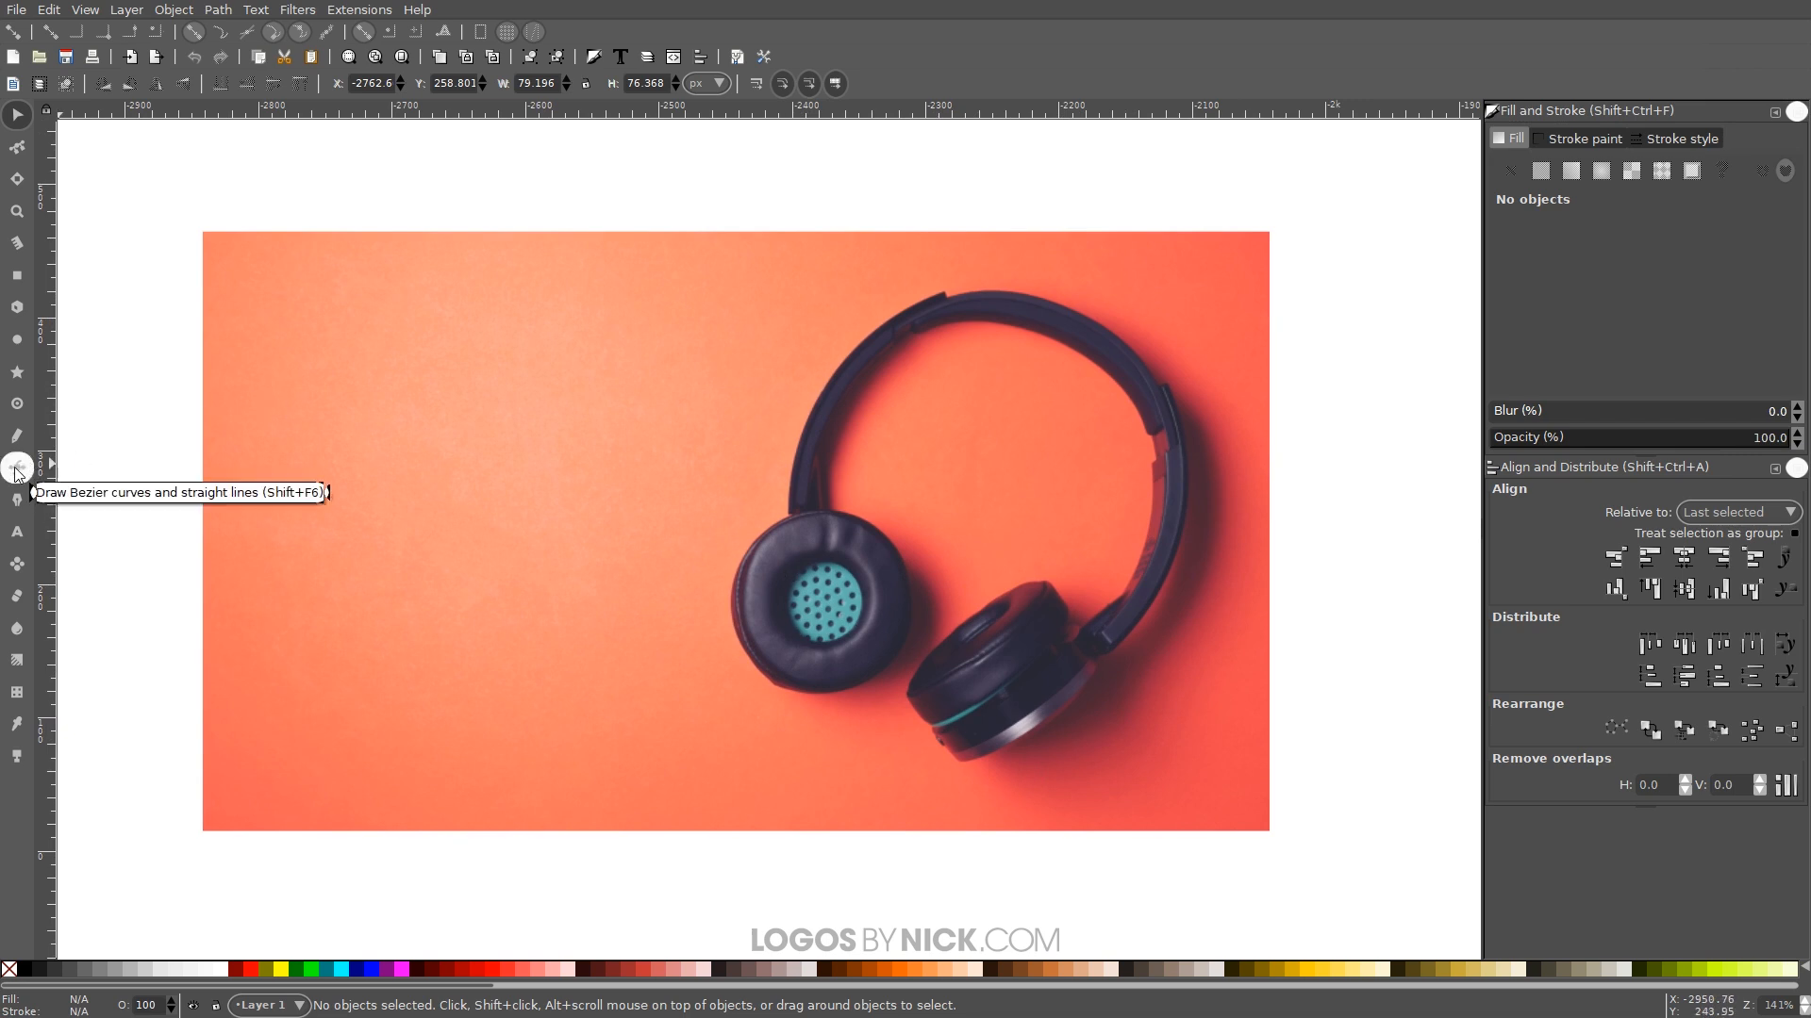
# - Trace the headphones outline with the Bezier pen, from the headband top to the right earcup
pyautogui.click(17, 467)
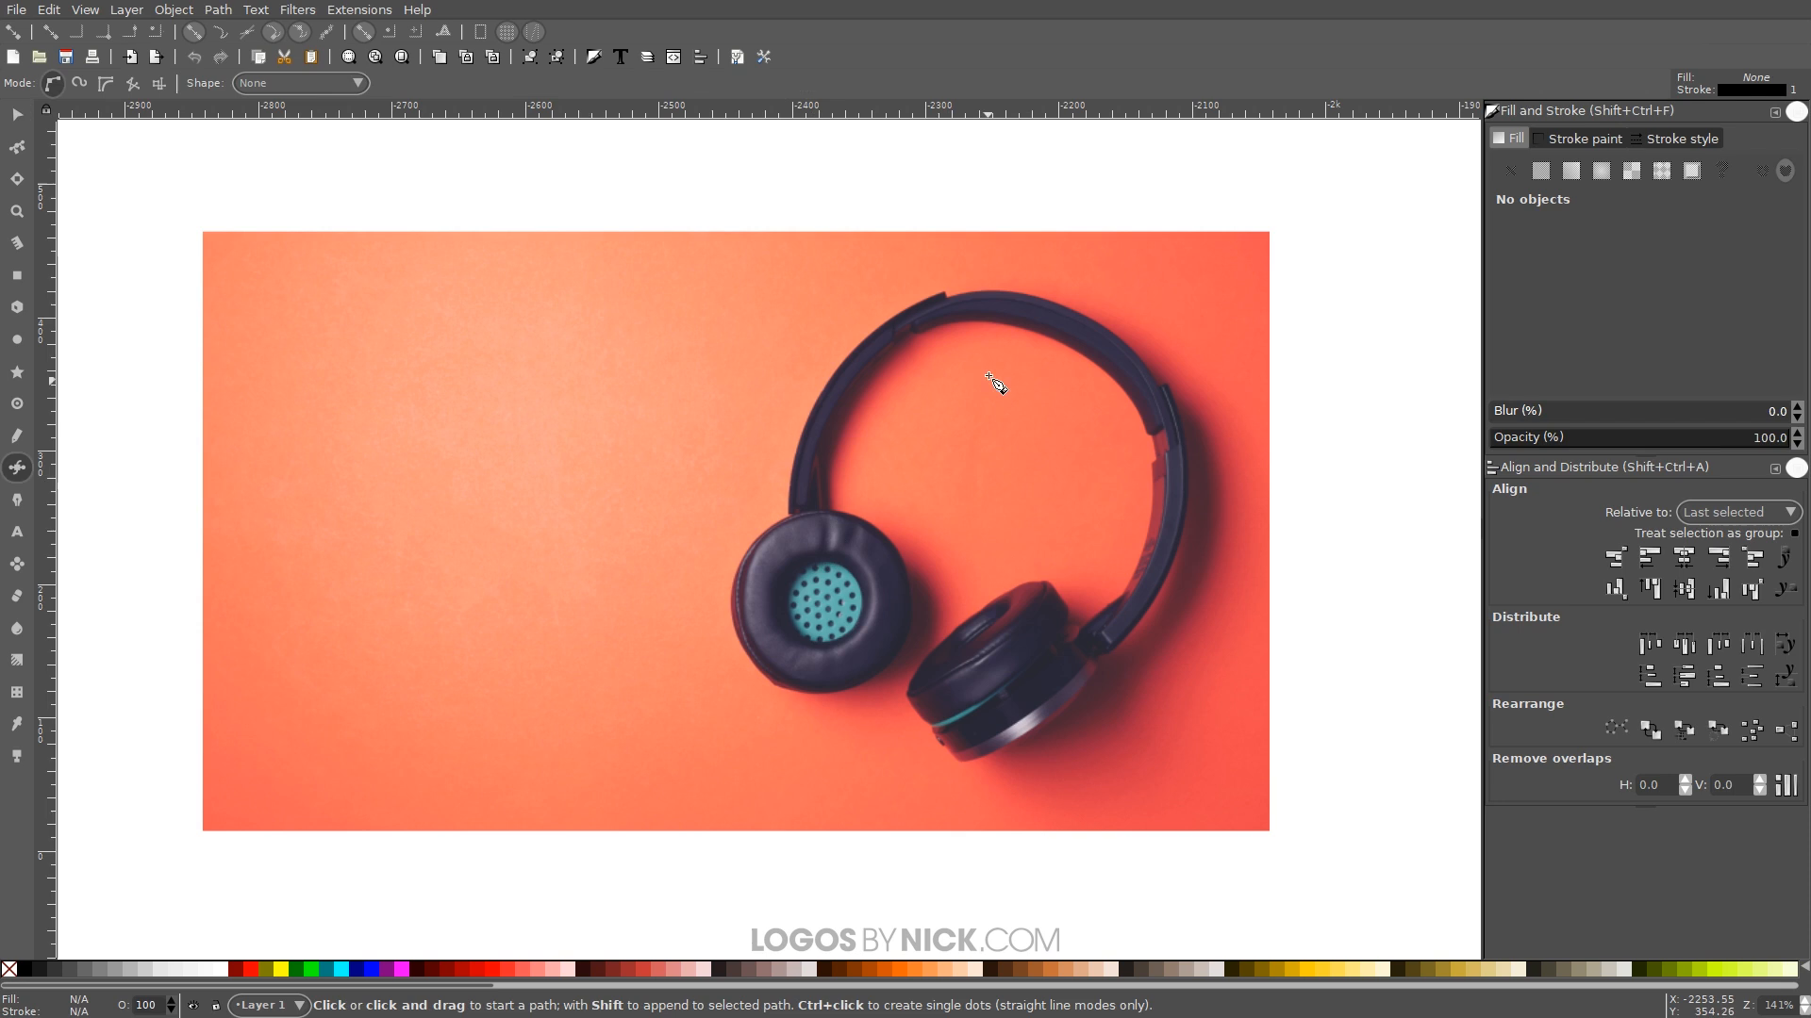
pyautogui.moveTo(916, 278)
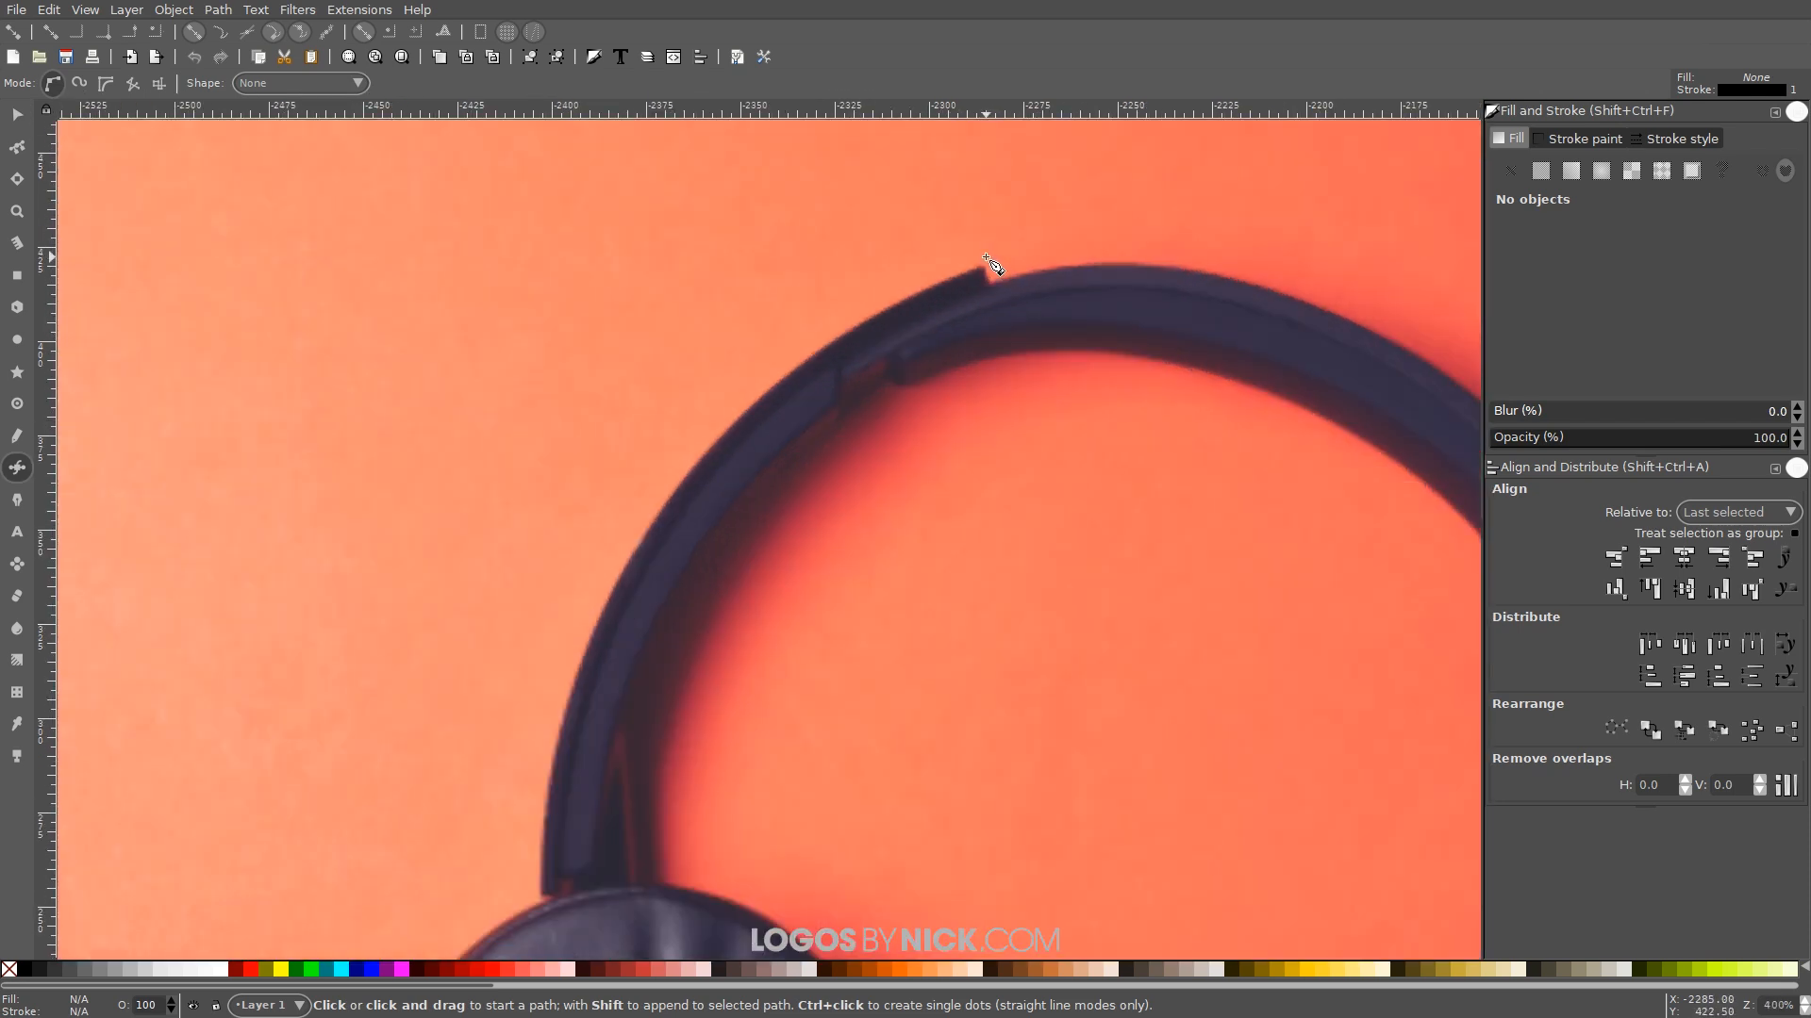
pyautogui.click(981, 266)
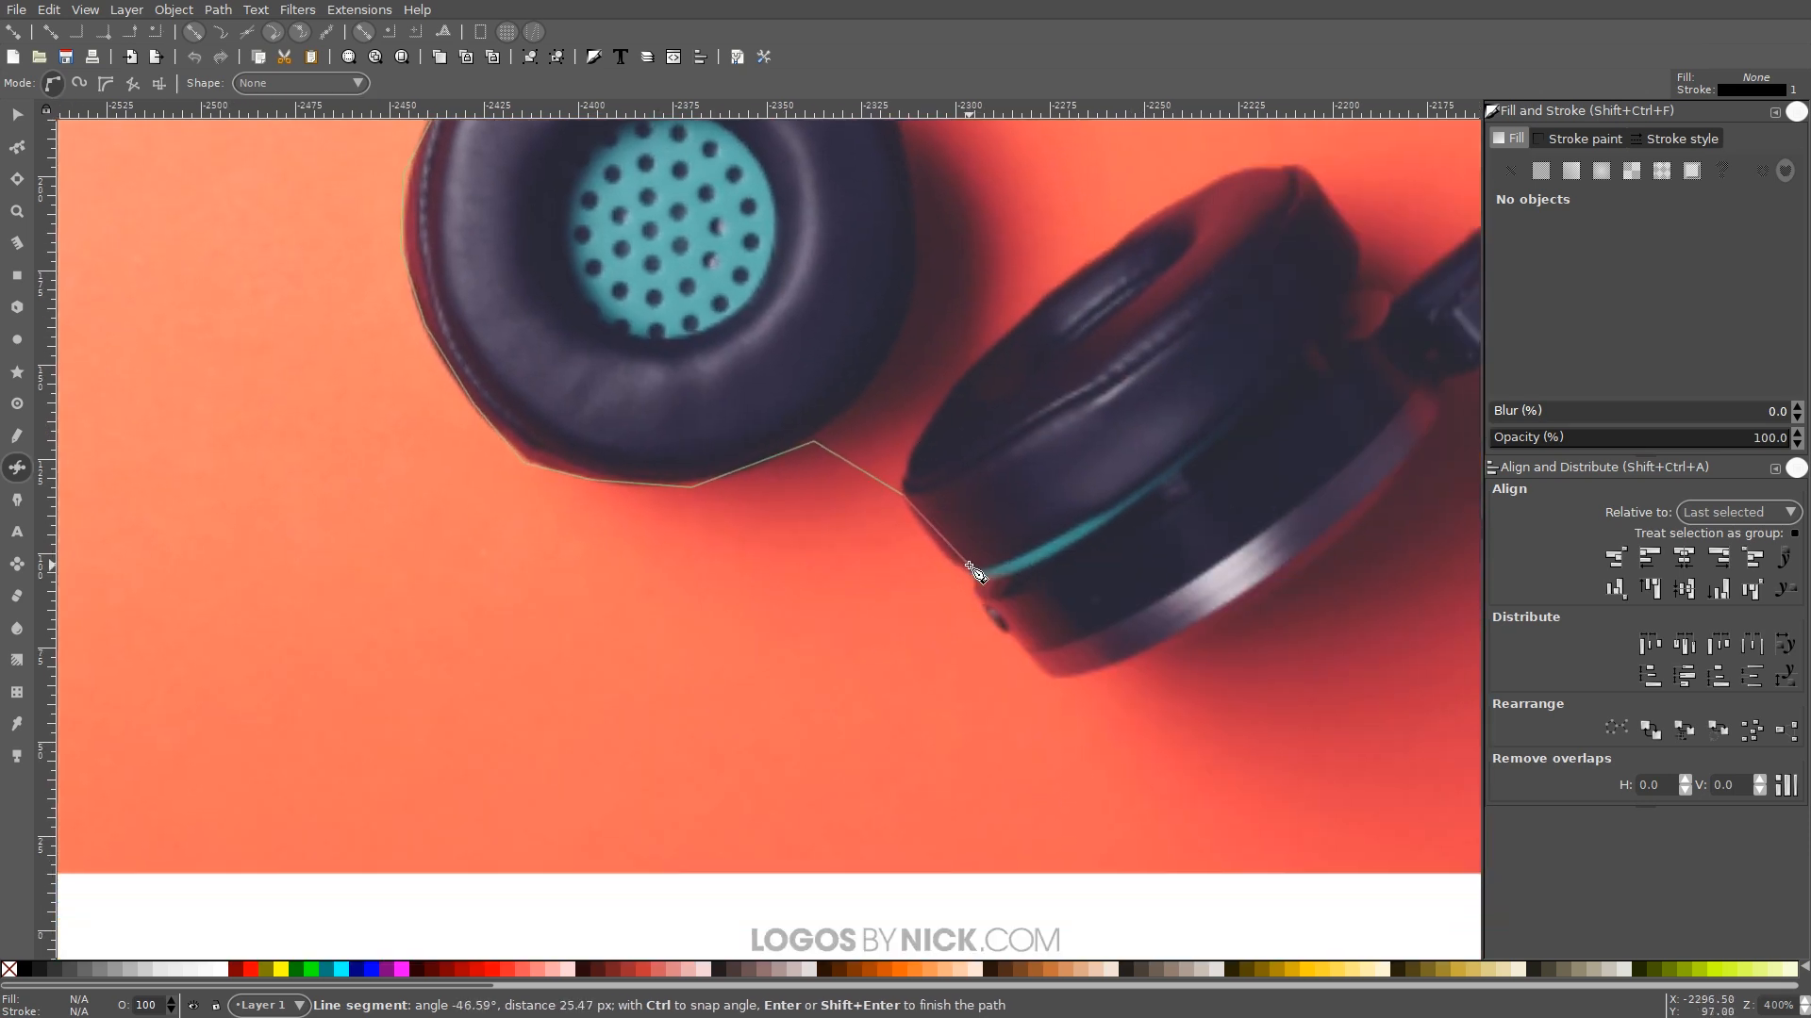
pyautogui.click(1063, 681)
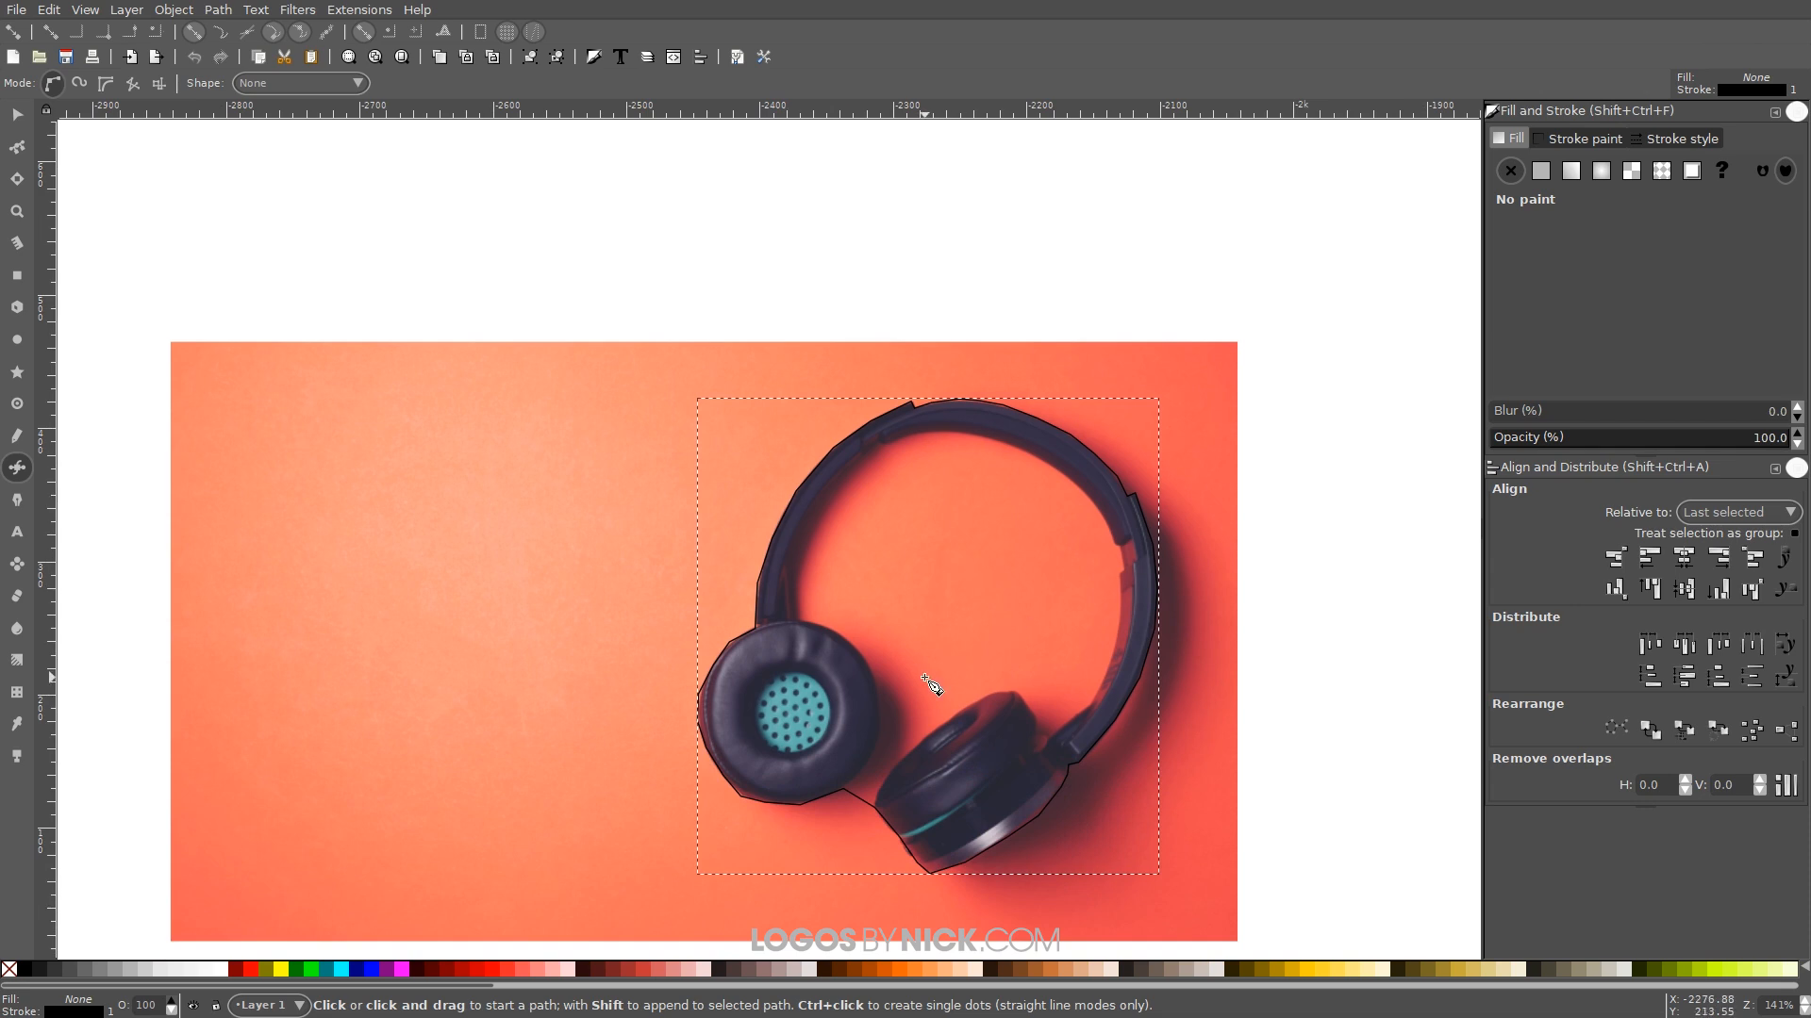
# - Fill the headphones outline with solid green from the palette
pyautogui.click(1538, 170)
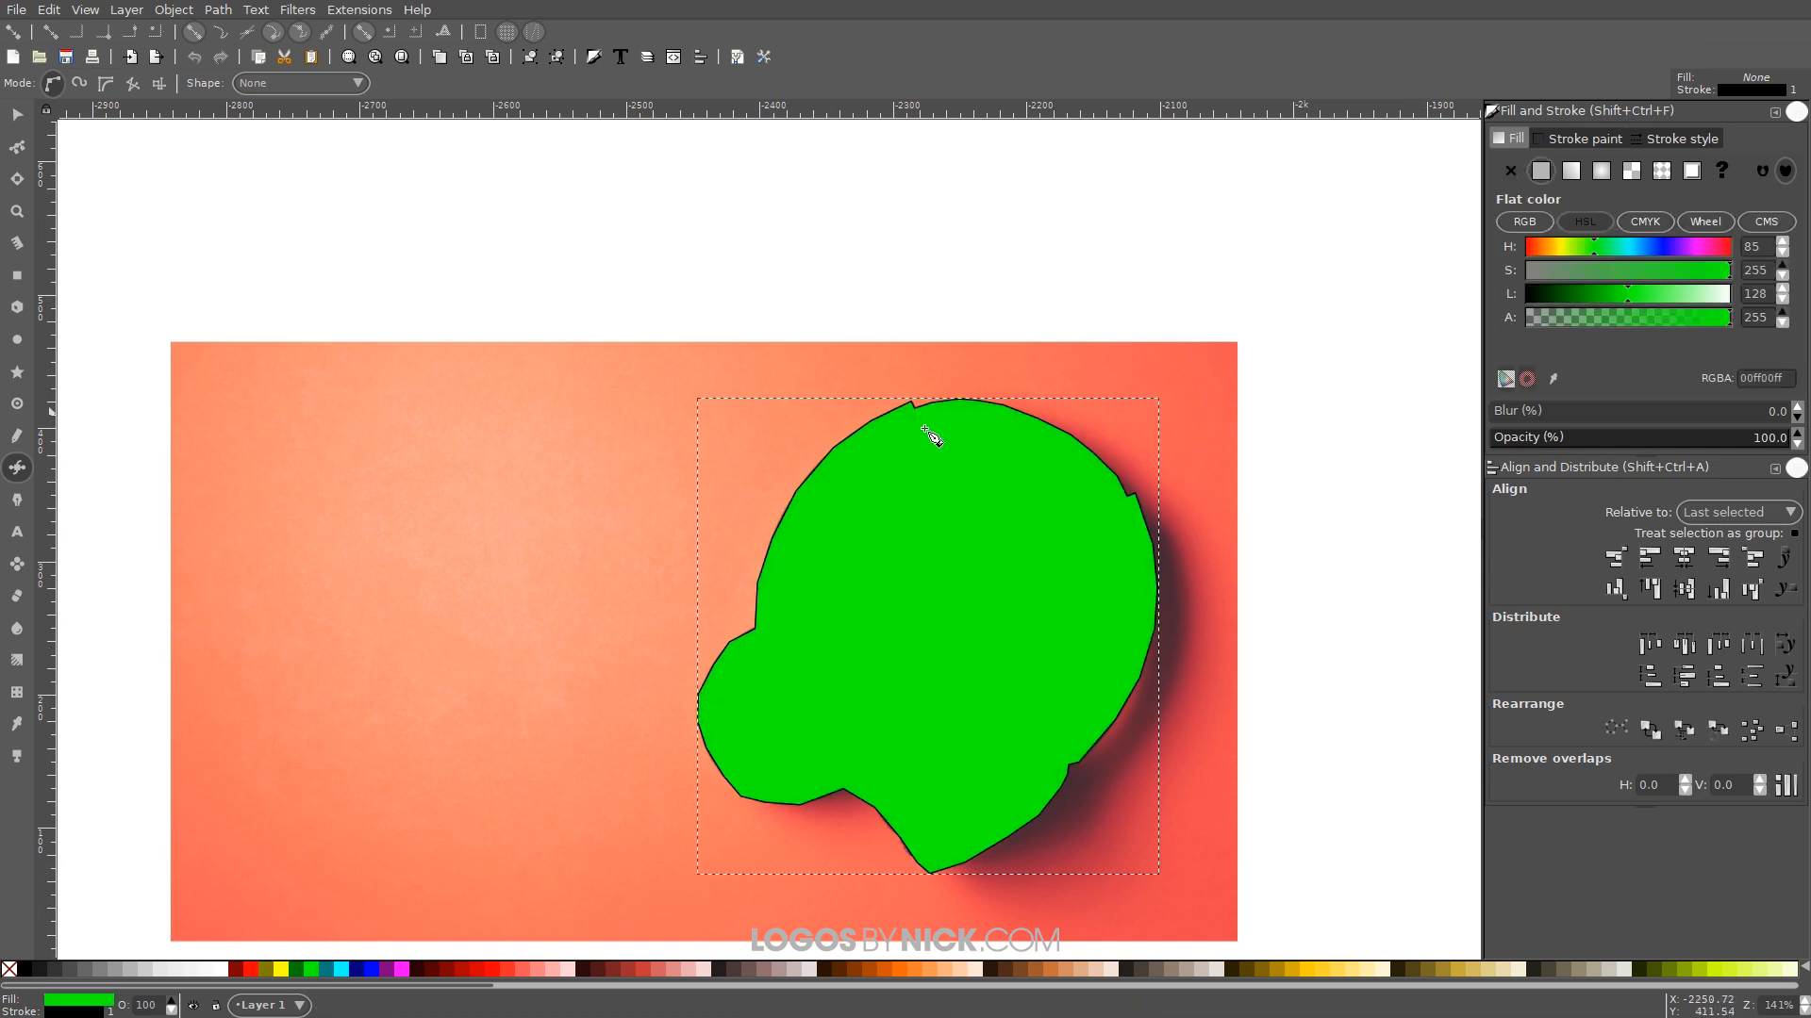
pyautogui.moveTo(762, 551)
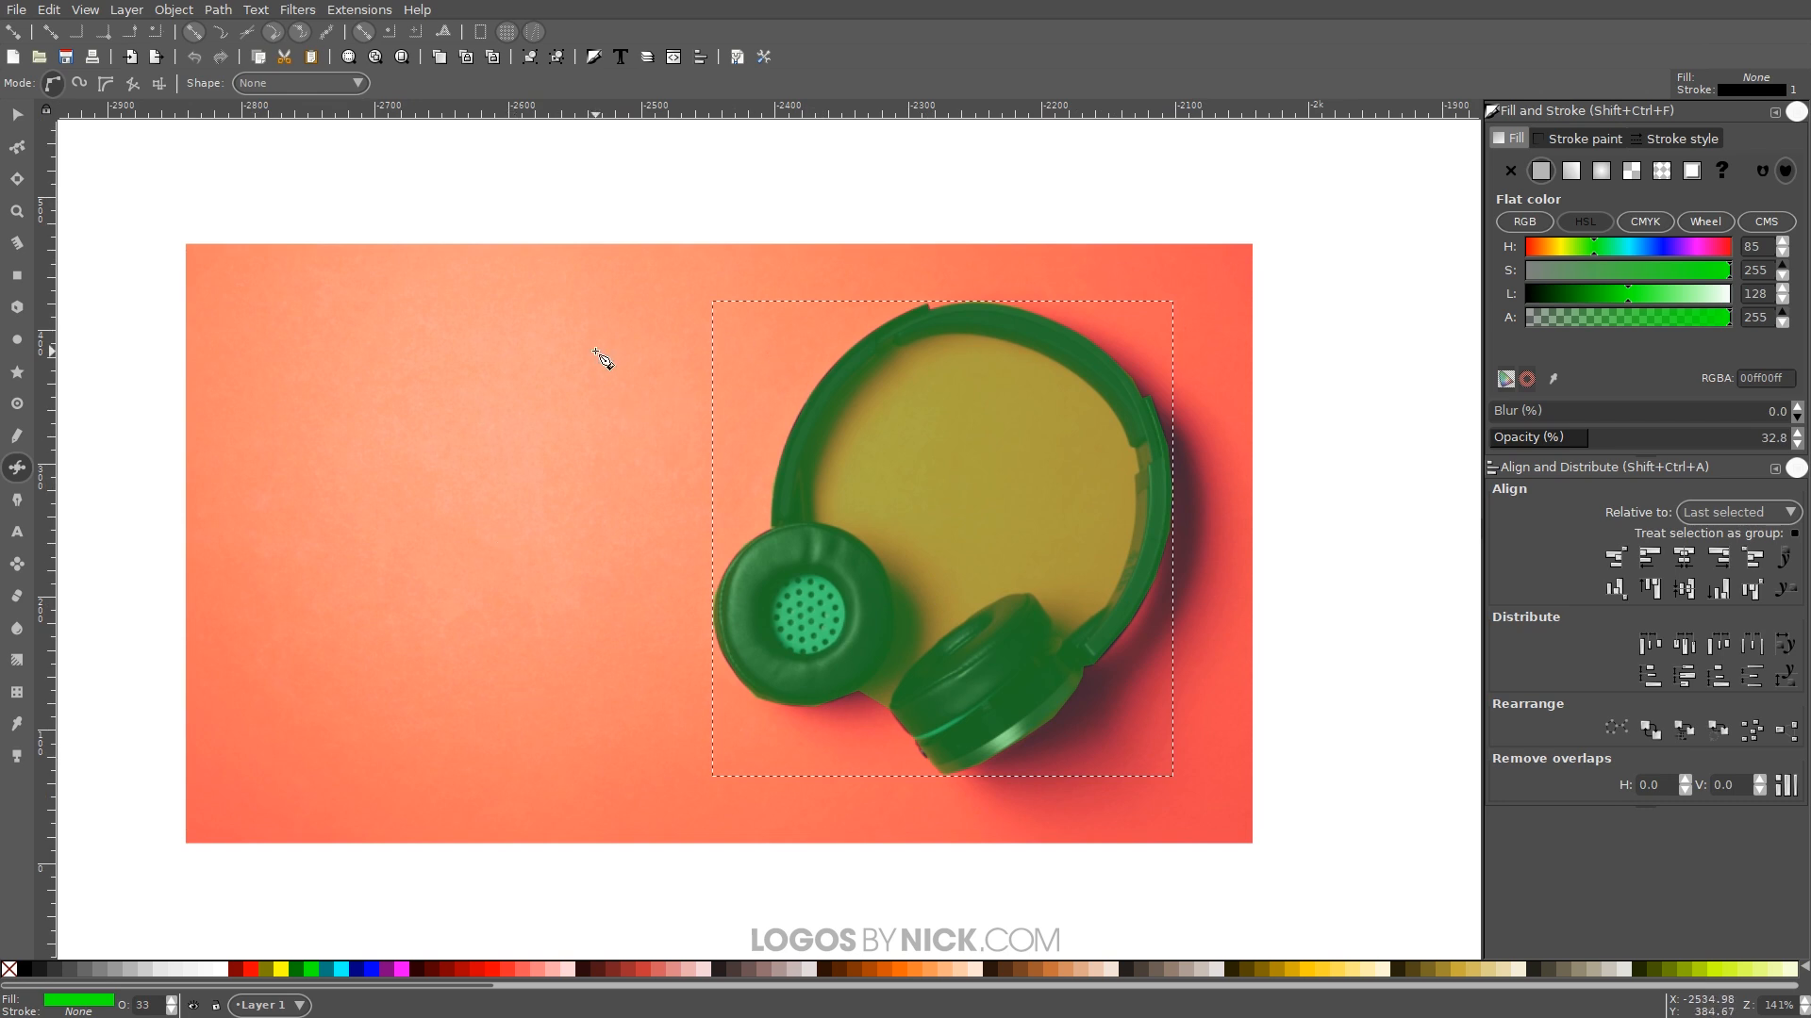
pyautogui.moveTo(756, 543)
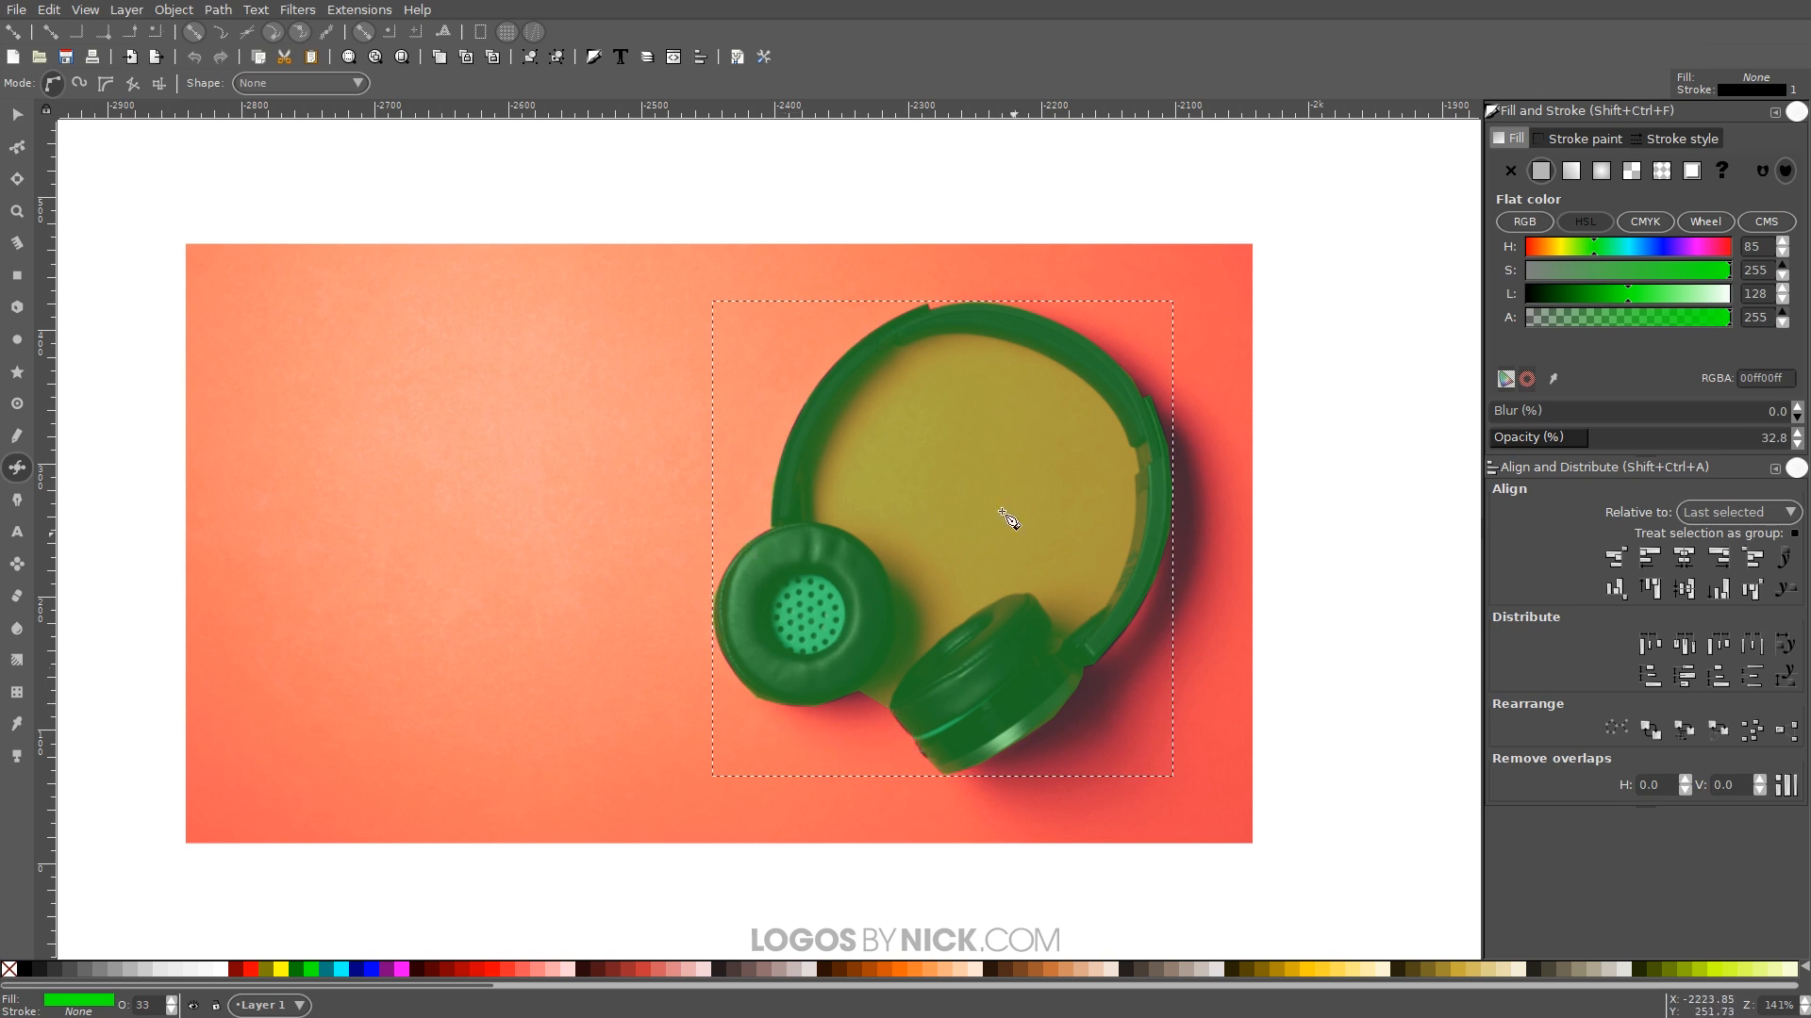
pyautogui.moveTo(864, 381)
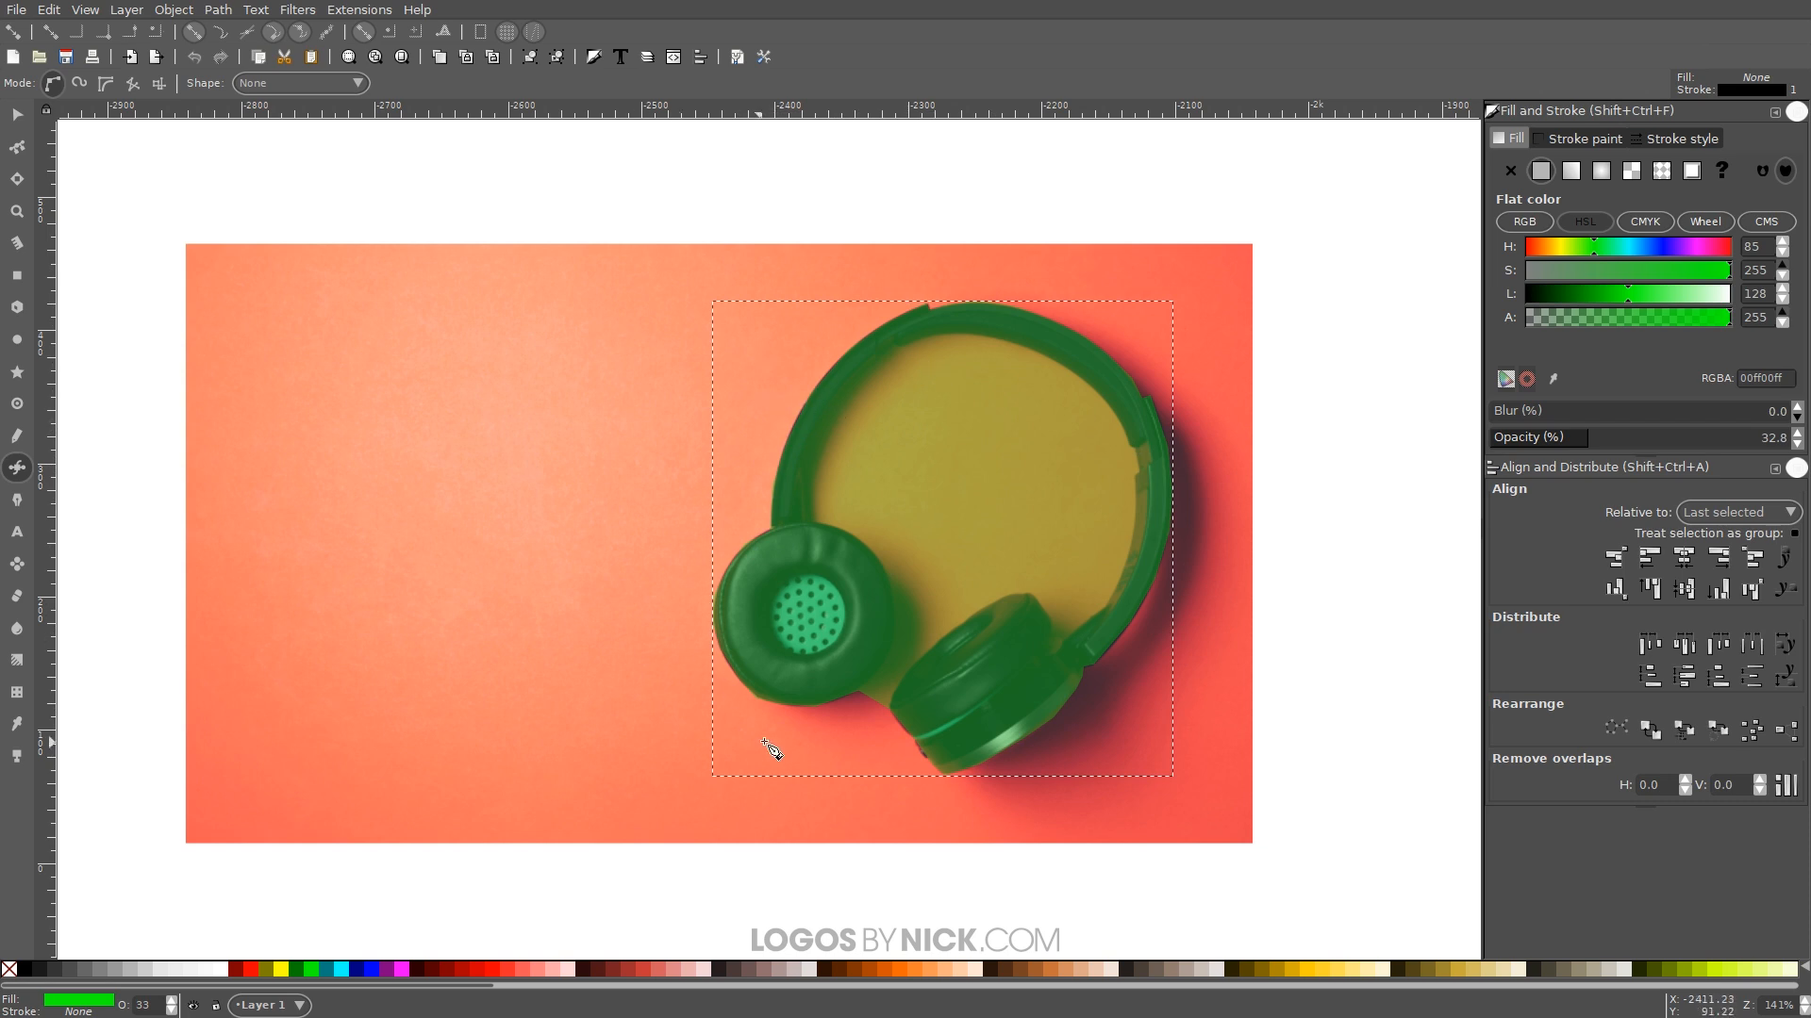
pyautogui.moveTo(483, 627)
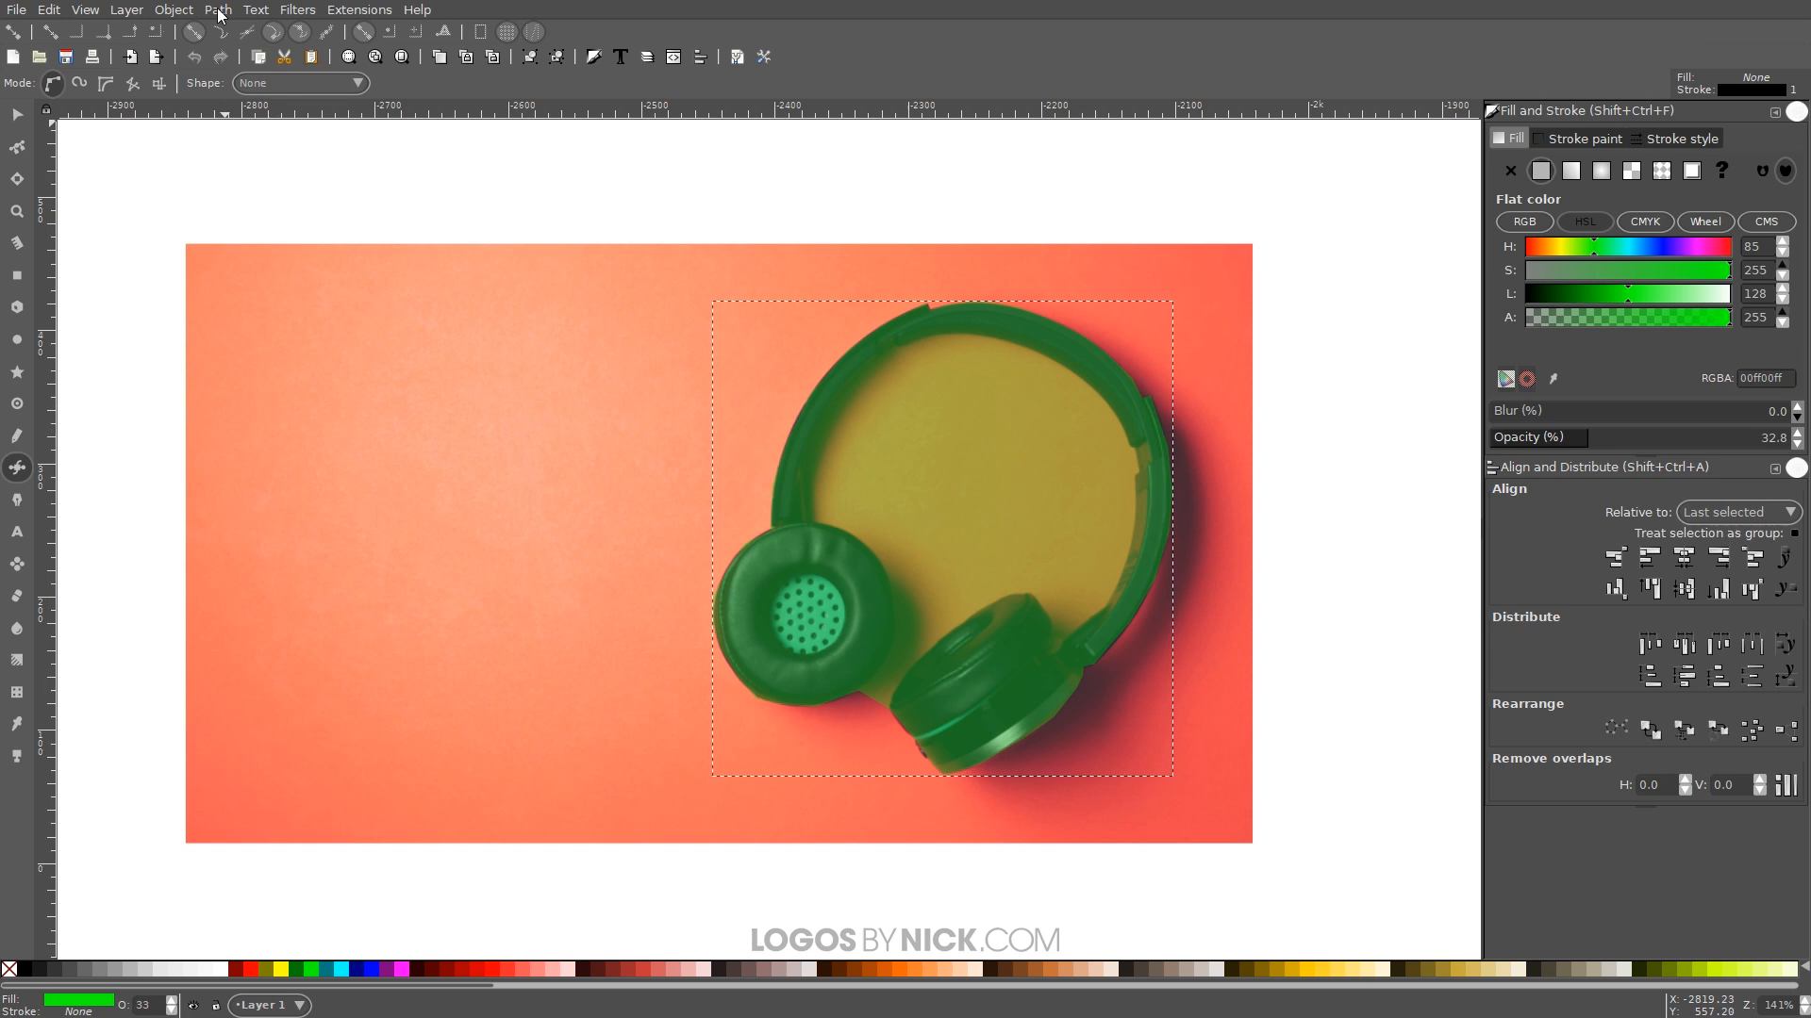
# - Create a linked offset of the headphone shape with Path > Linked Offset
pyautogui.click(217, 10)
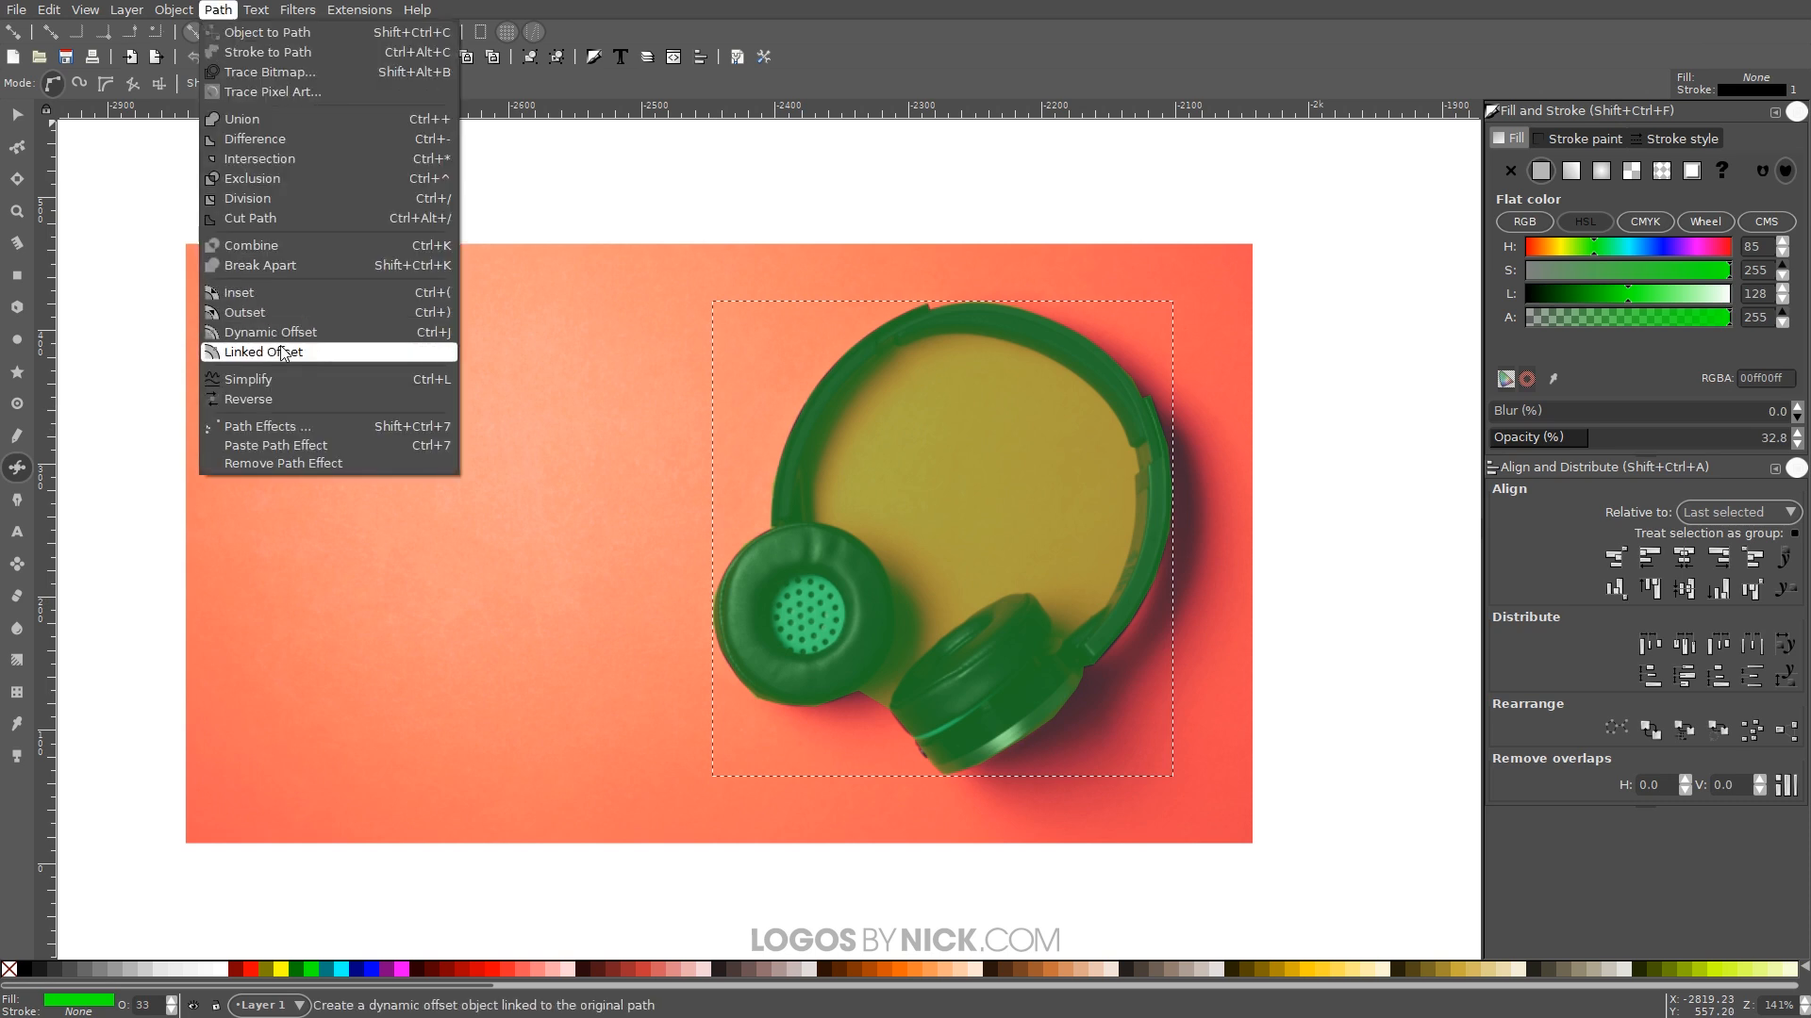
pyautogui.click(260, 351)
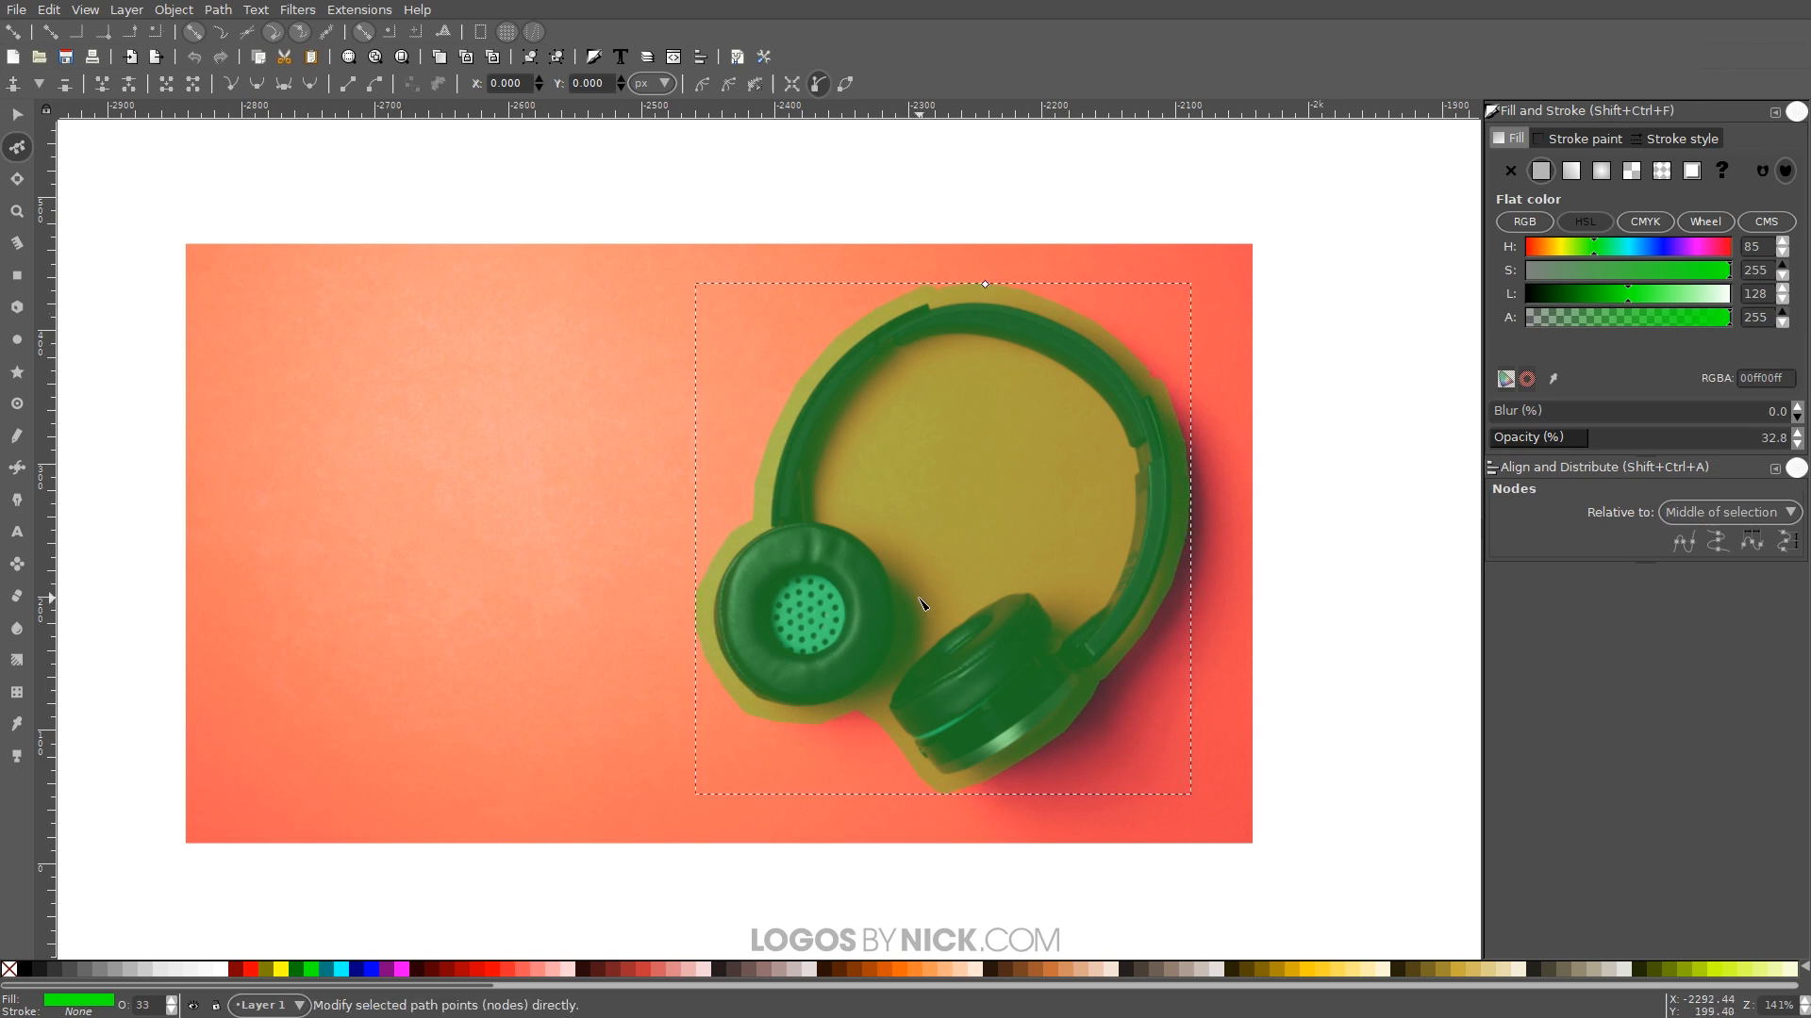
pyautogui.moveTo(783, 481)
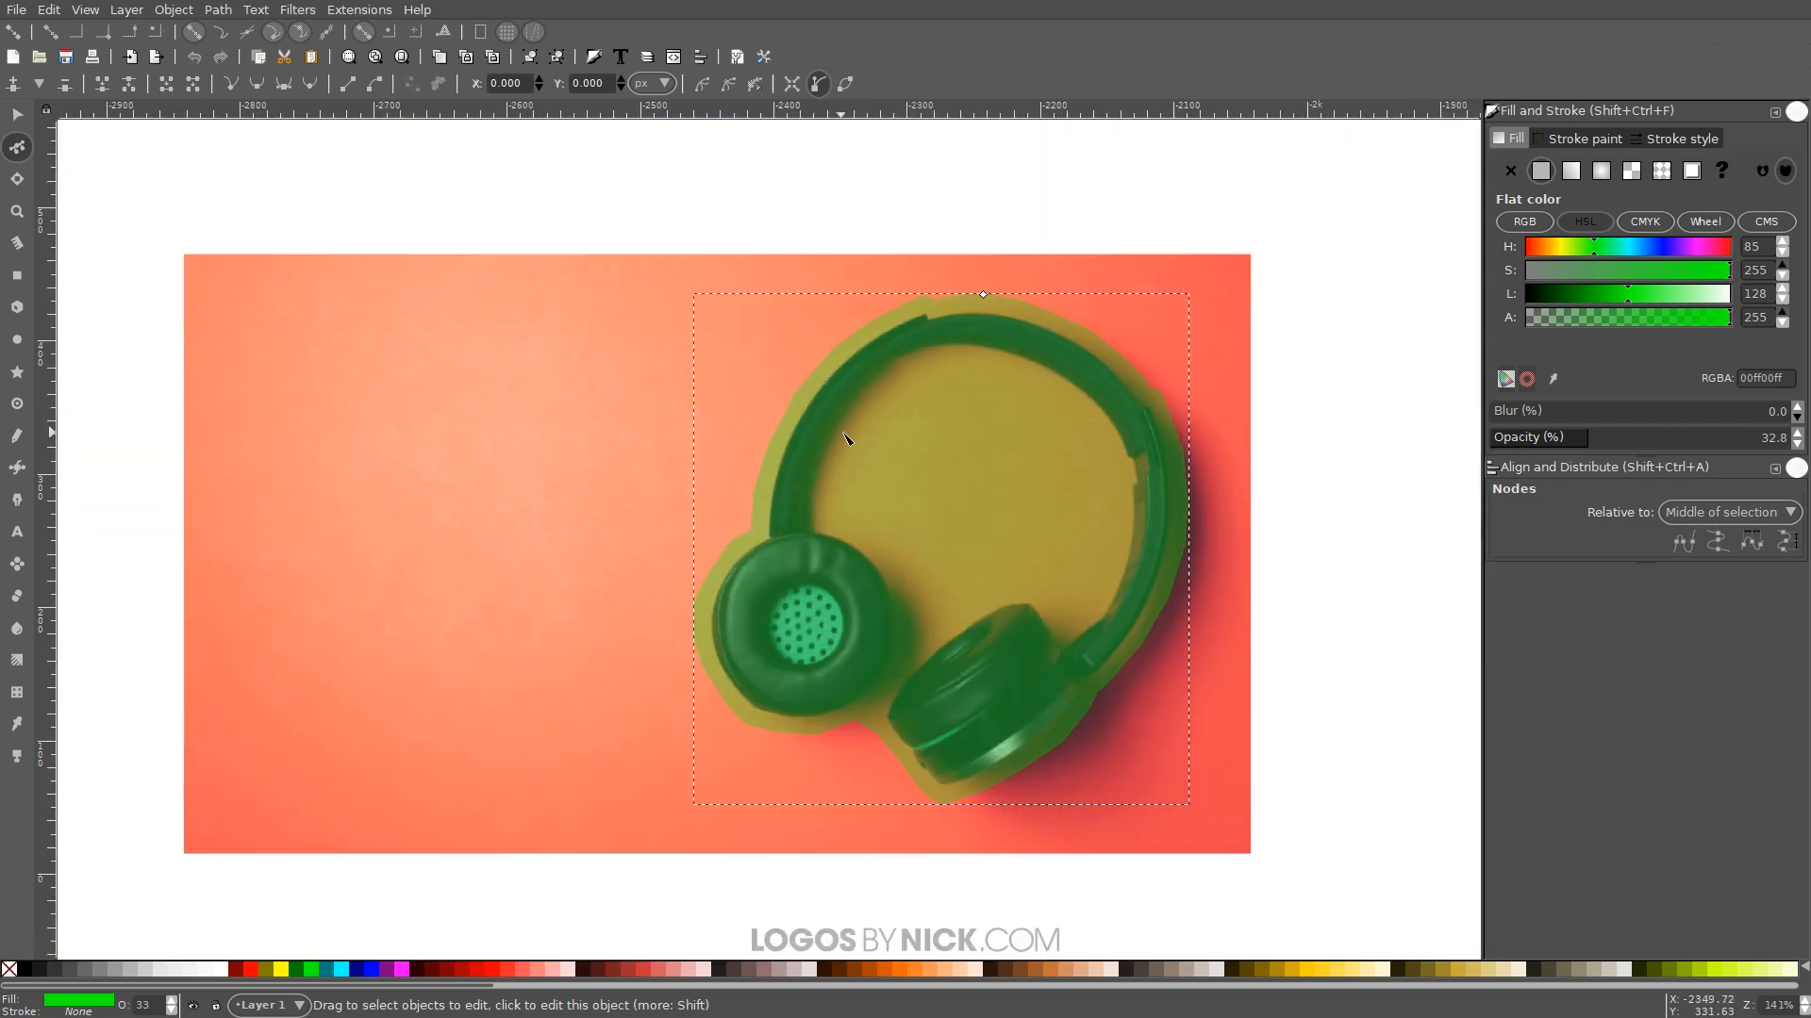
pyautogui.moveTo(723, 737)
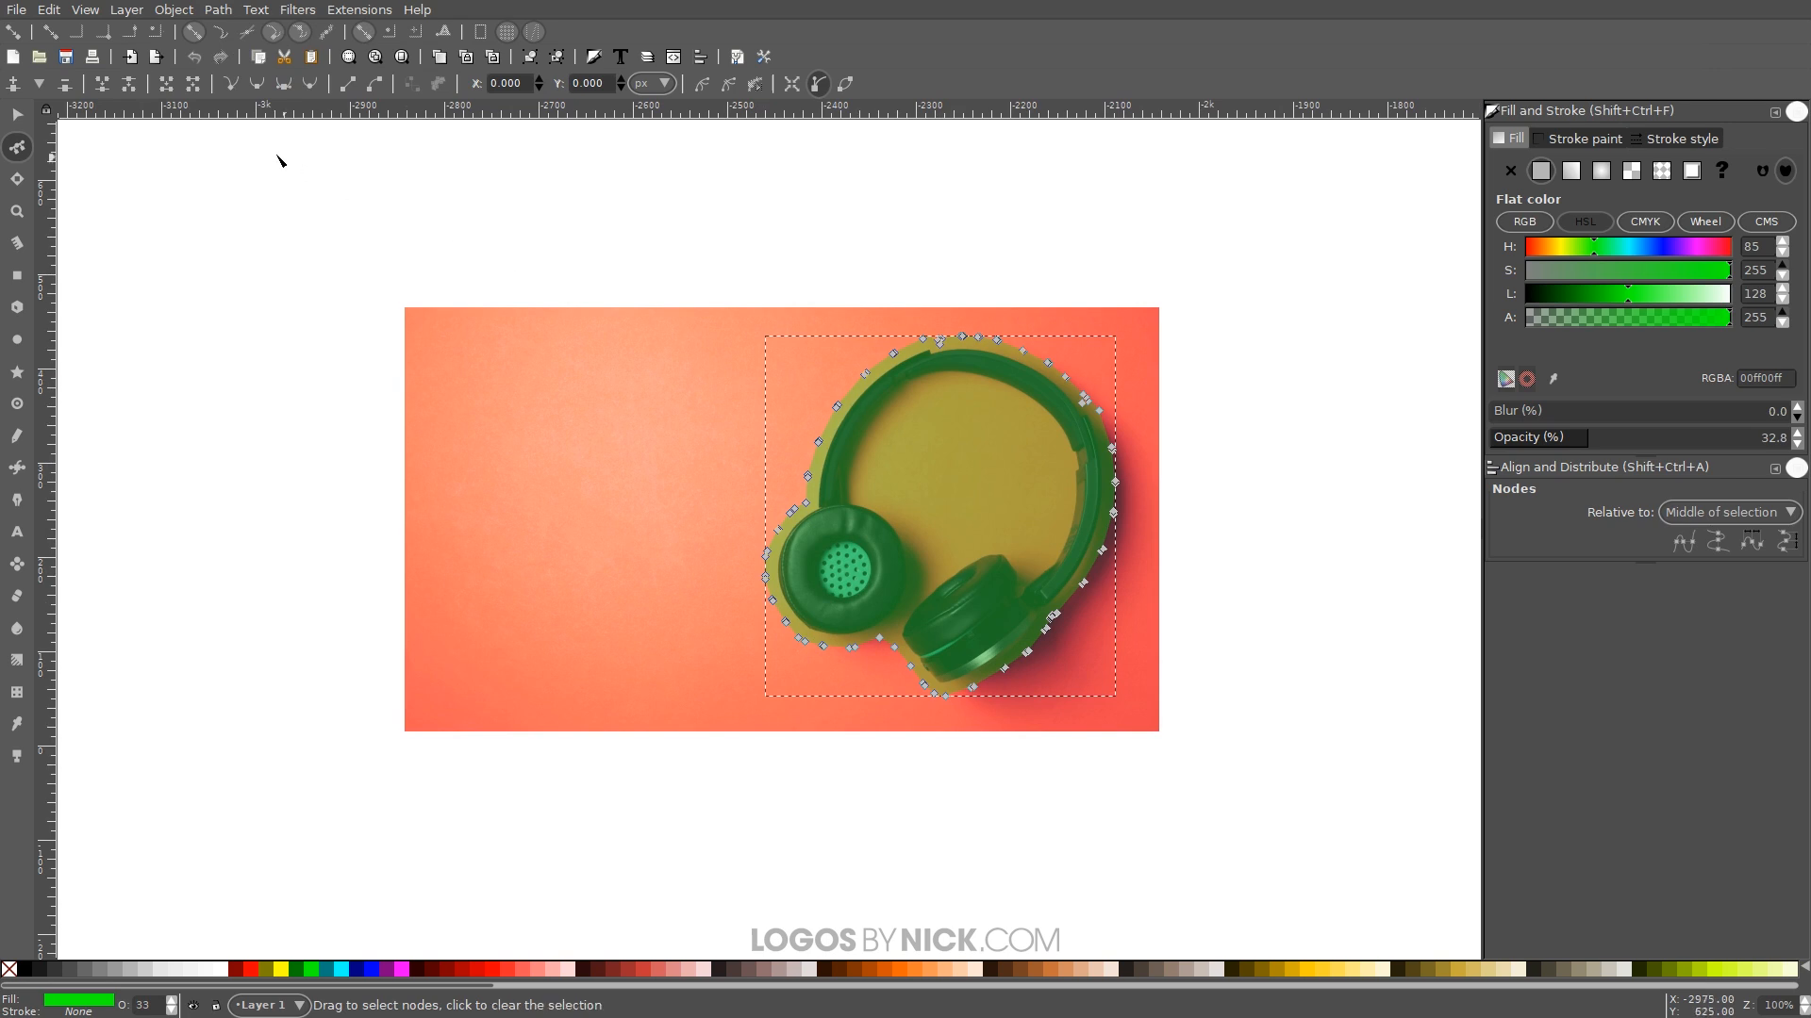
pyautogui.click(17, 277)
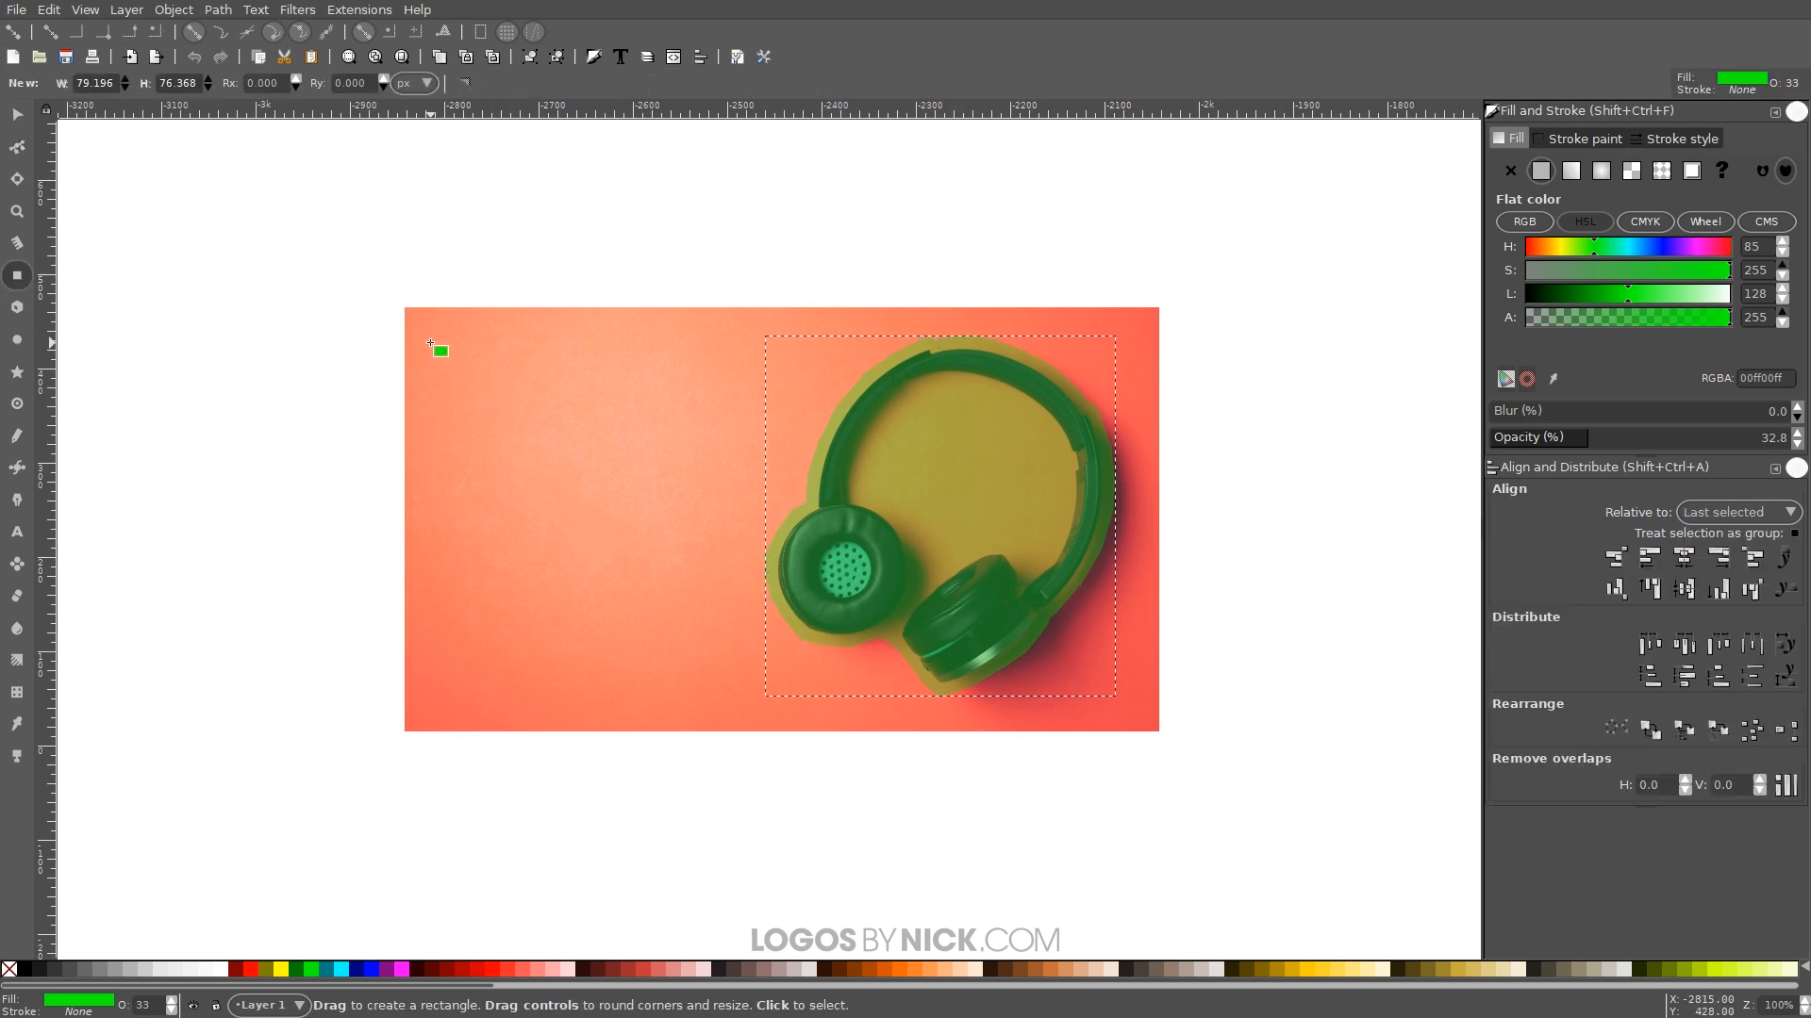
# - Draw a blue rectangle covering most of the photo and centre it on the image
pyautogui.moveTo(436, 350); pyautogui.dragTo(915, 610)
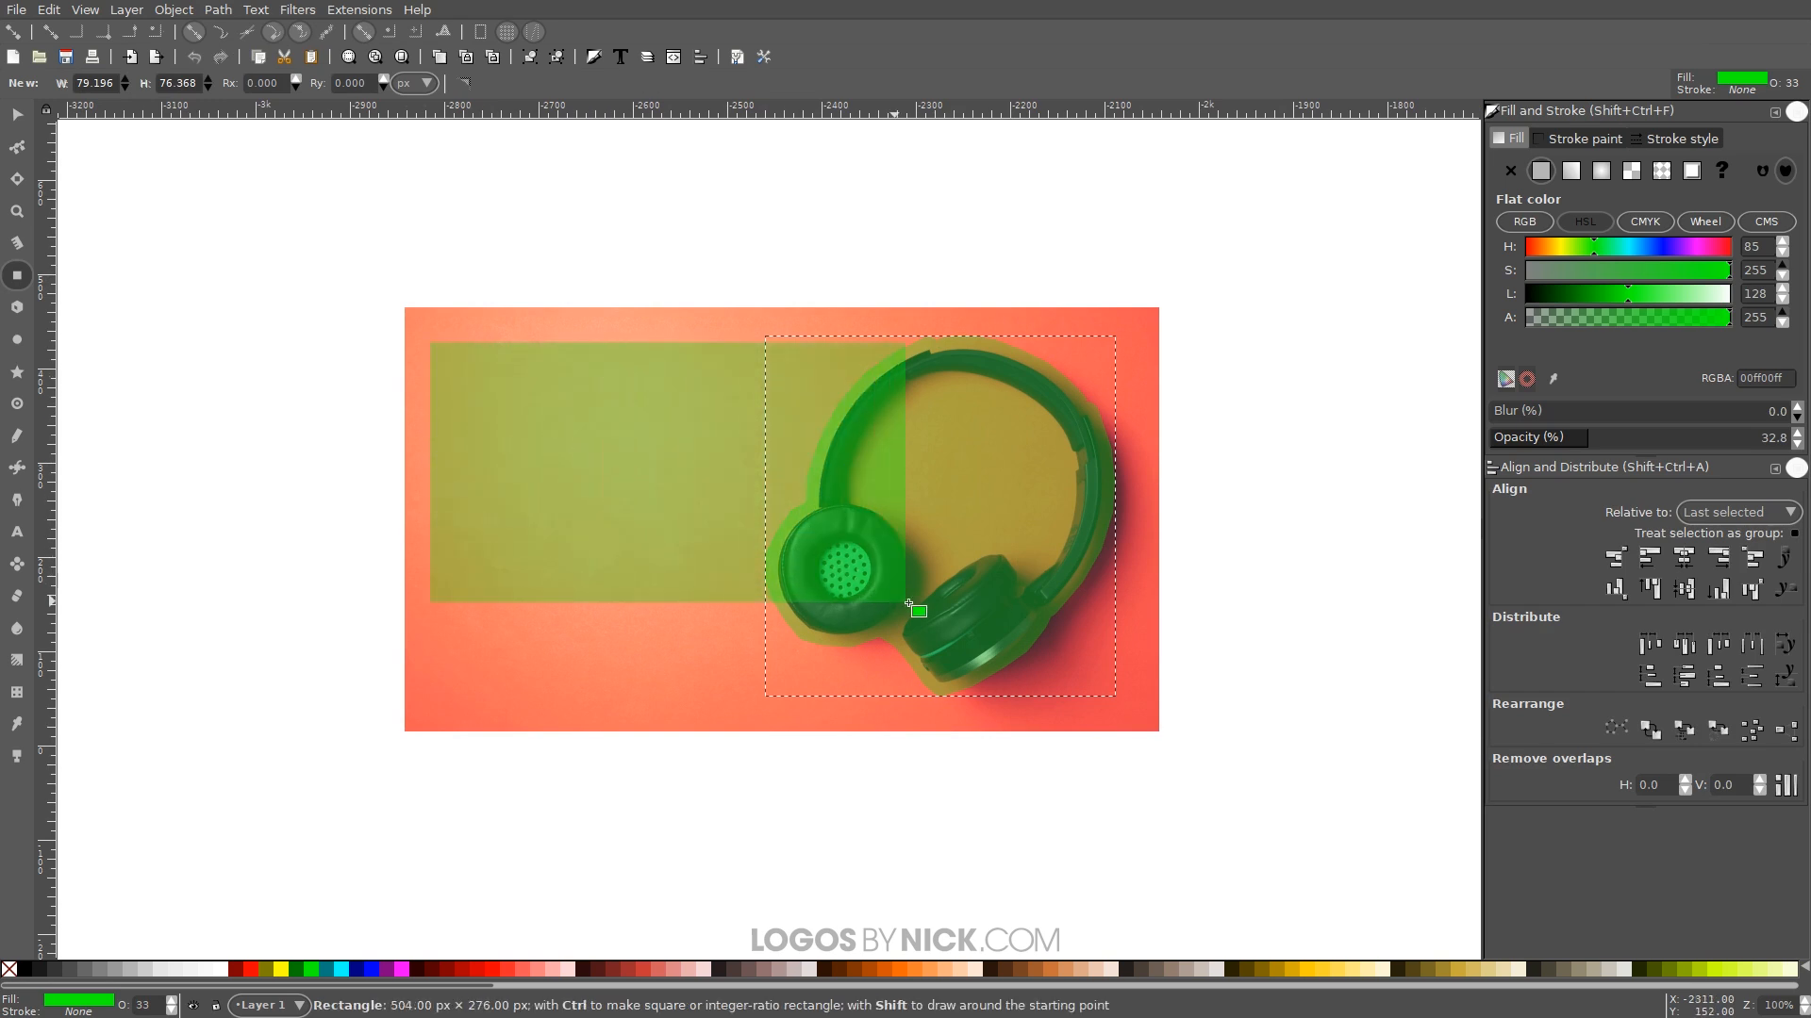
pyautogui.moveTo(916, 610); pyautogui.dragTo(1130, 696)
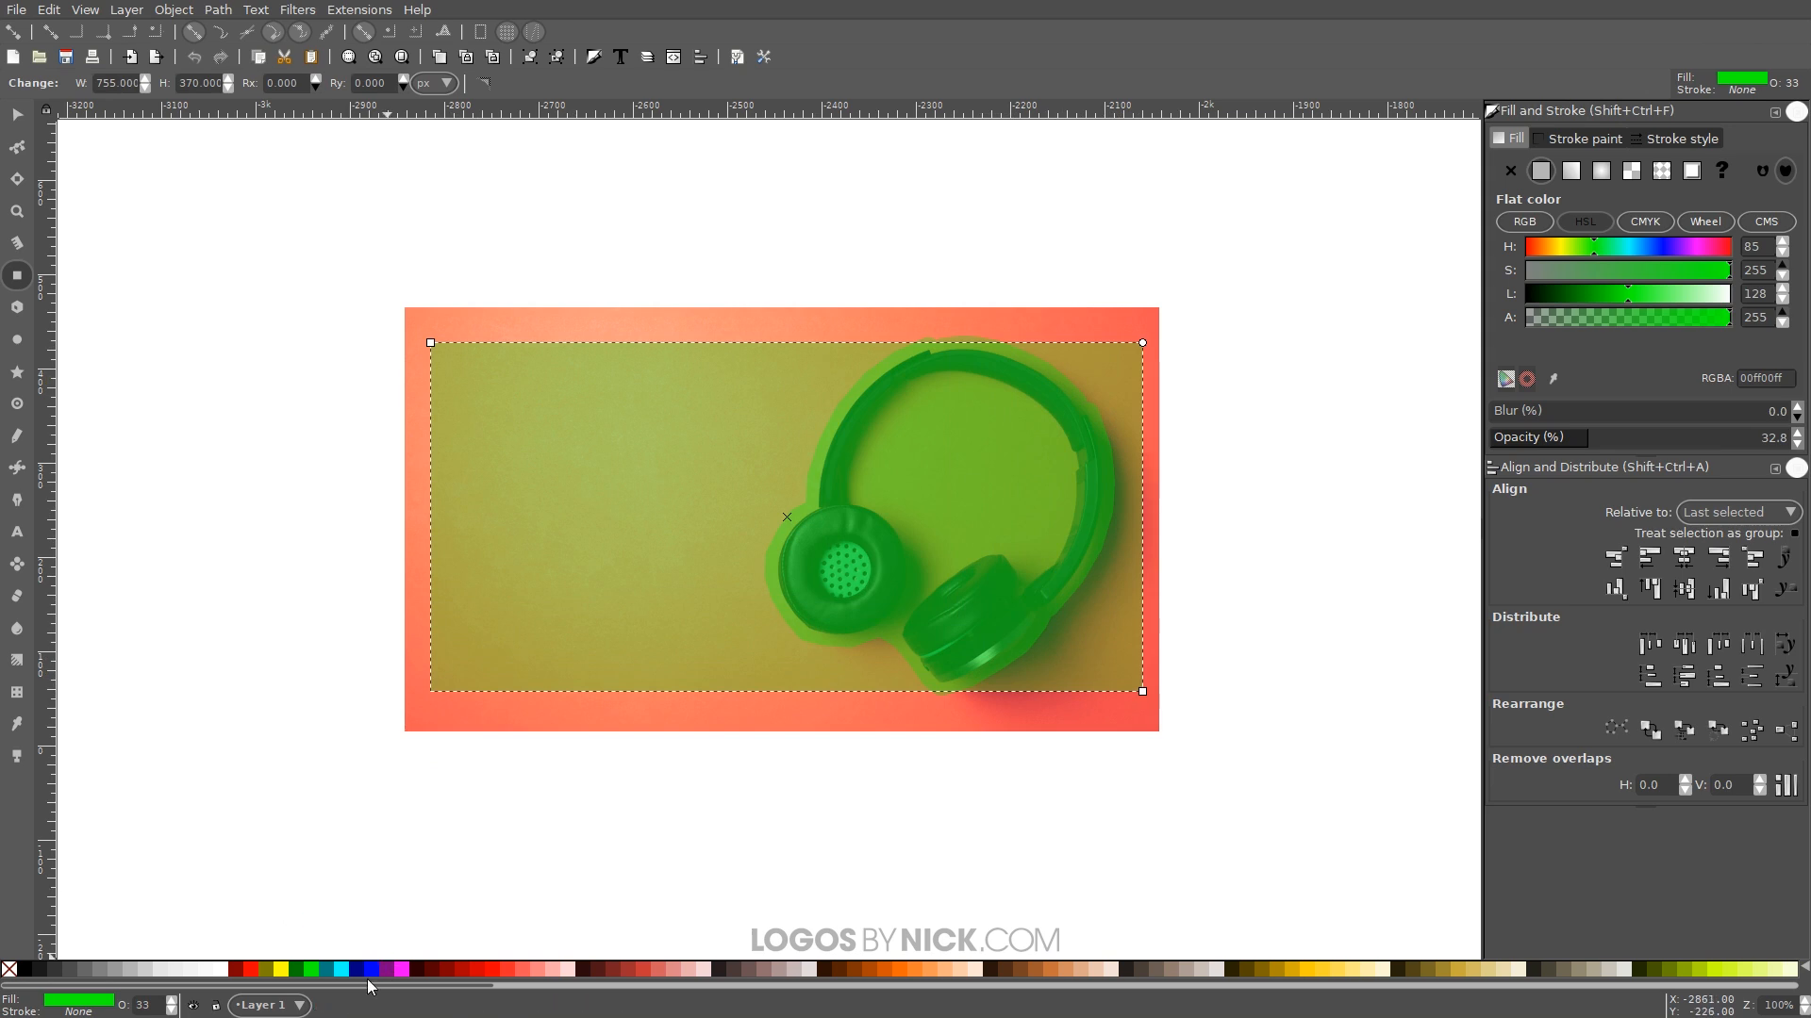
pyautogui.moveTo(367, 969)
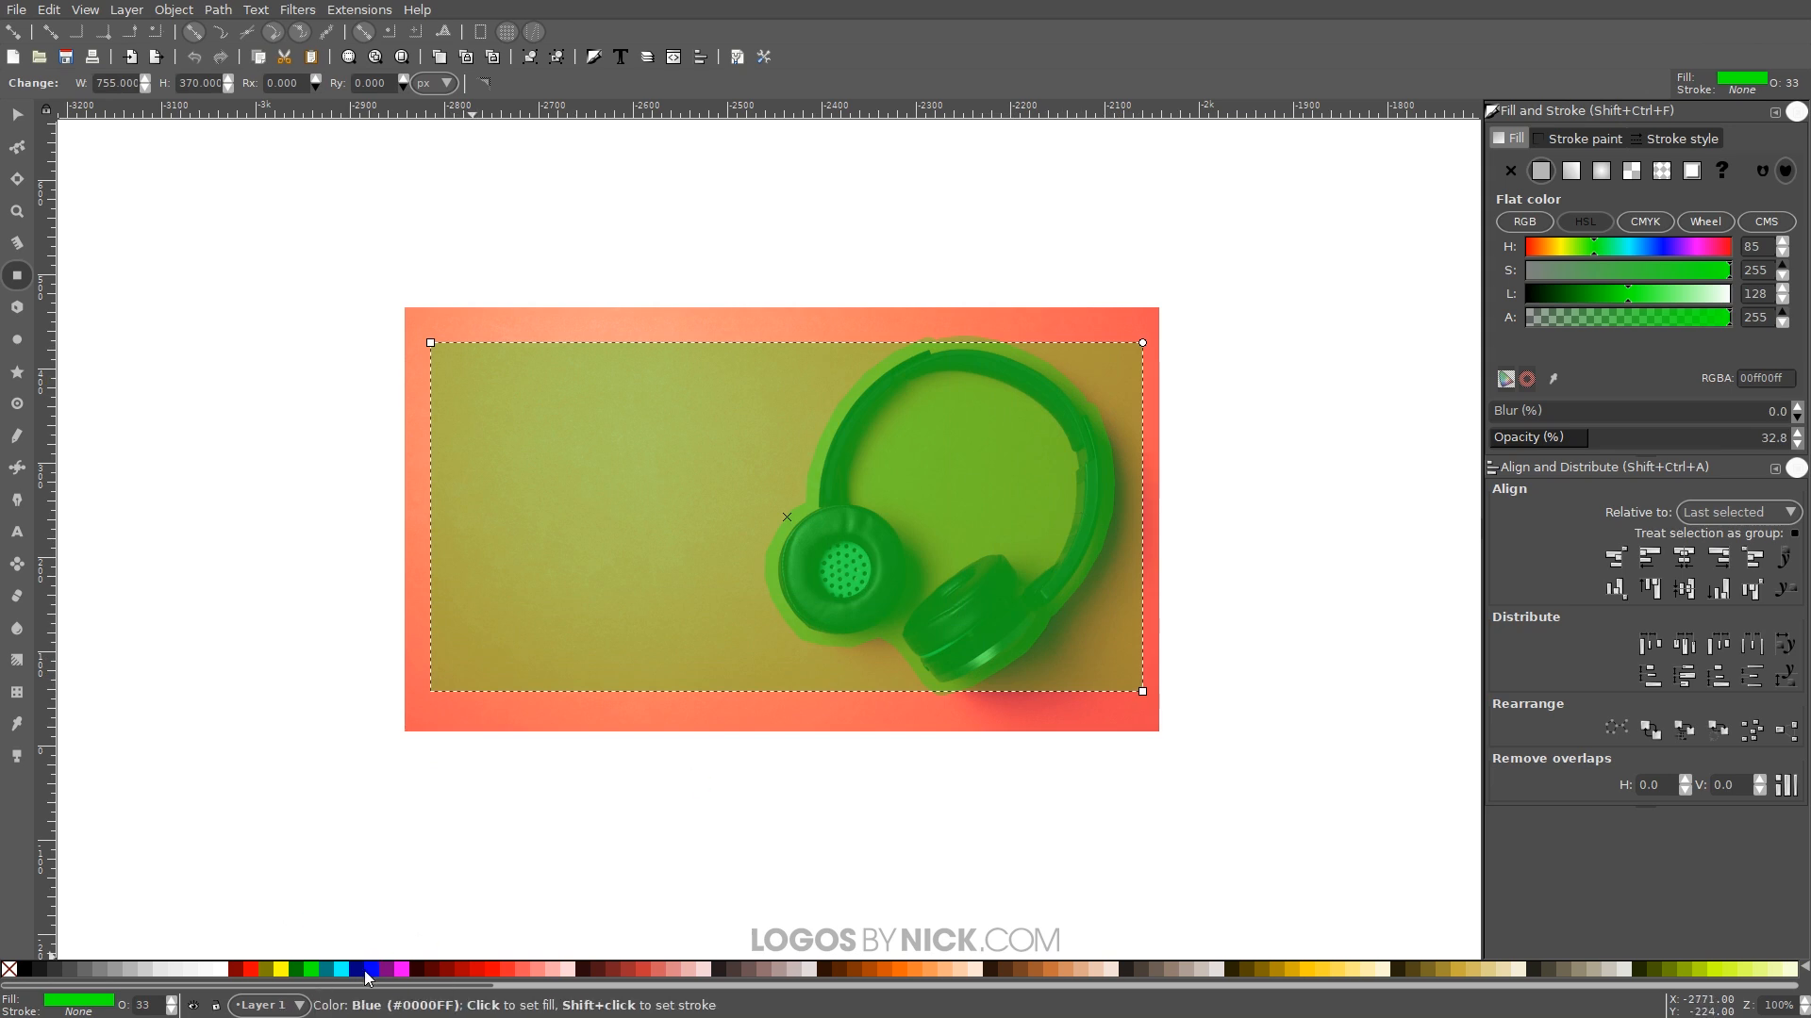
pyautogui.click(369, 968)
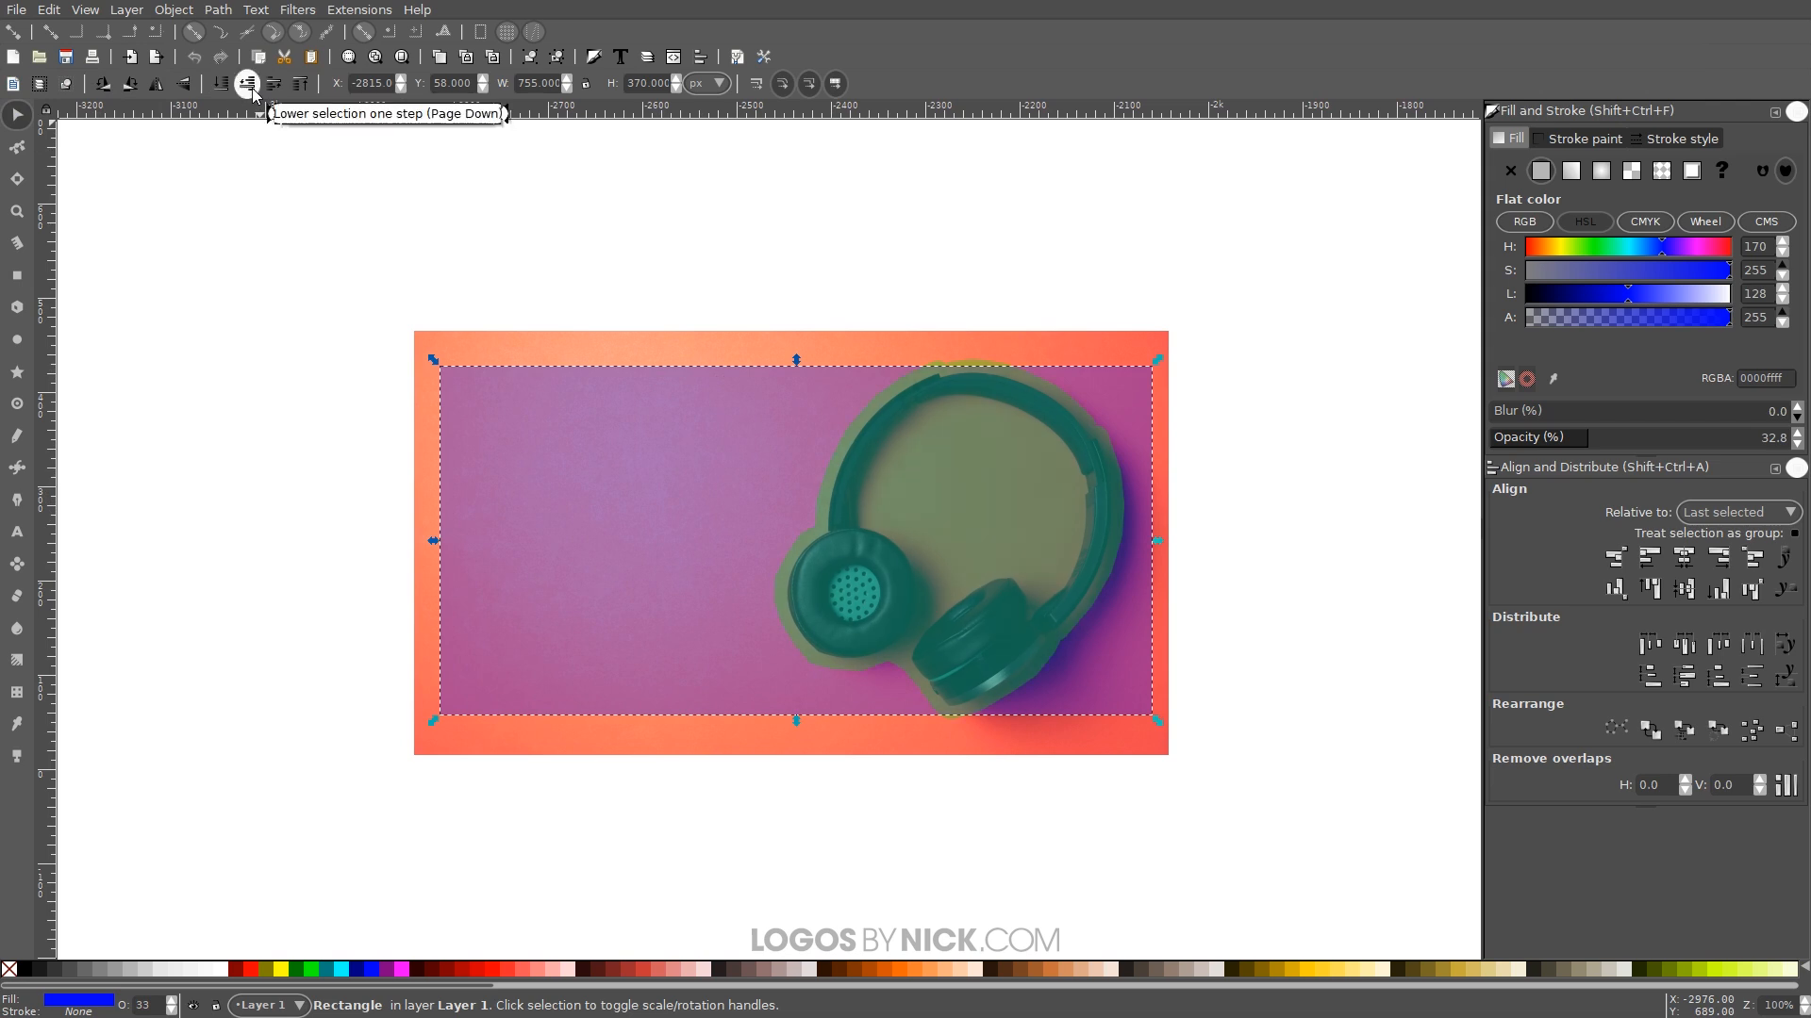
pyautogui.moveTo(697, 844)
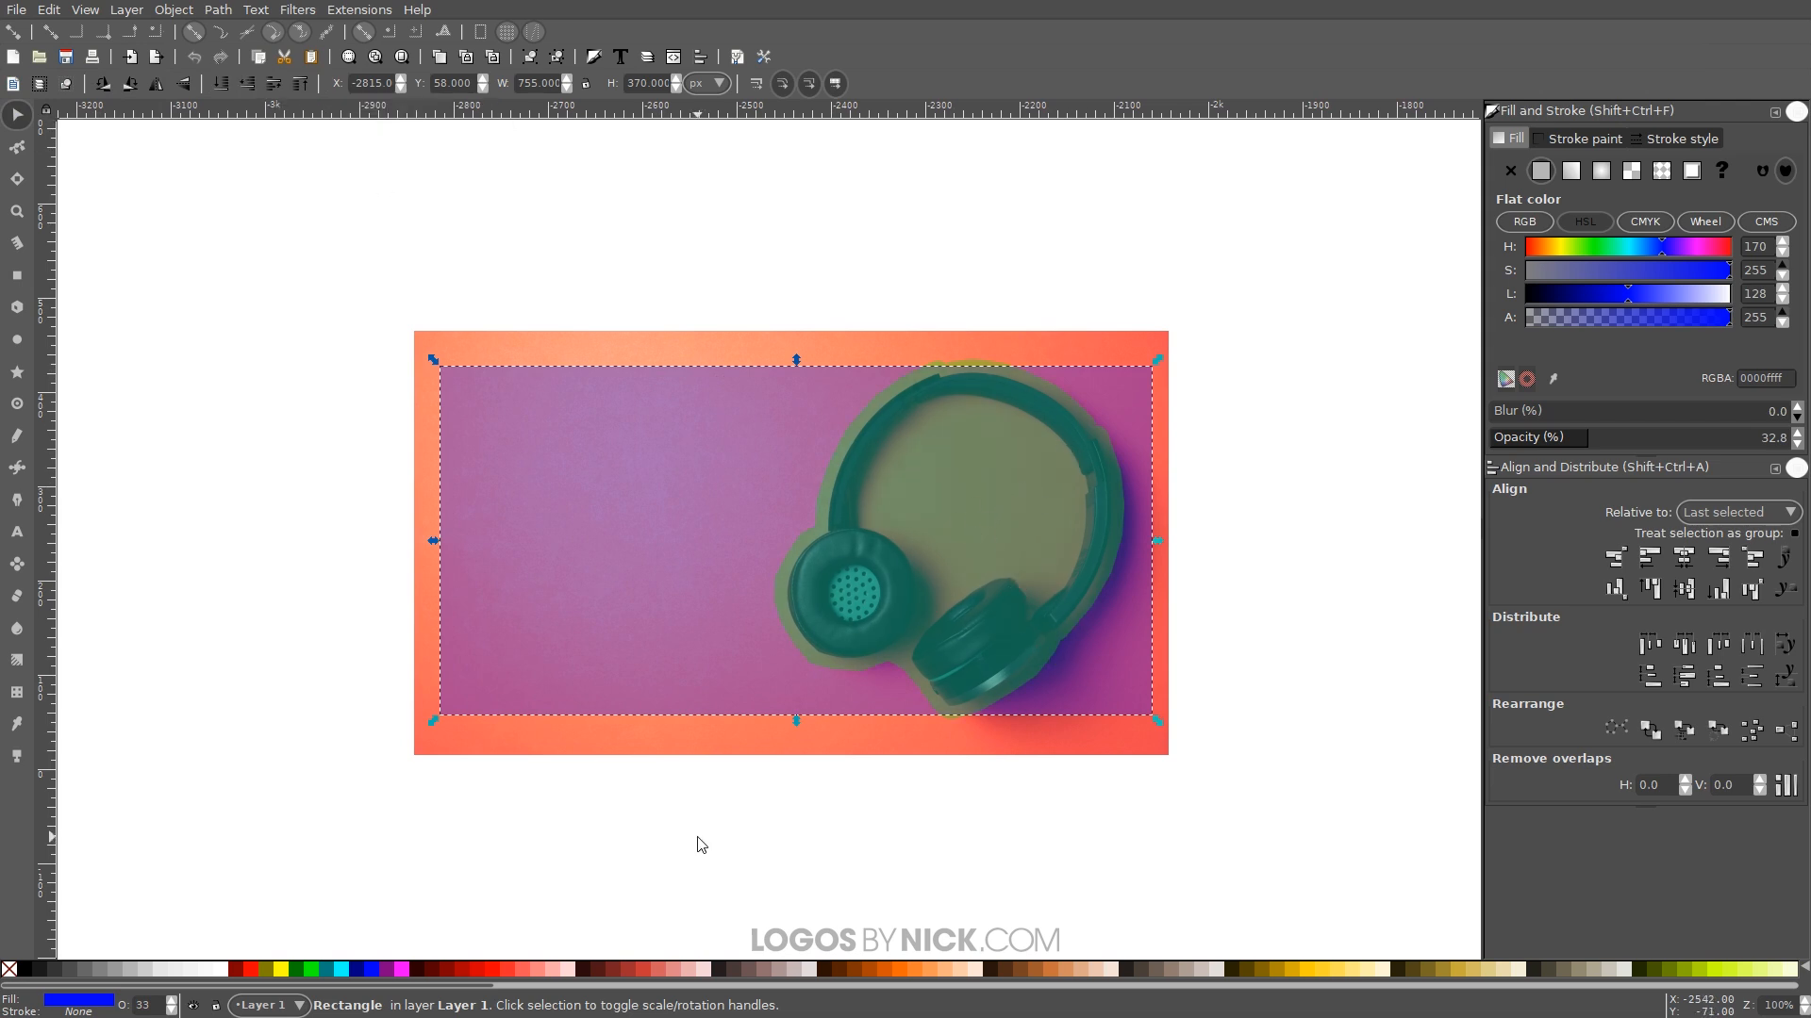
pyautogui.moveTo(675, 365)
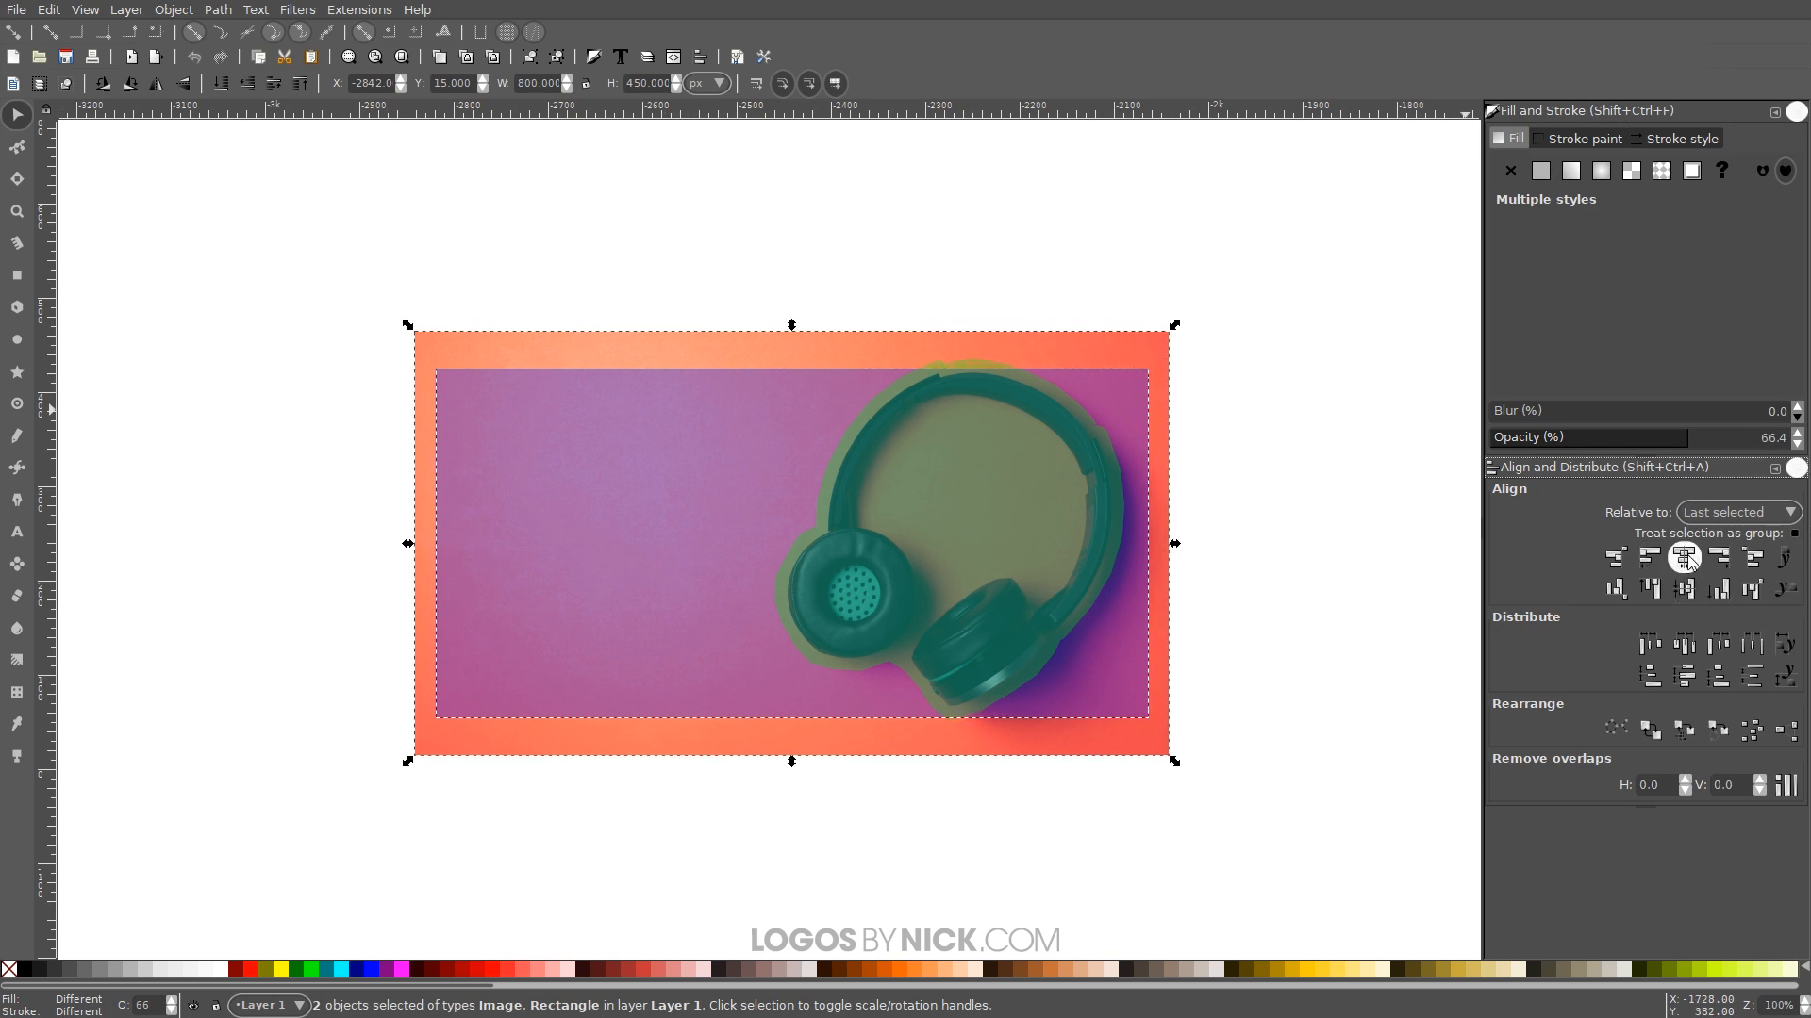
pyautogui.click(1276, 656)
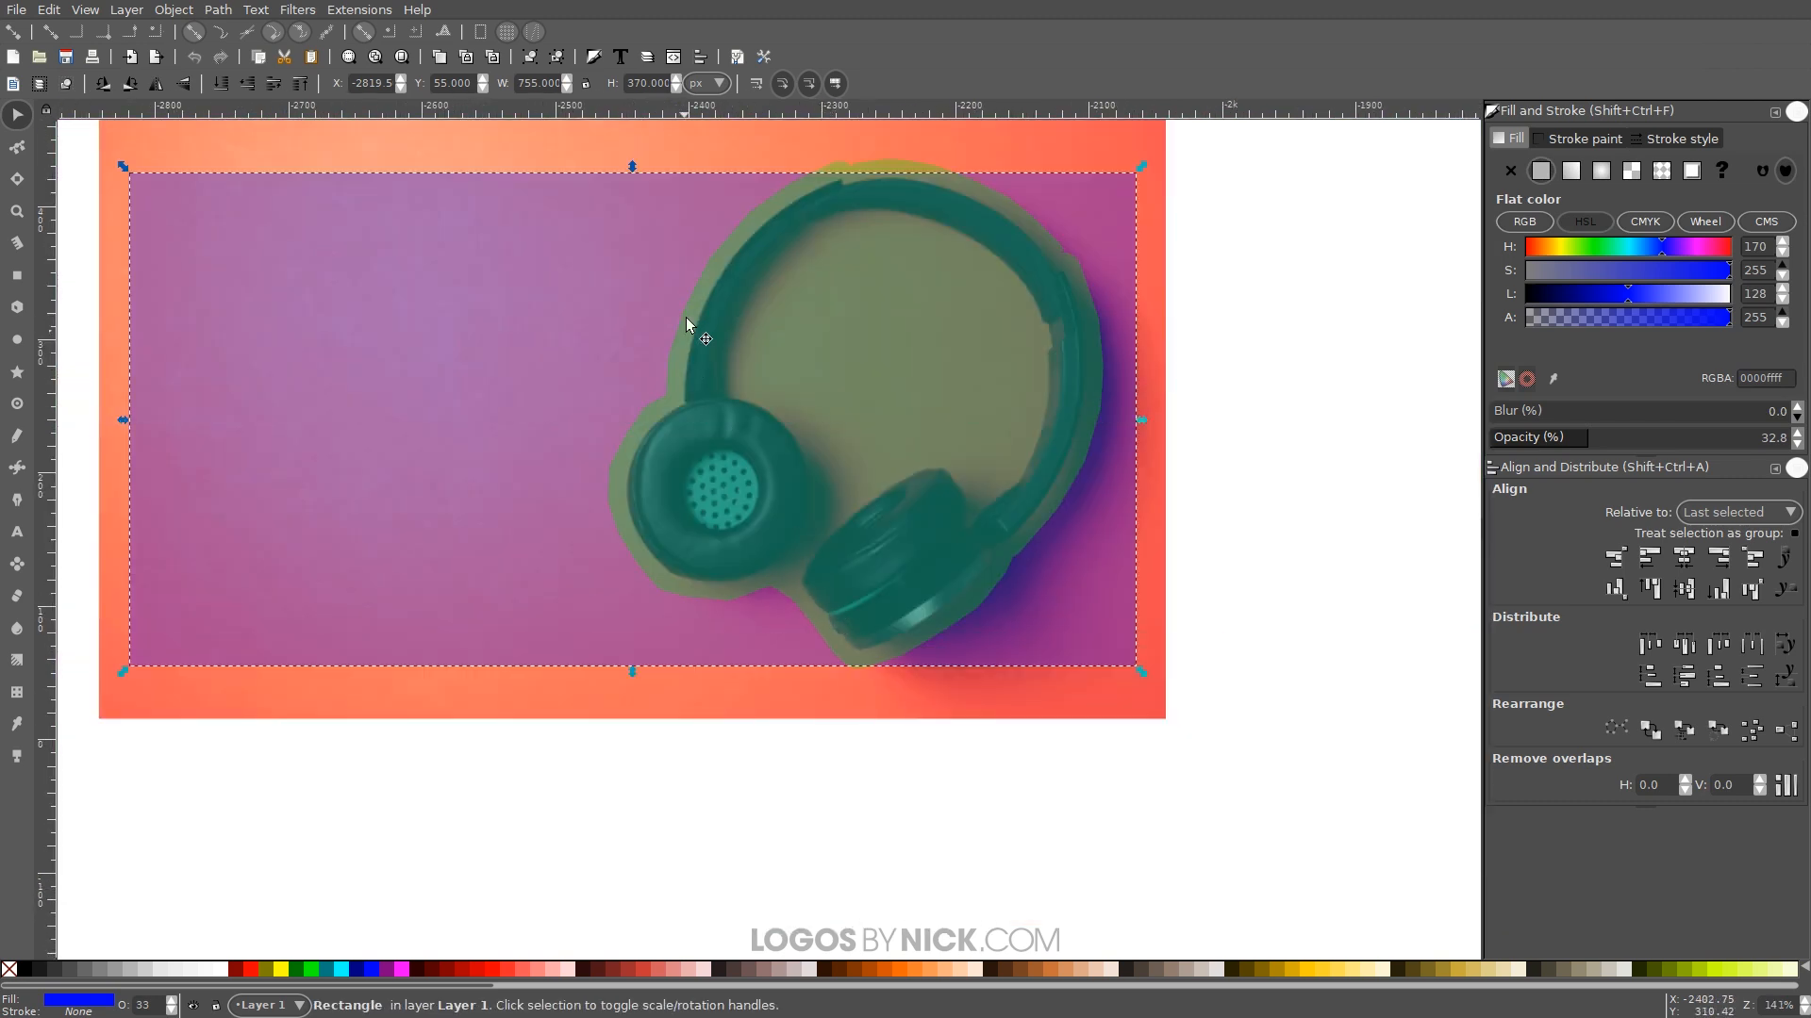
pyautogui.moveTo(734, 191)
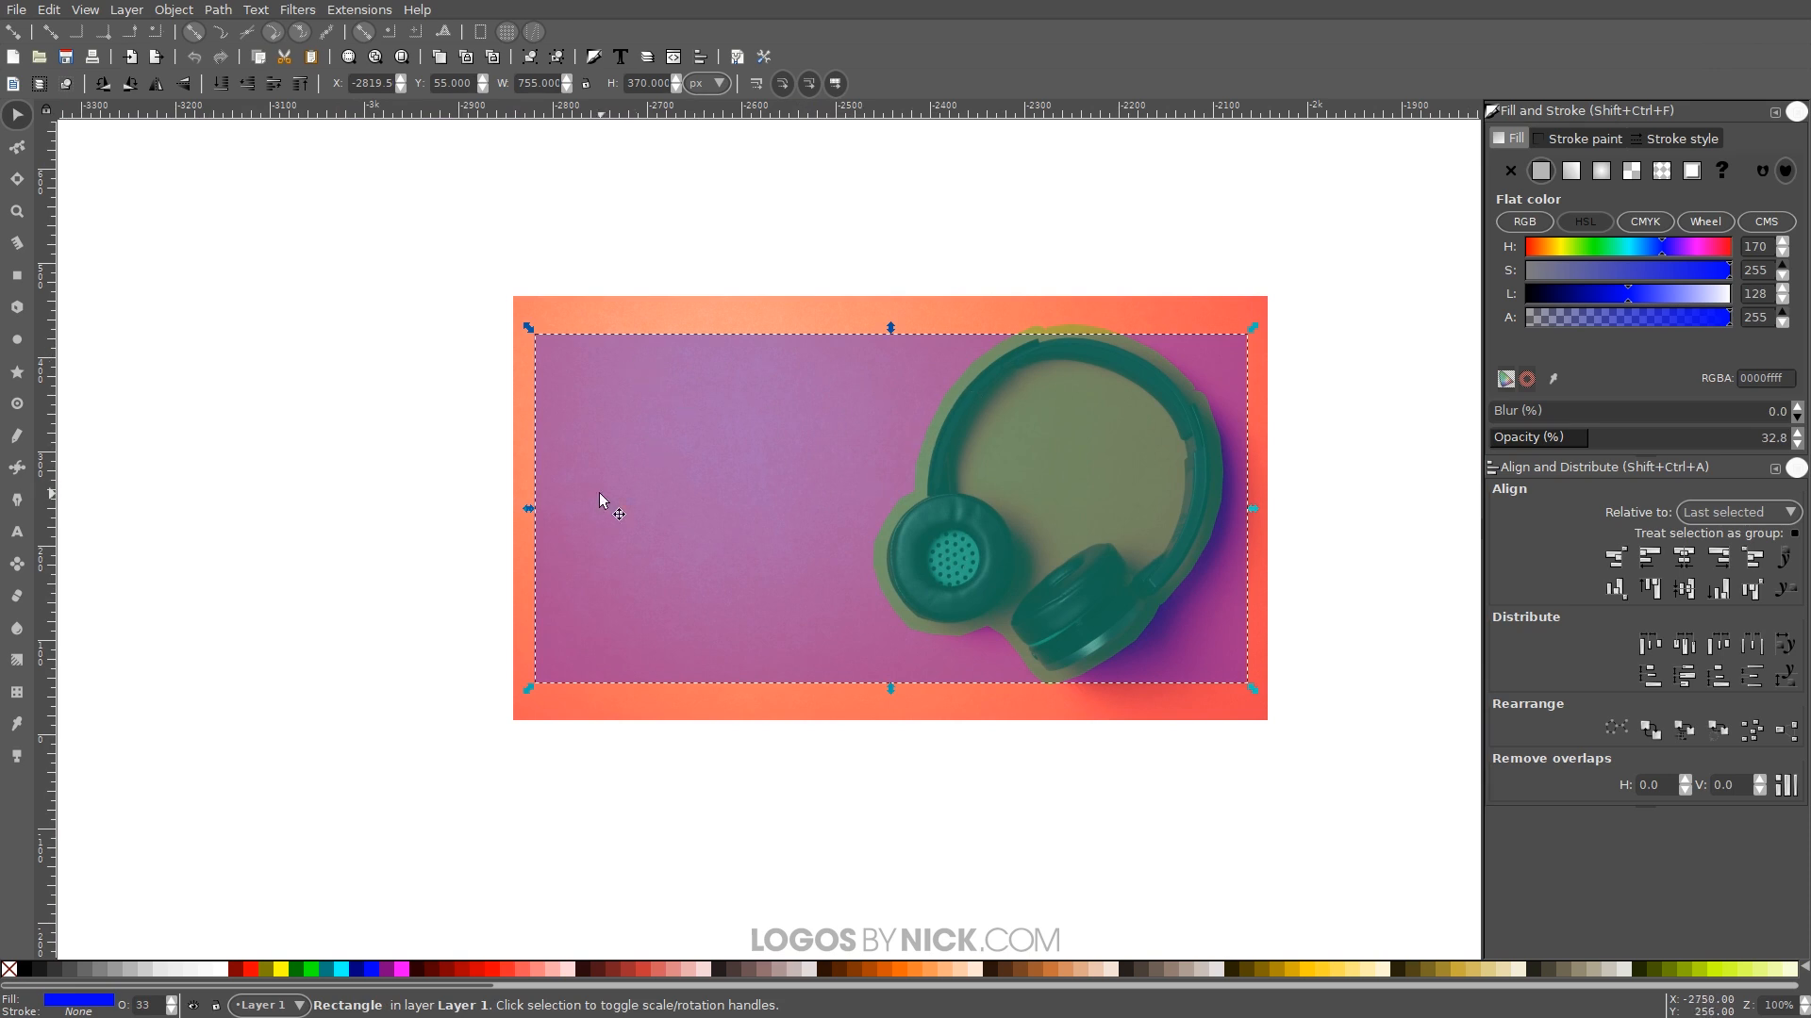
pyautogui.moveTo(917, 653)
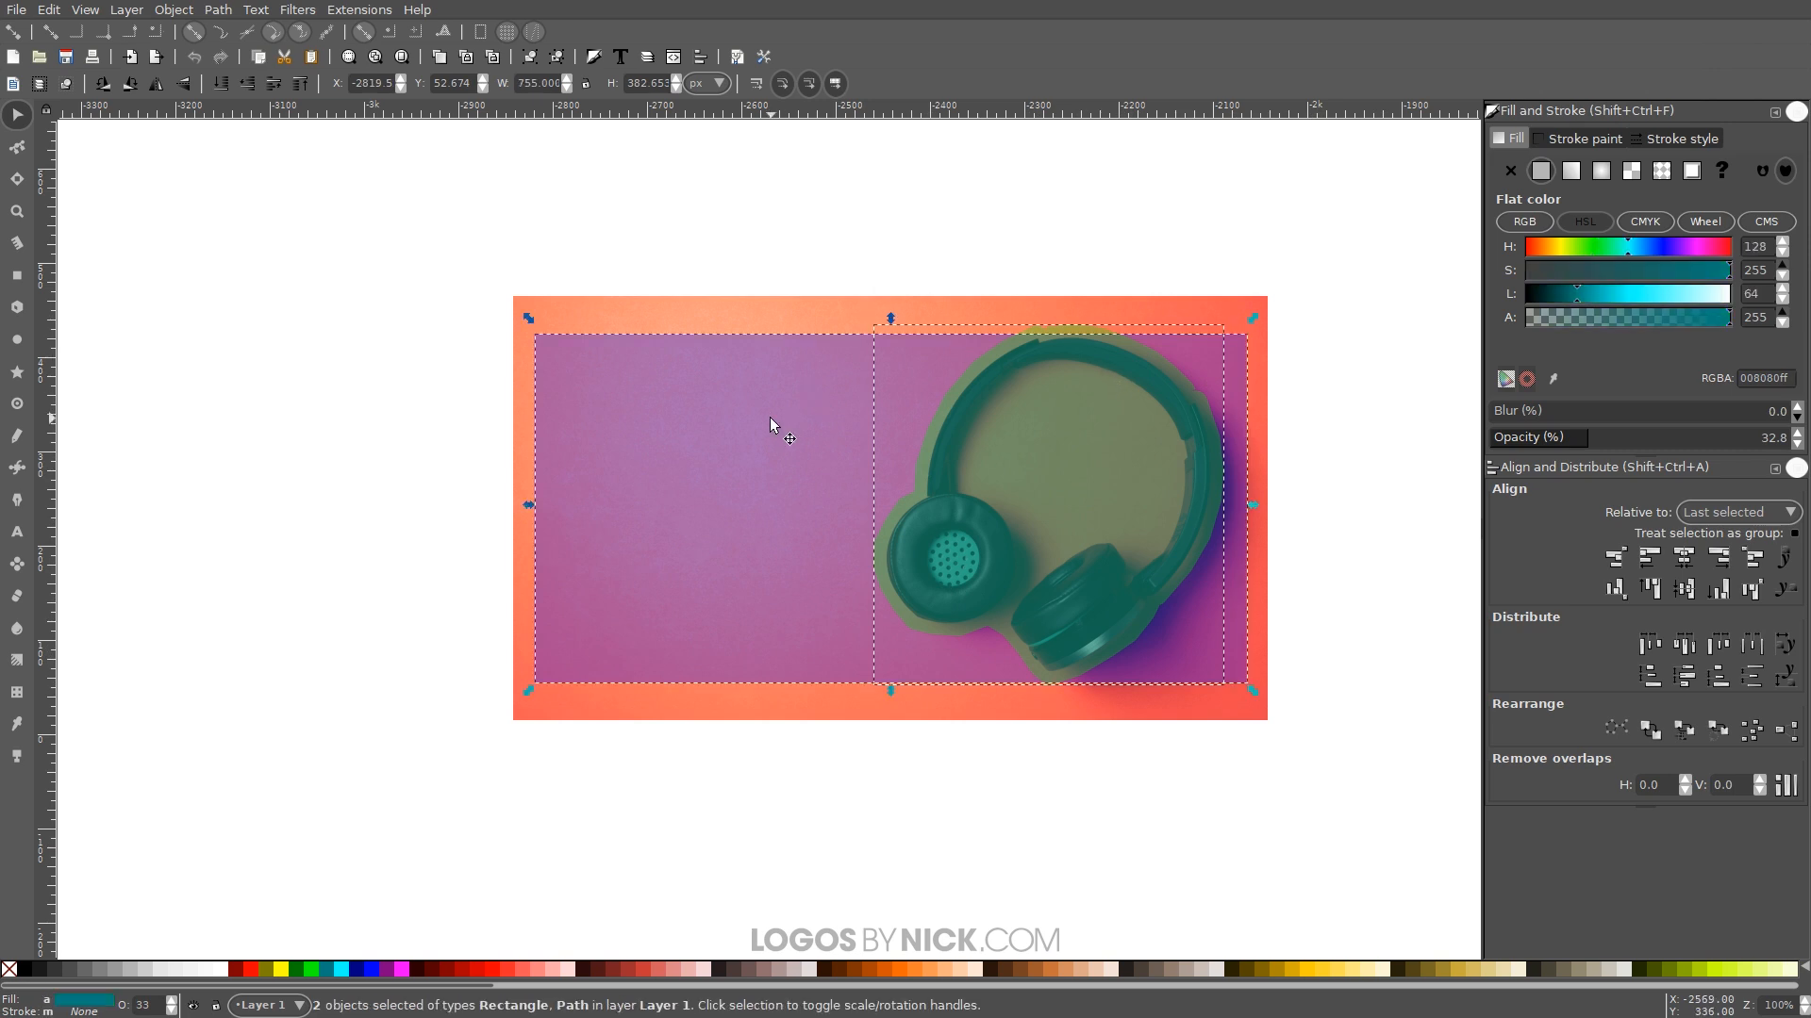
# - Subtract the offset headphone outline from the rectangle with Path > Difference, then deselect
pyautogui.click(217, 9)
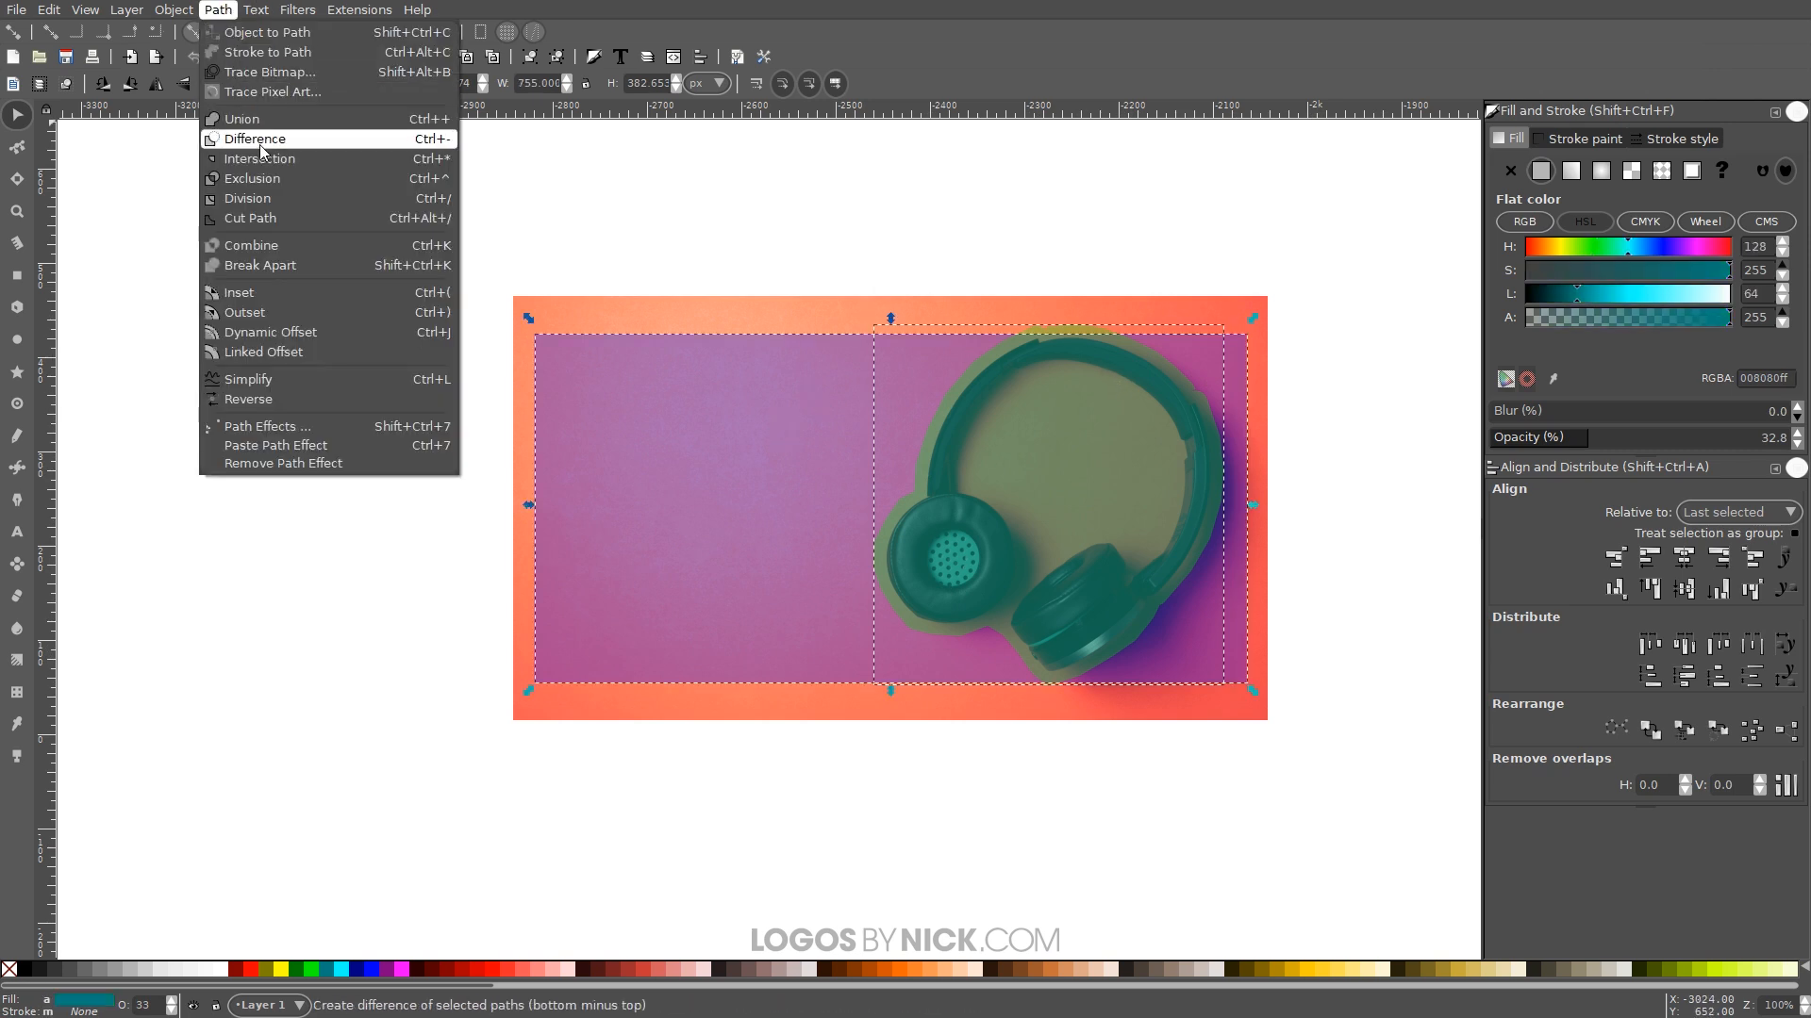
pyautogui.click(254, 137)
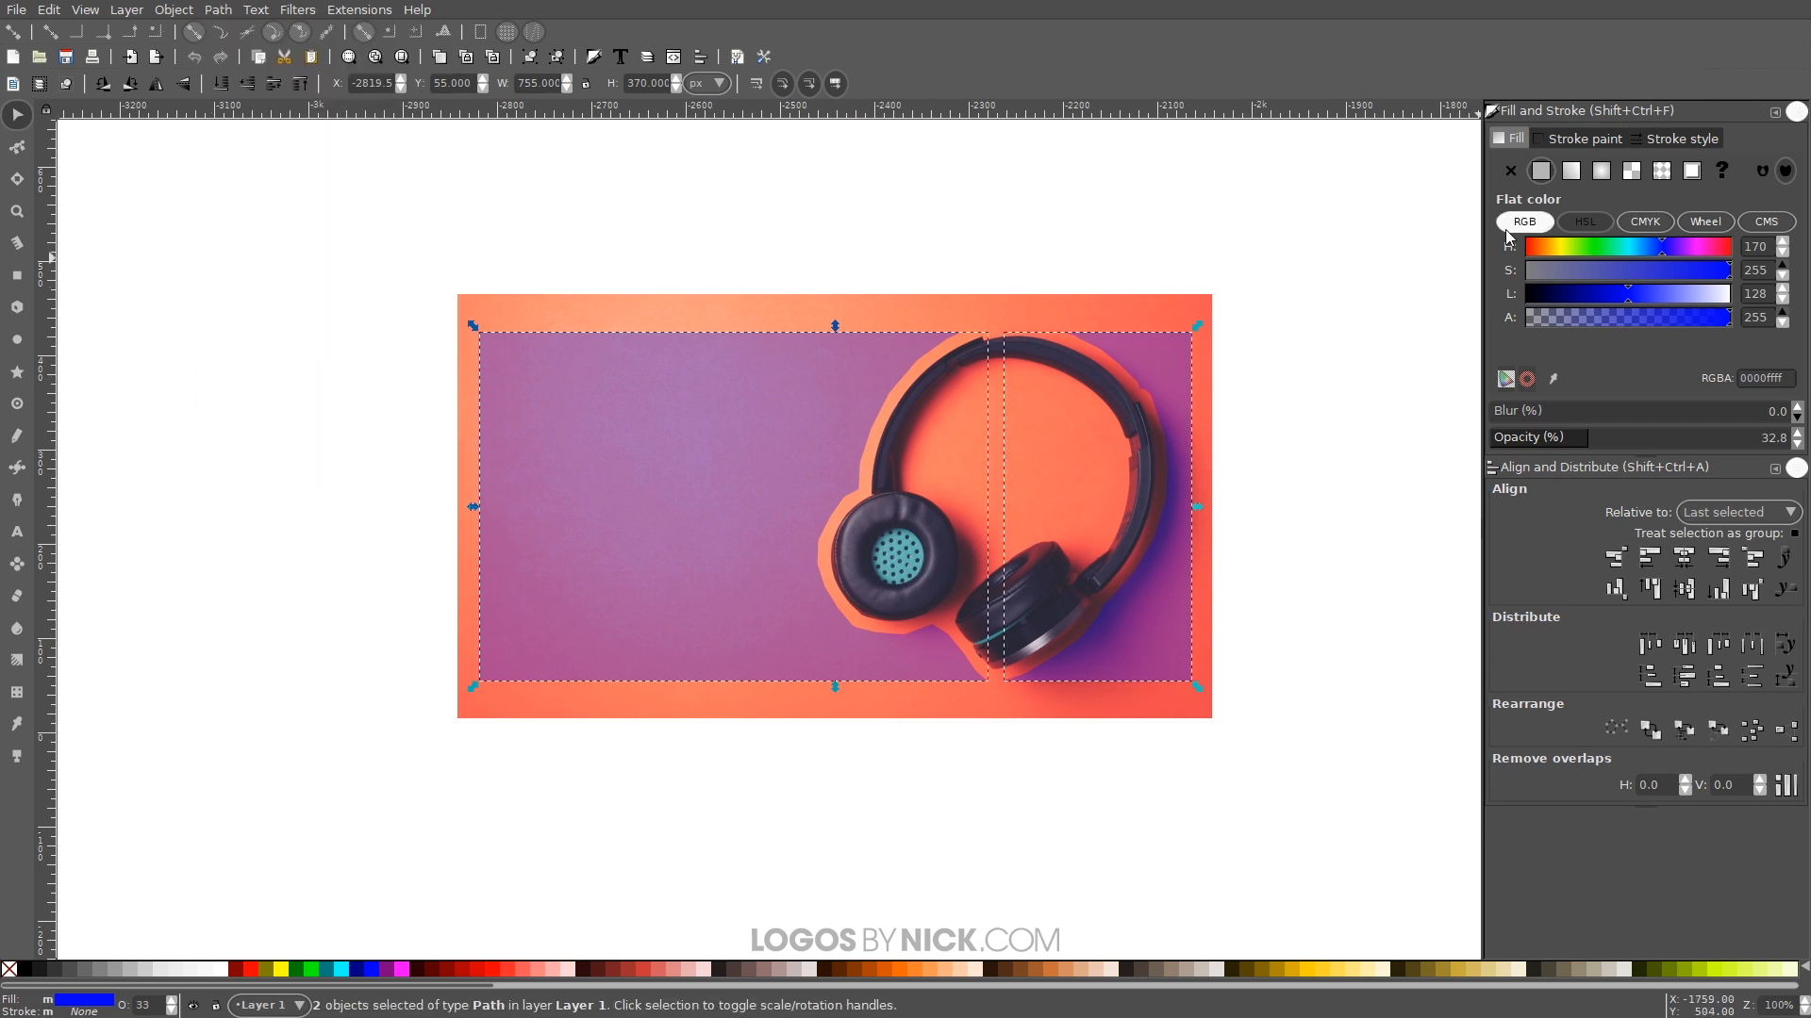
pyautogui.click(1095, 671)
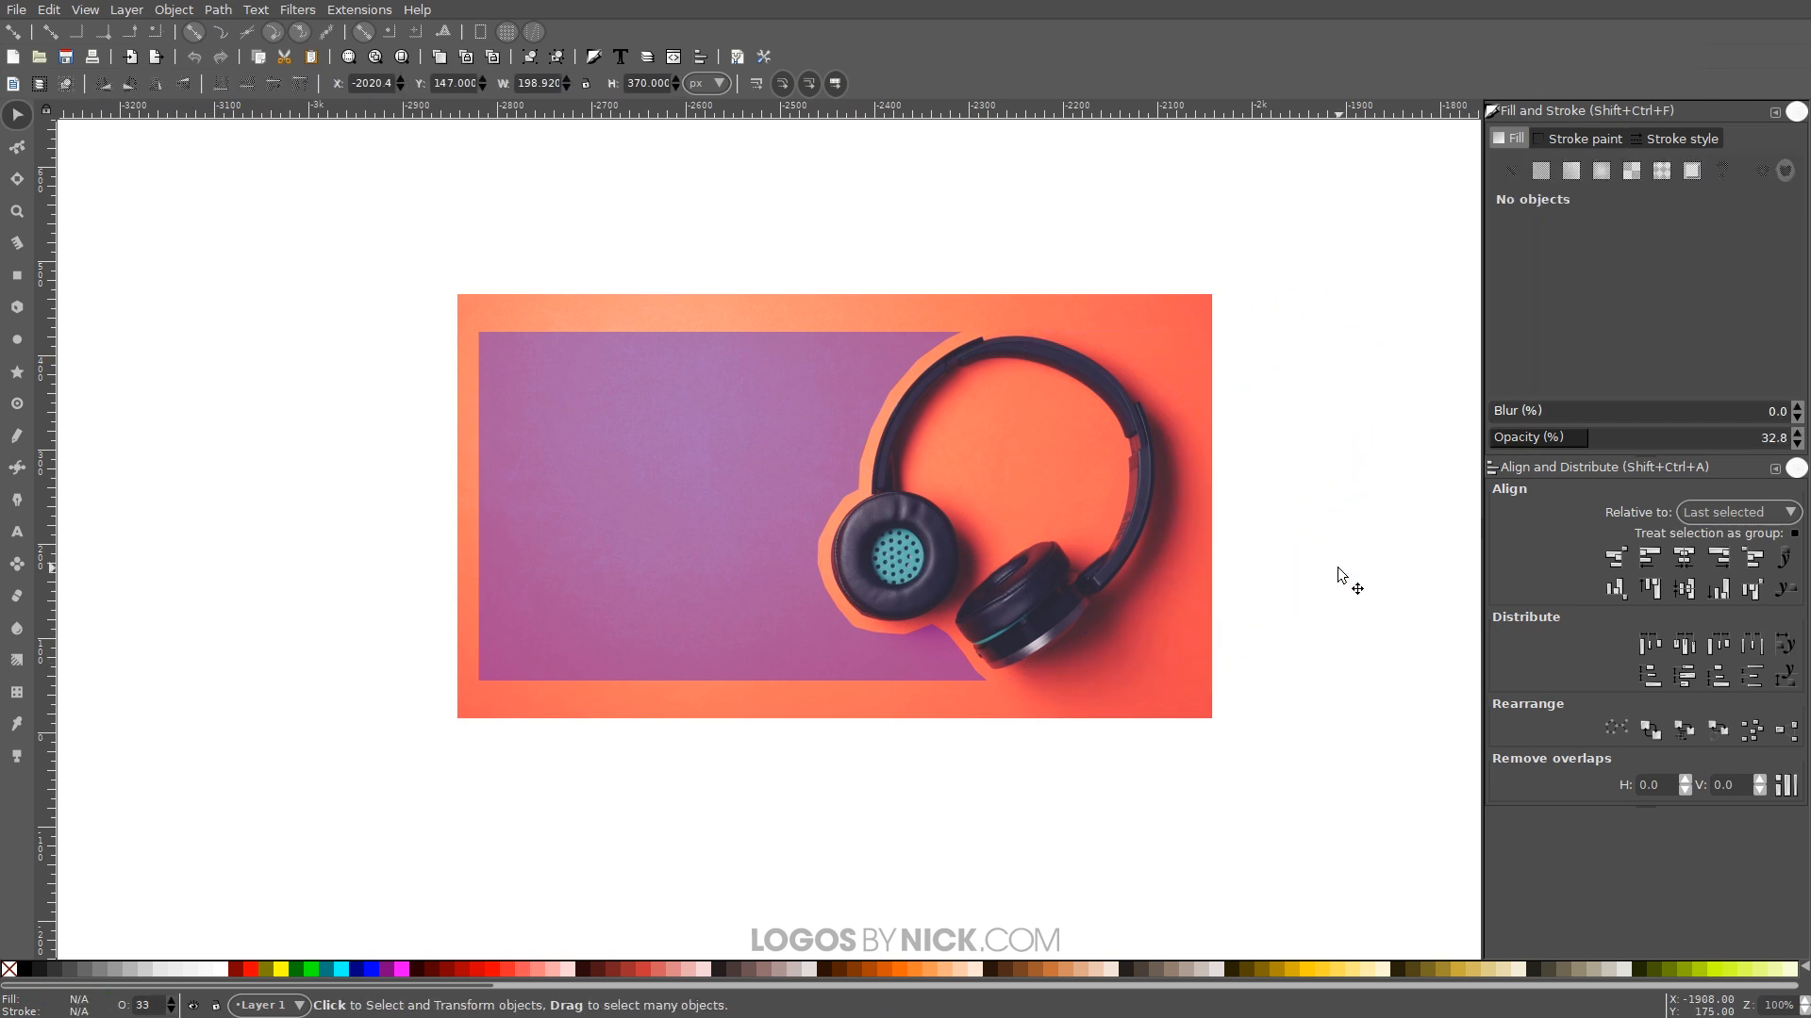
pyautogui.moveTo(843, 457)
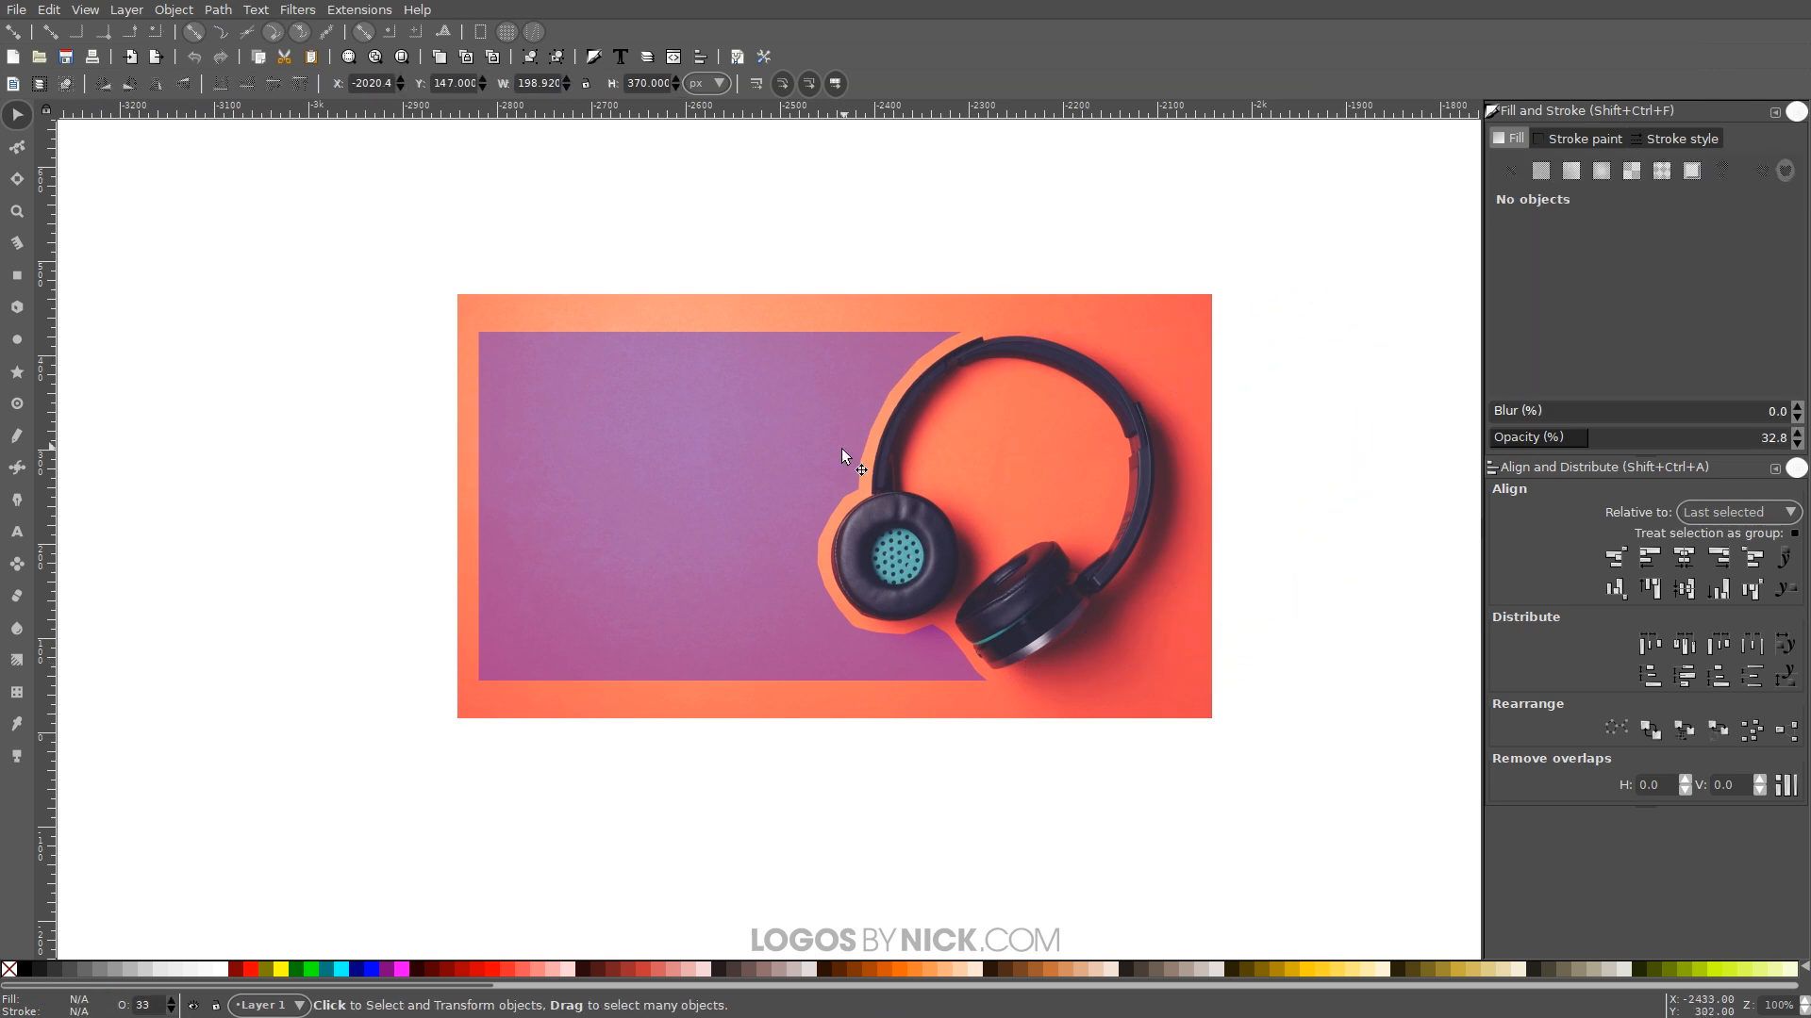
pyautogui.moveTo(601, 468)
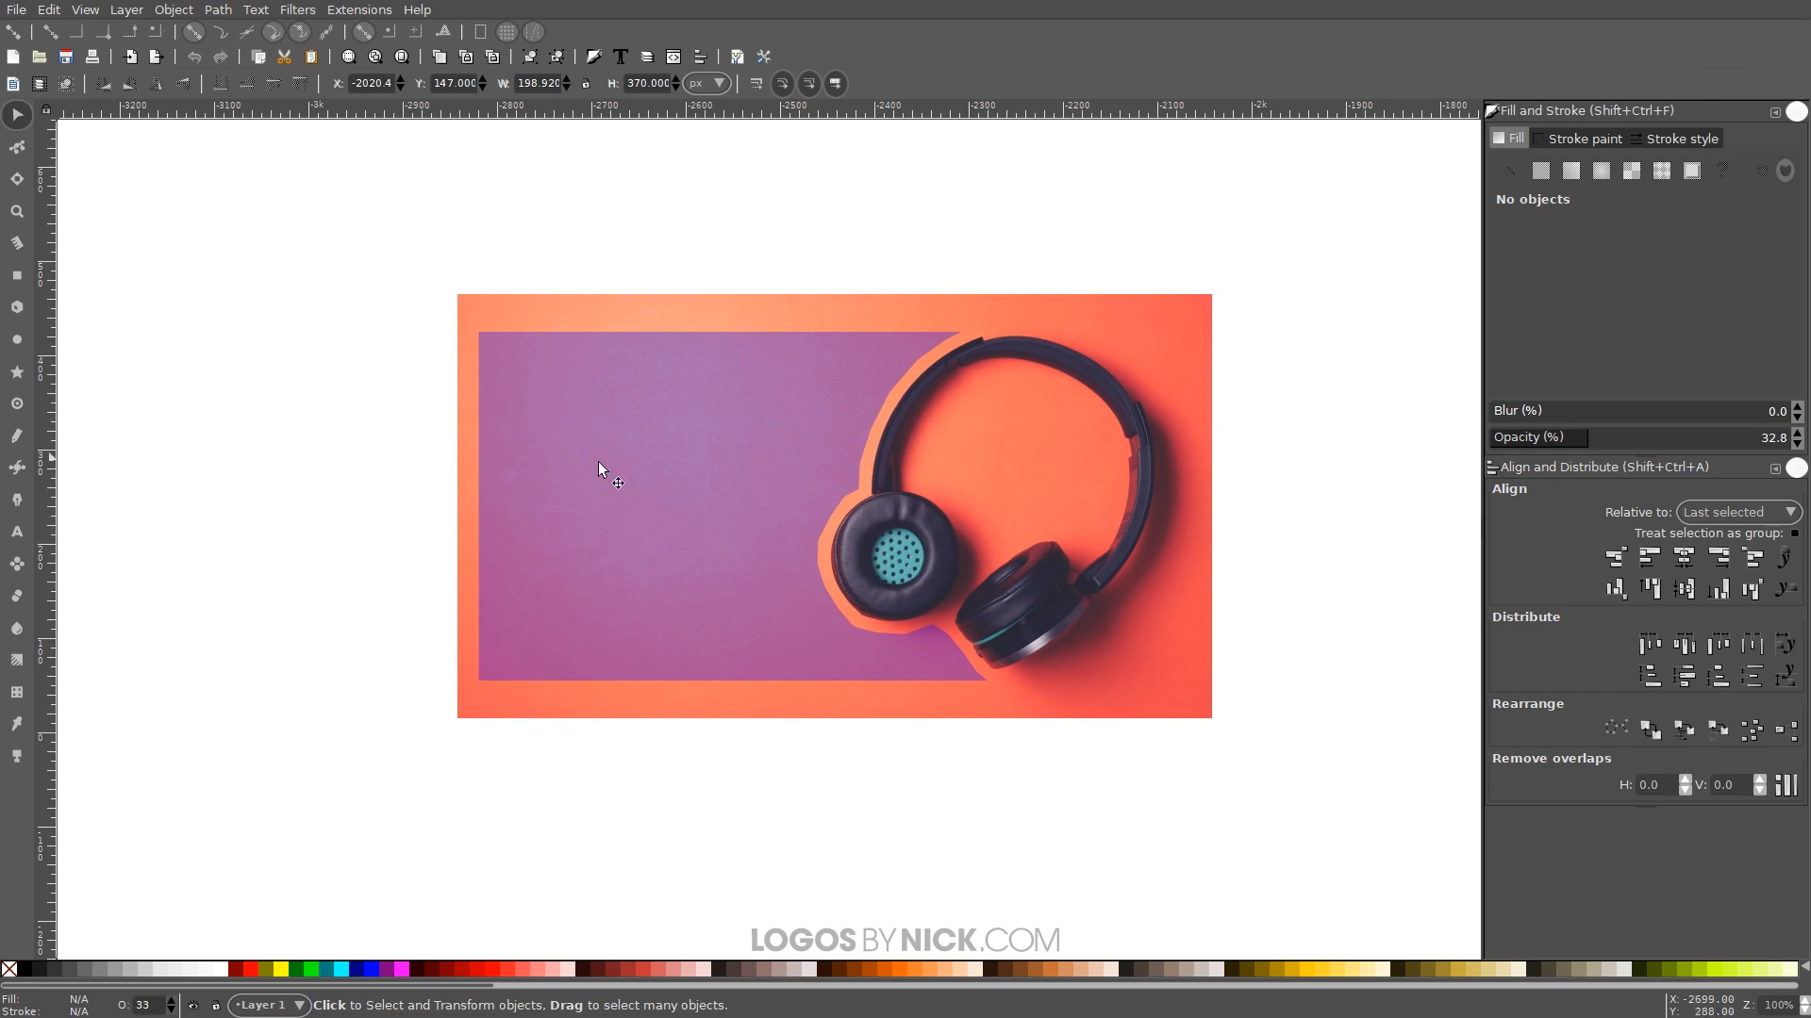
pyautogui.moveTo(556, 366)
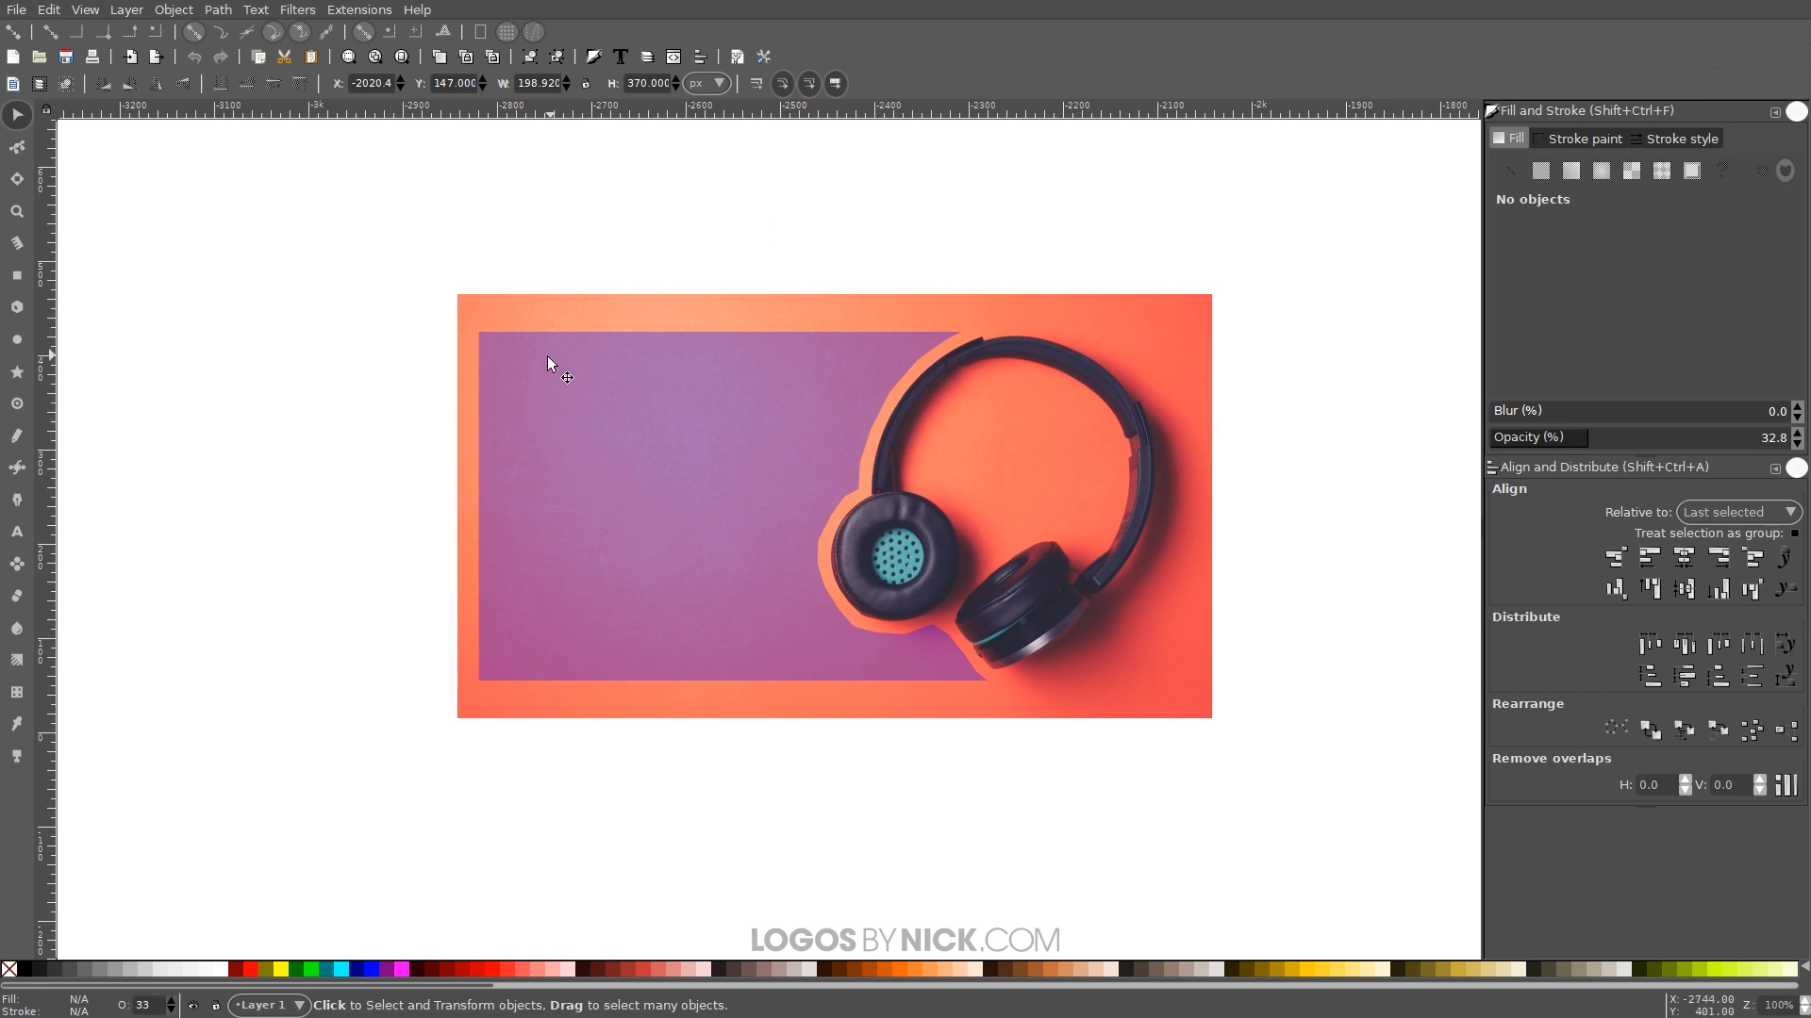
pyautogui.moveTo(860, 357)
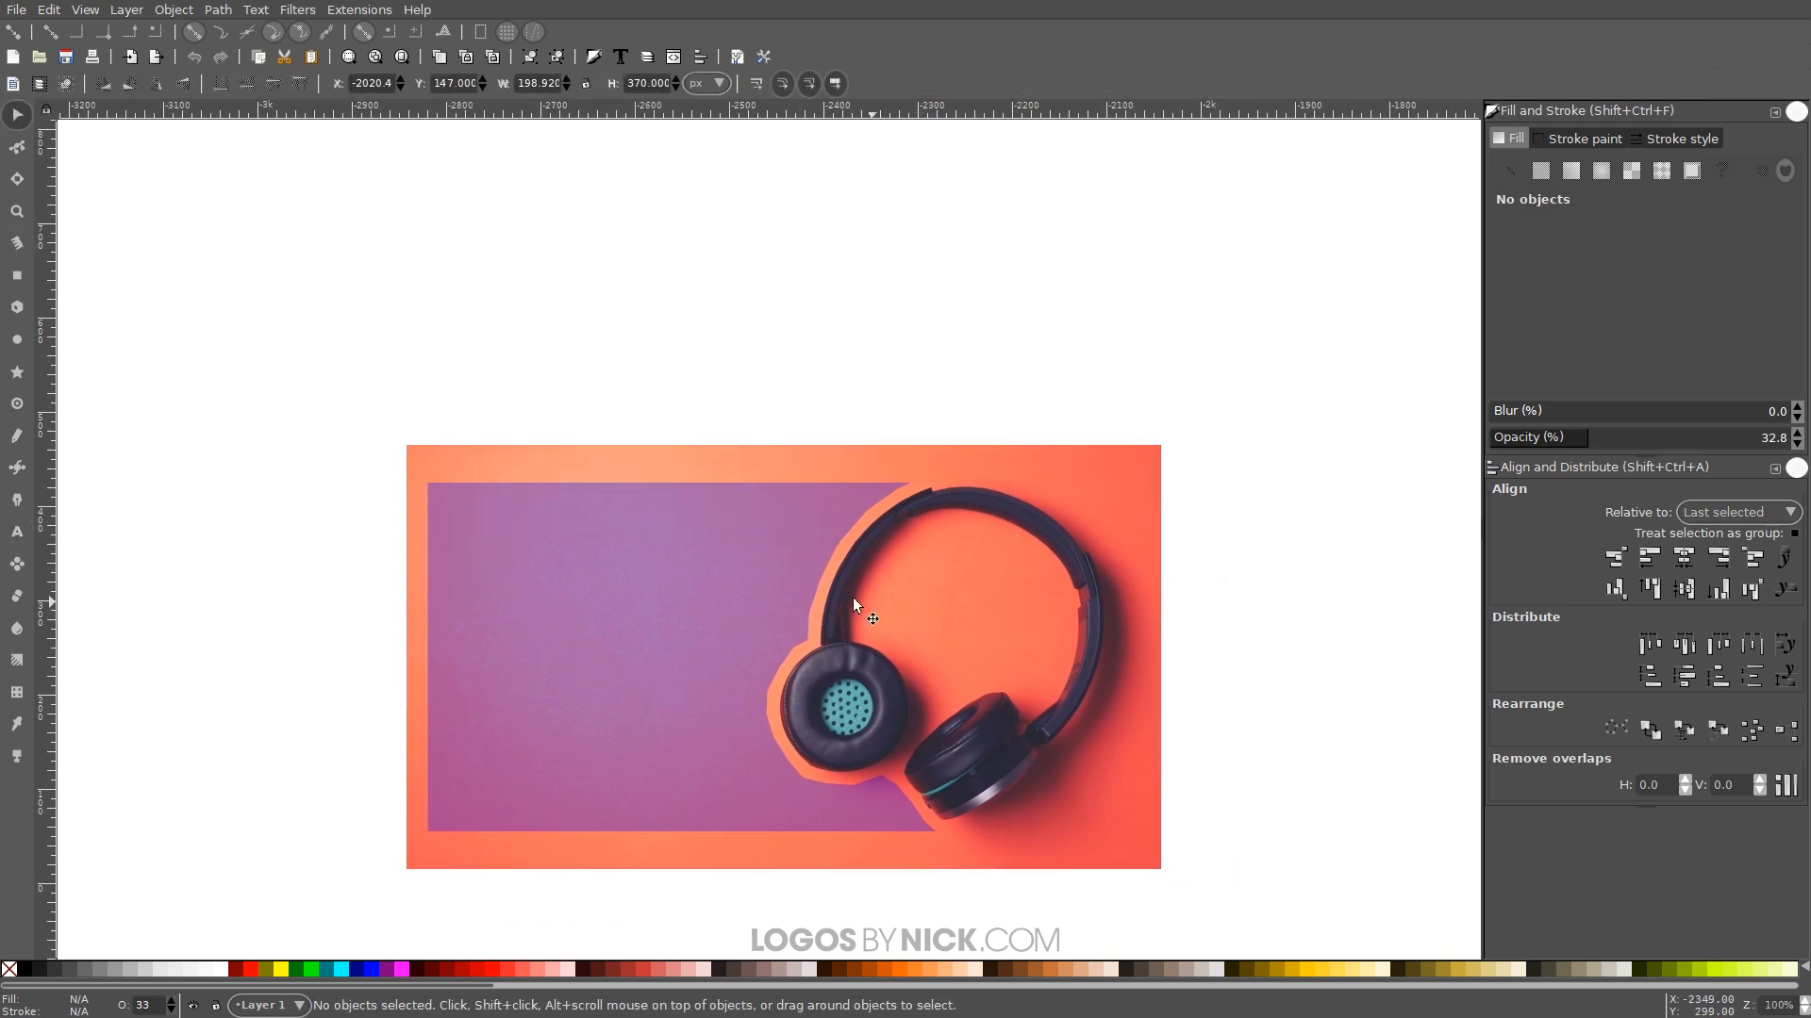
# - Simplify the cut-out panel's path from 39 to 16 nodes
pyautogui.click(216, 9)
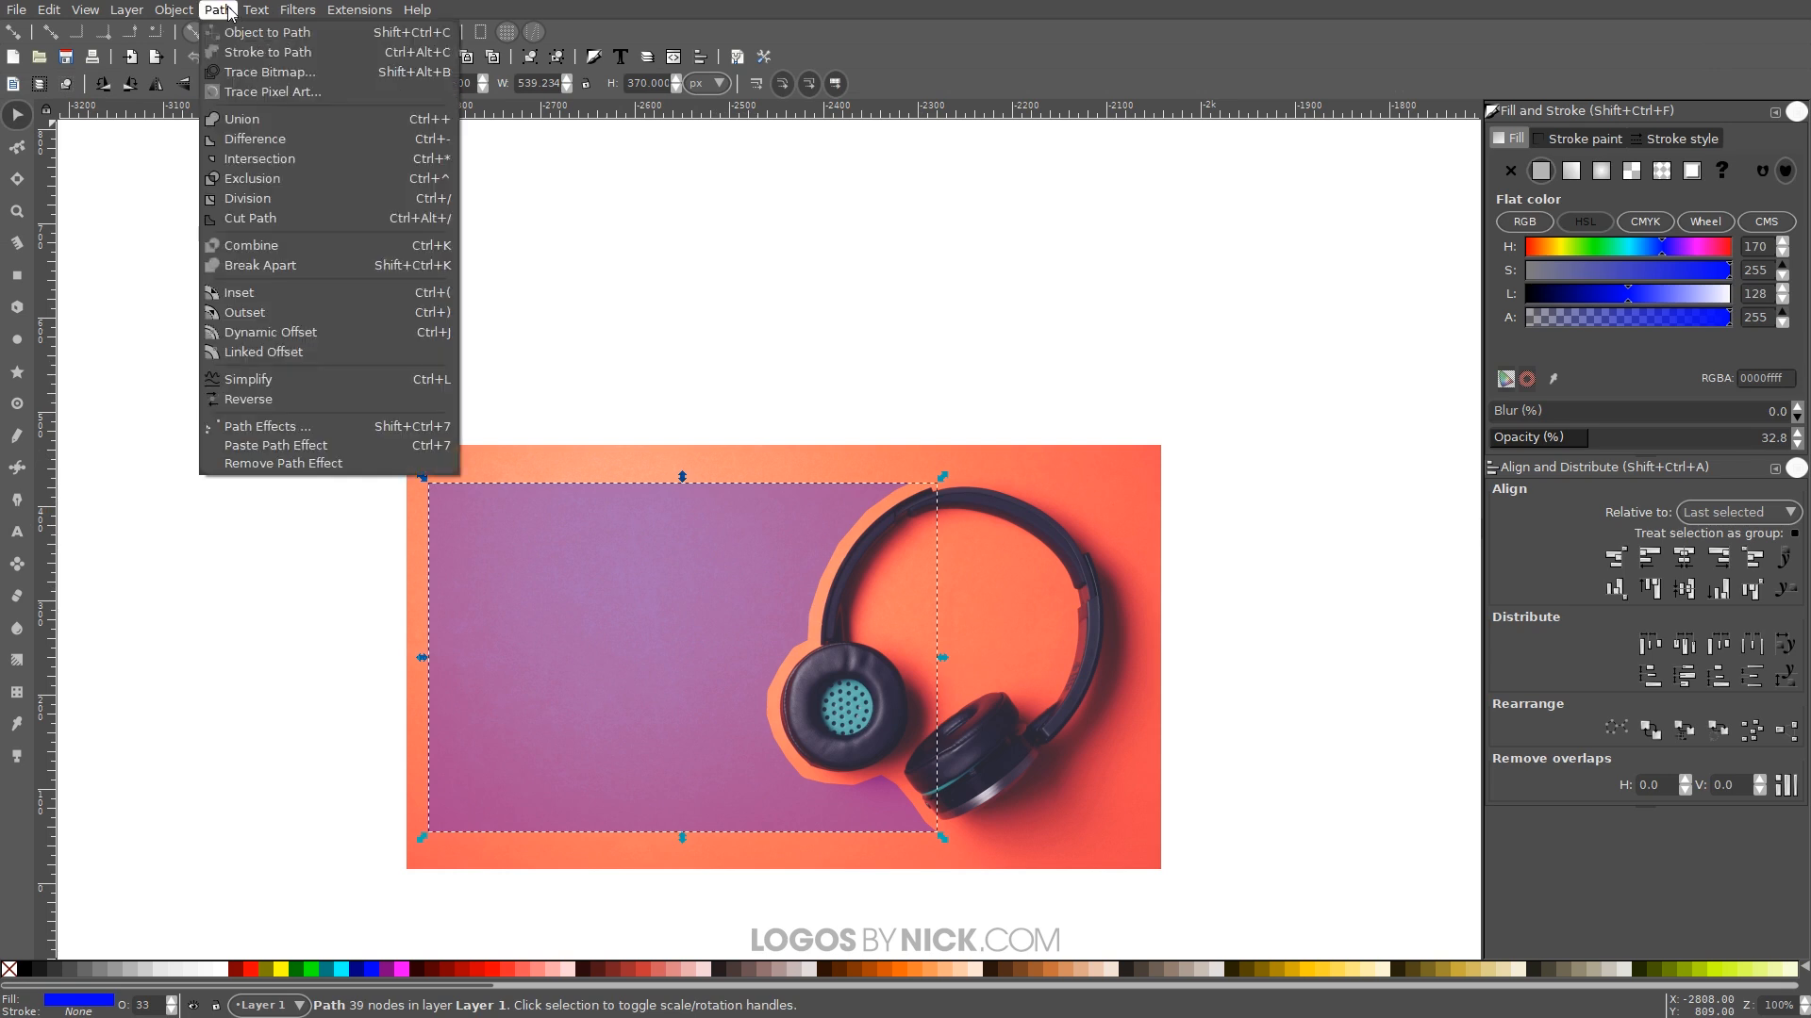
pyautogui.click(247, 379)
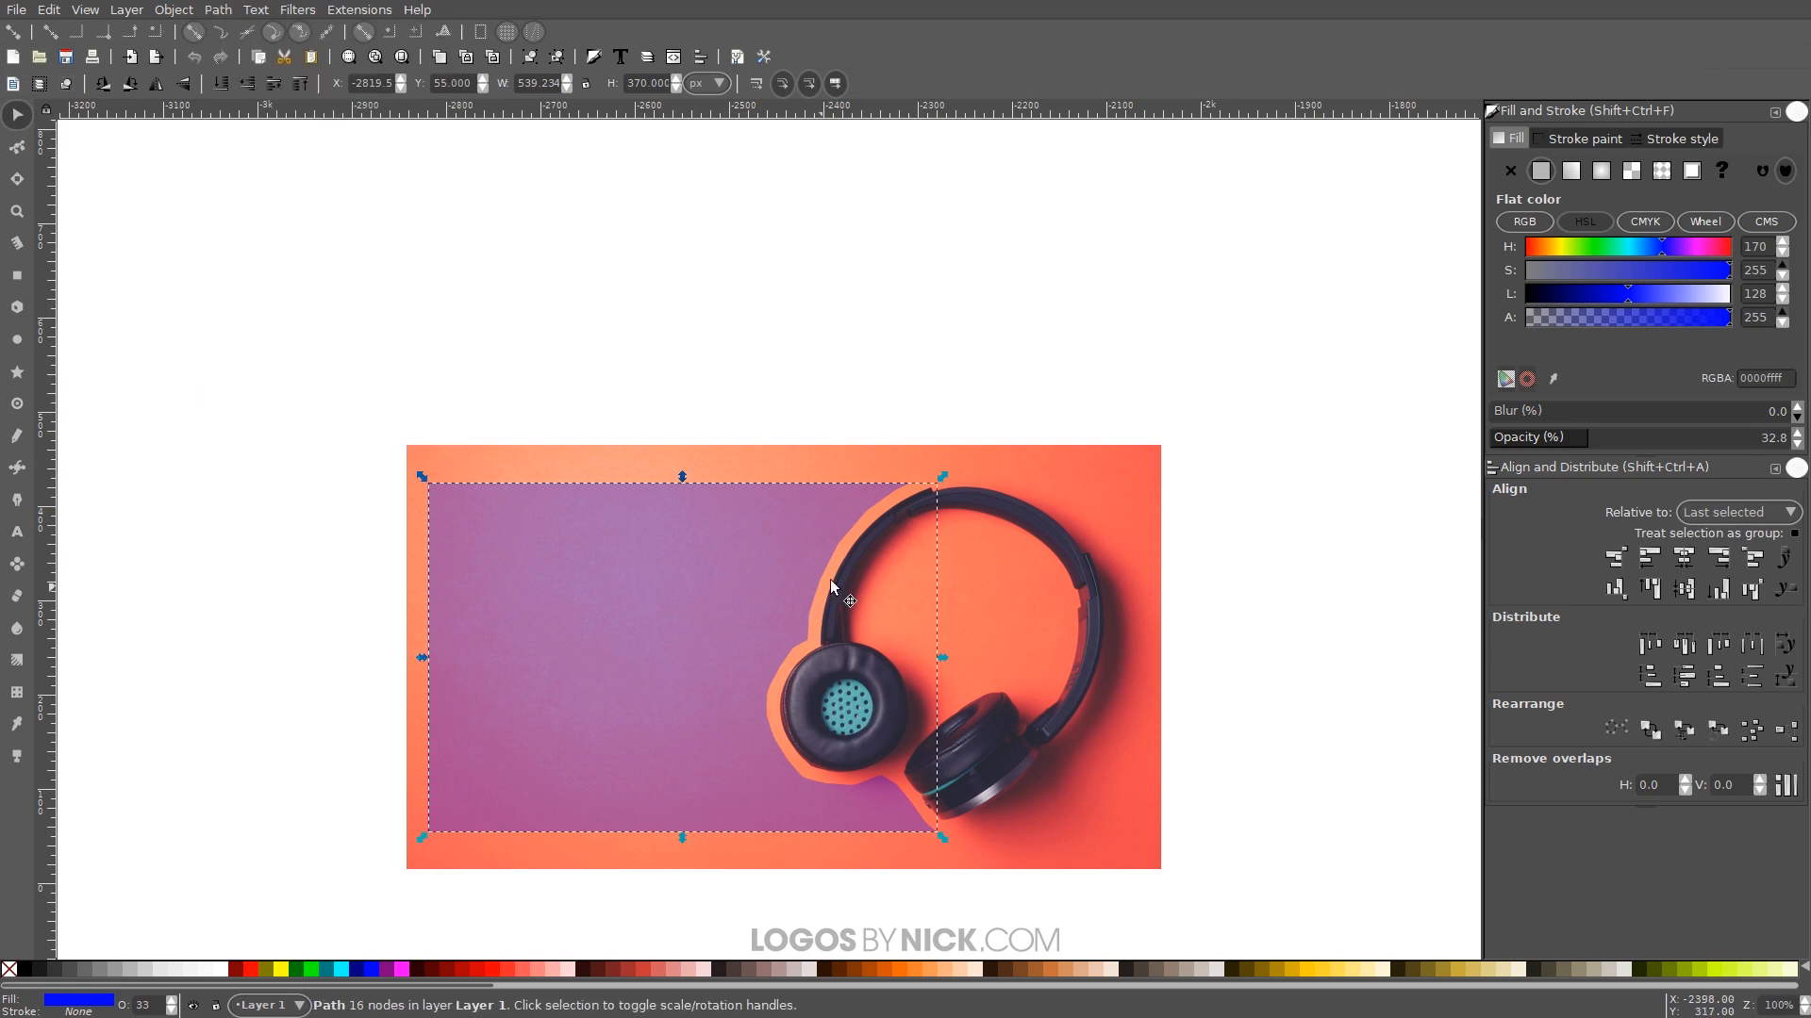
pyautogui.moveTo(839, 570)
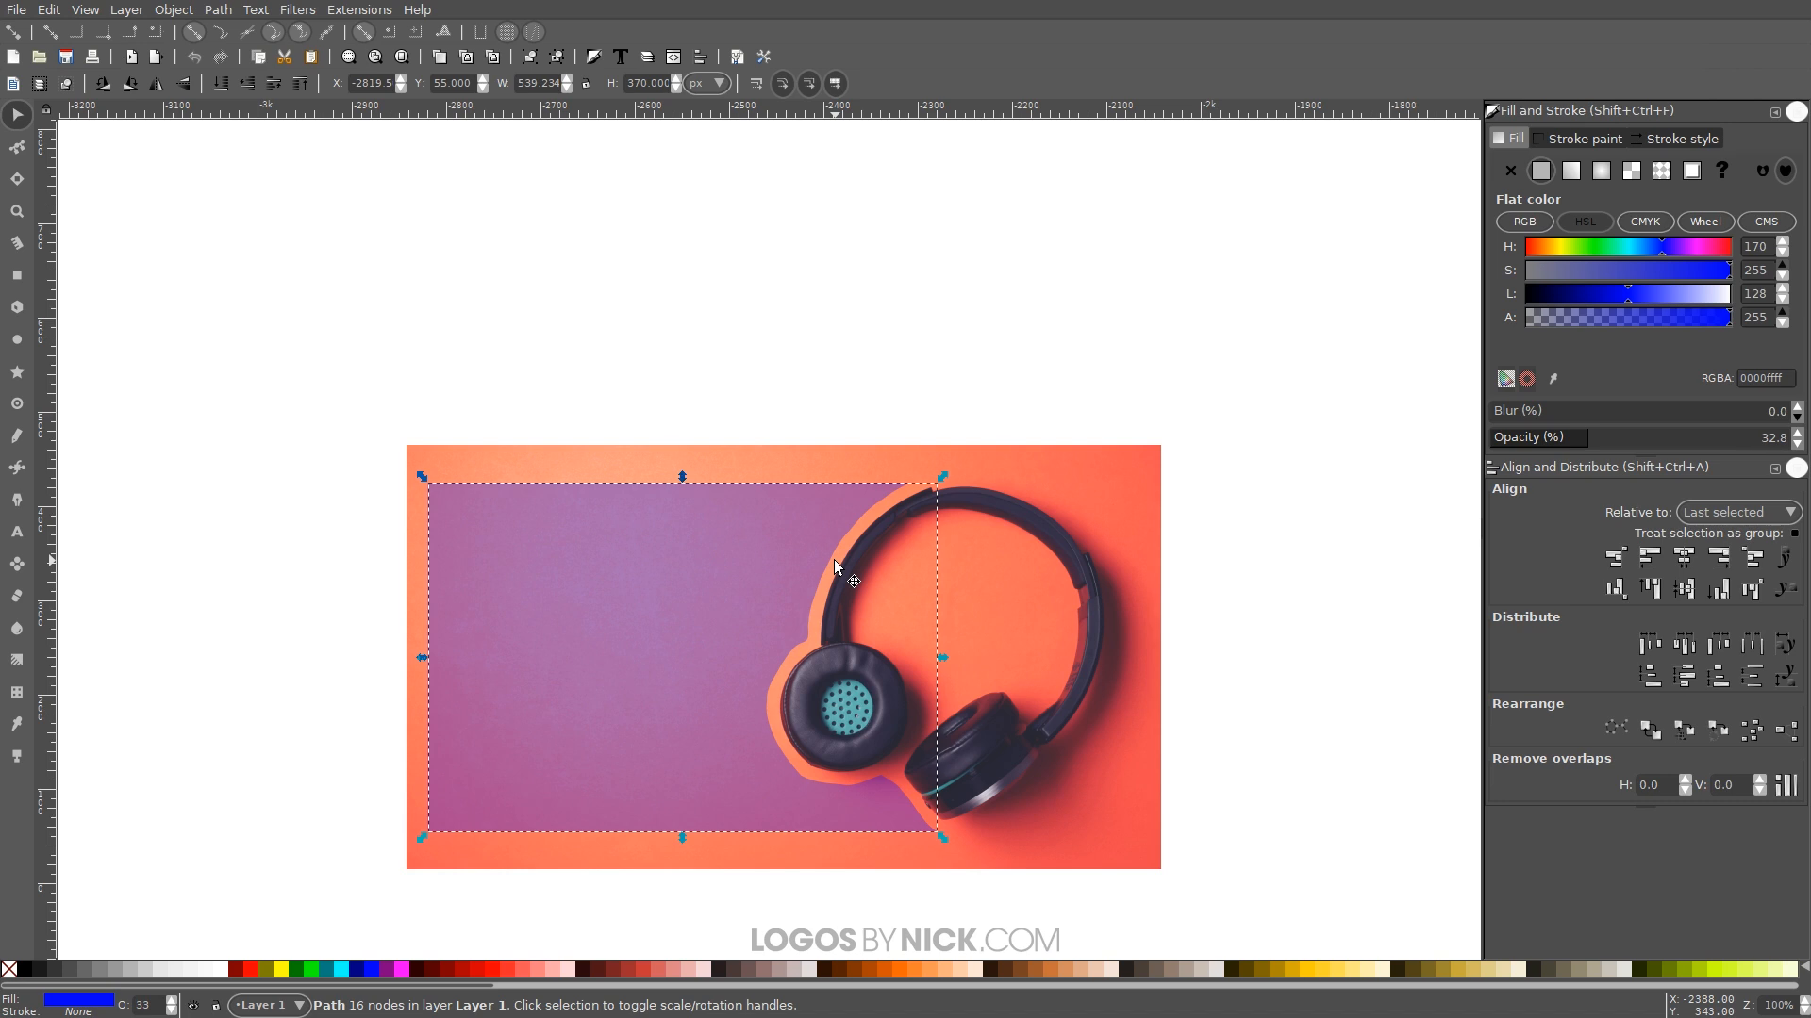
pyautogui.moveTo(675, 566)
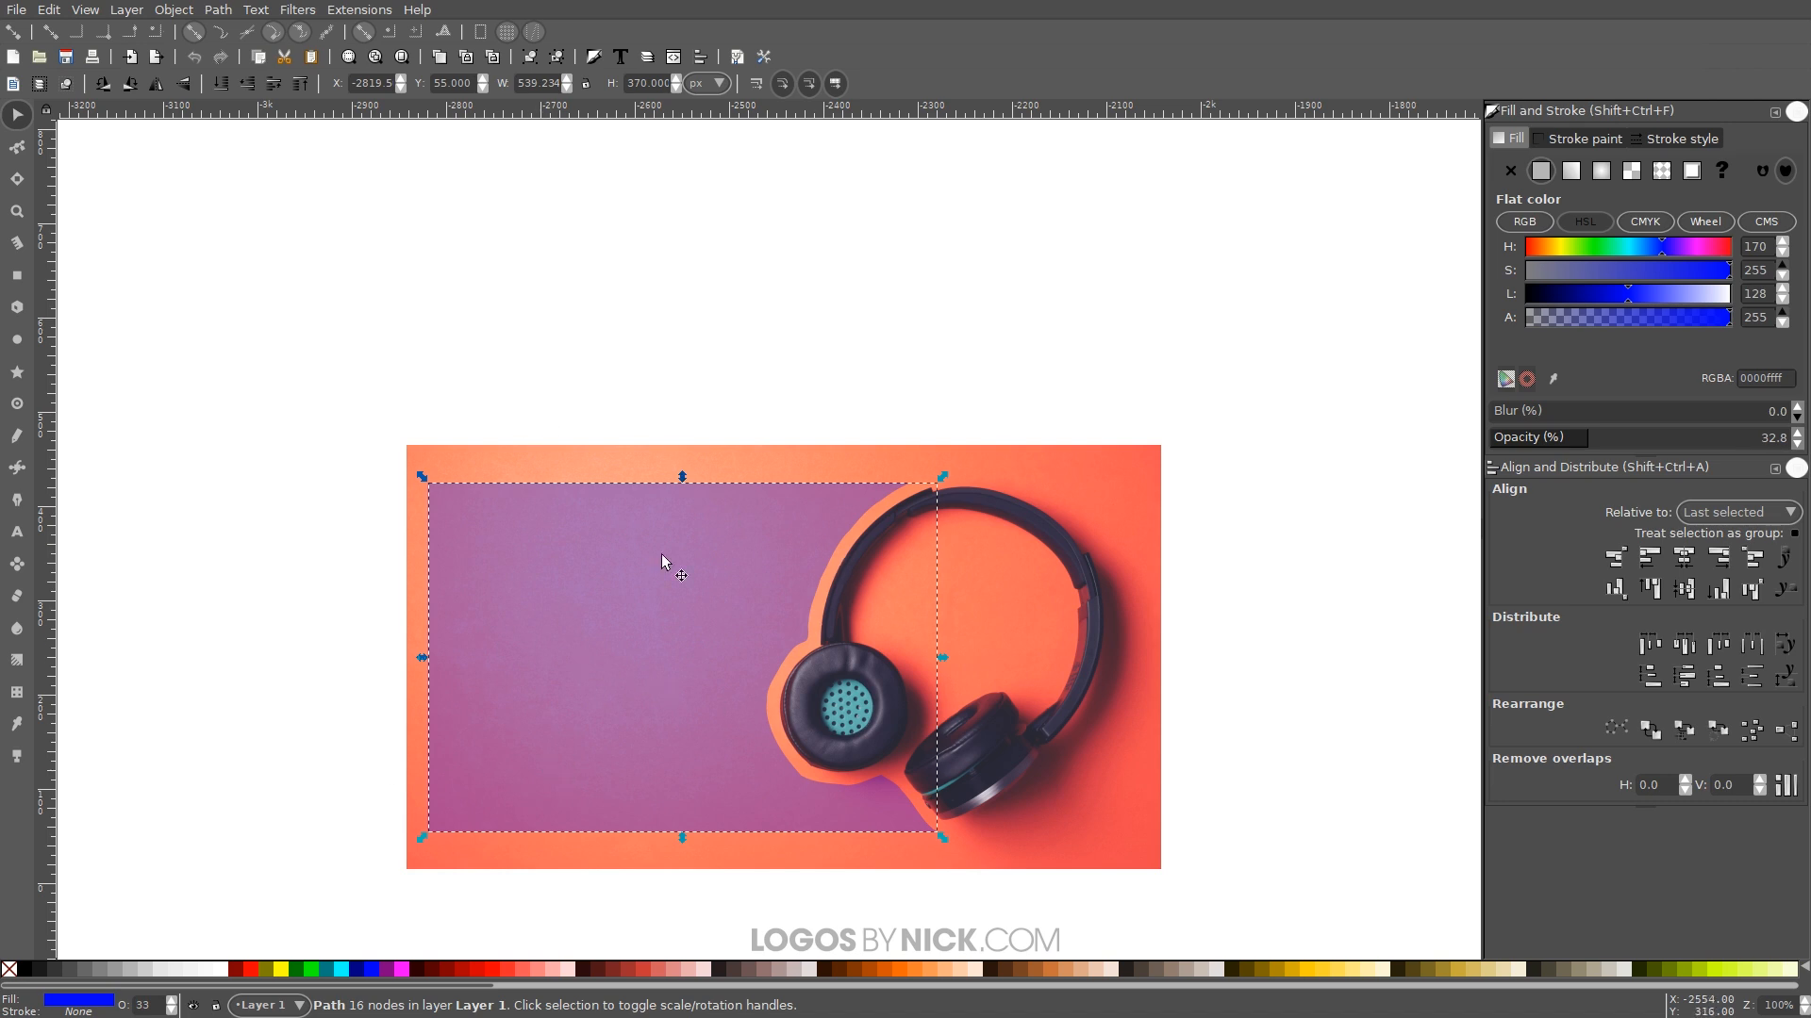
pyautogui.moveTo(608, 318)
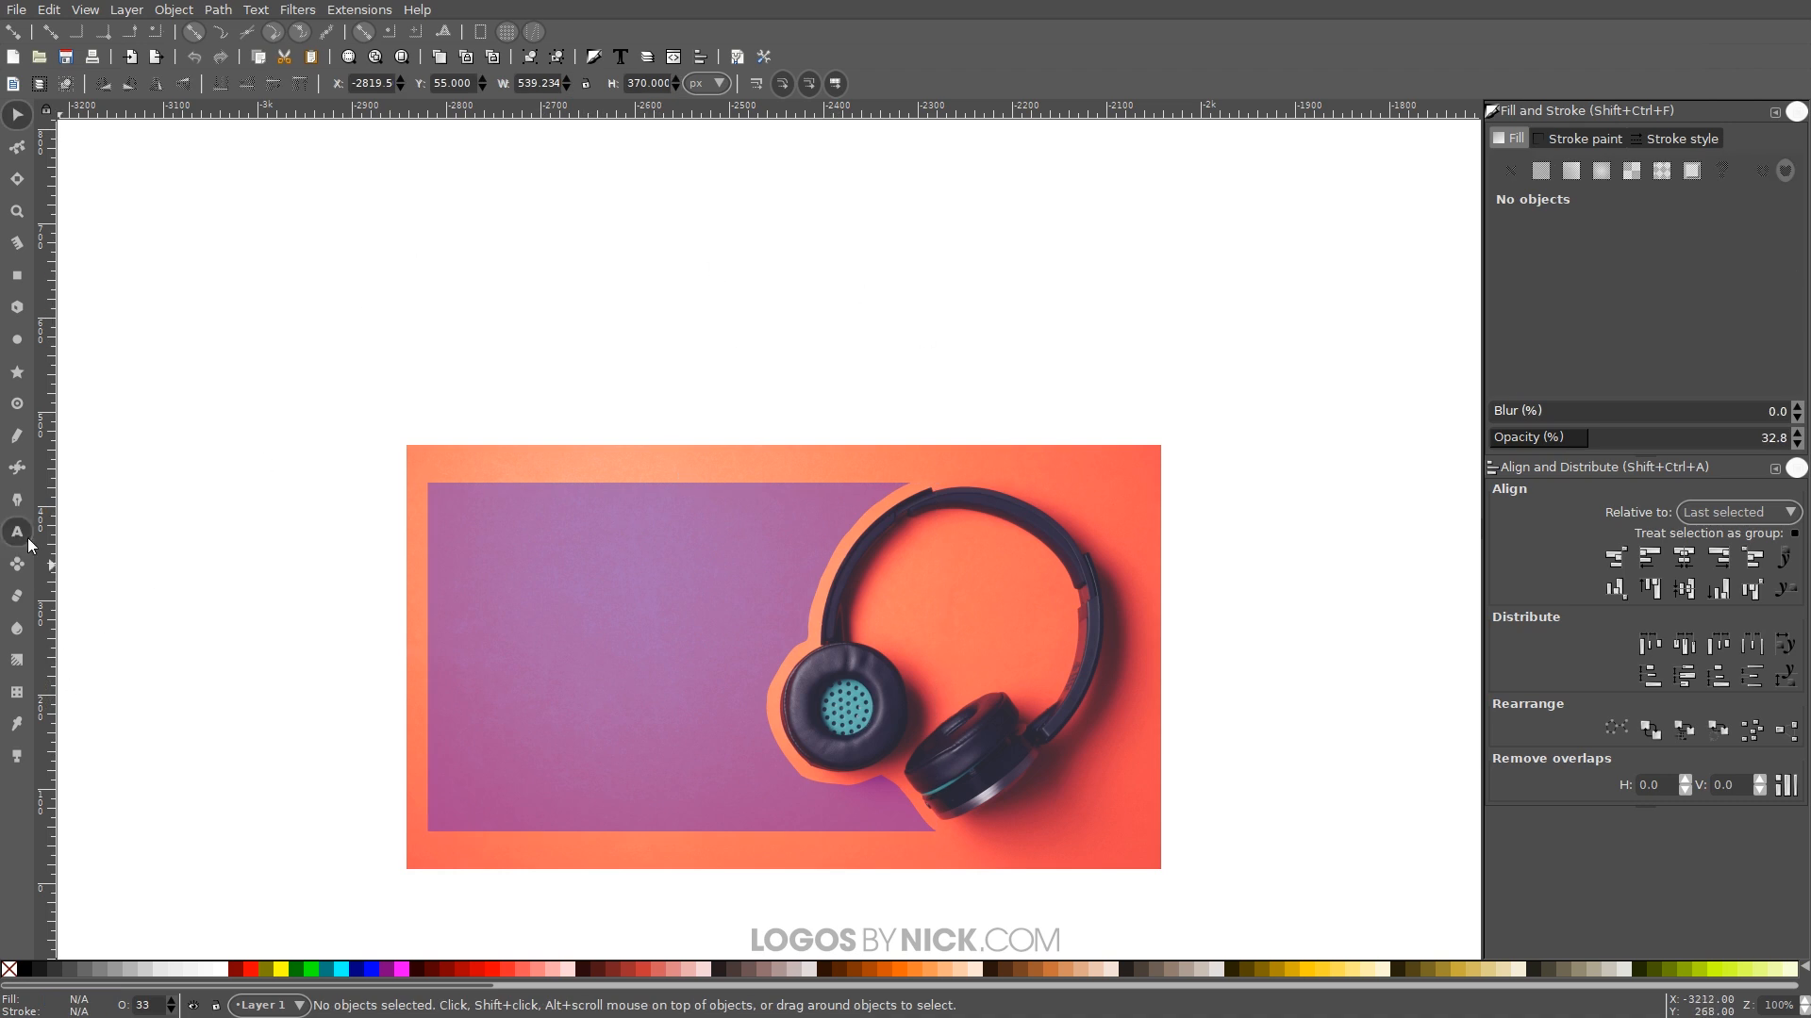
# - Switch to the Text tool to add the Inkscape paragraph above the photo
pyautogui.click(17, 532)
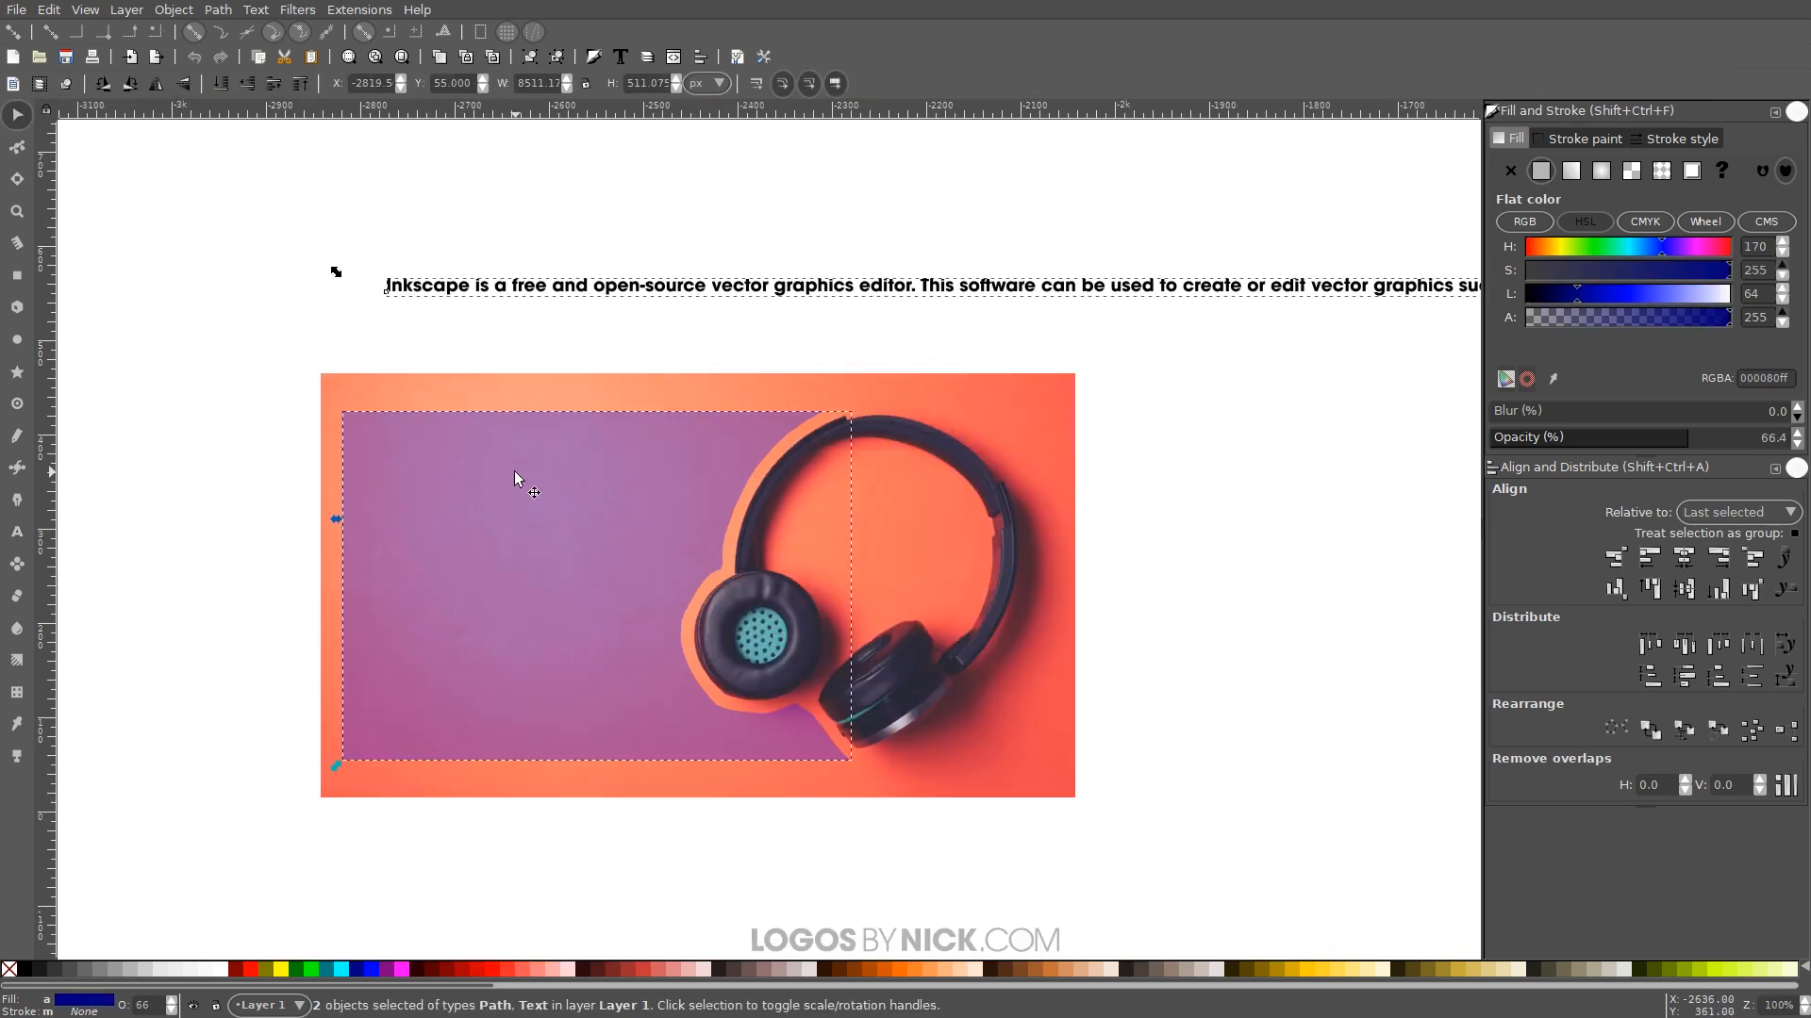
# - Flow the Inkscape text into the purple cut-out frame with Text > Flow into Frame
pyautogui.click(256, 10)
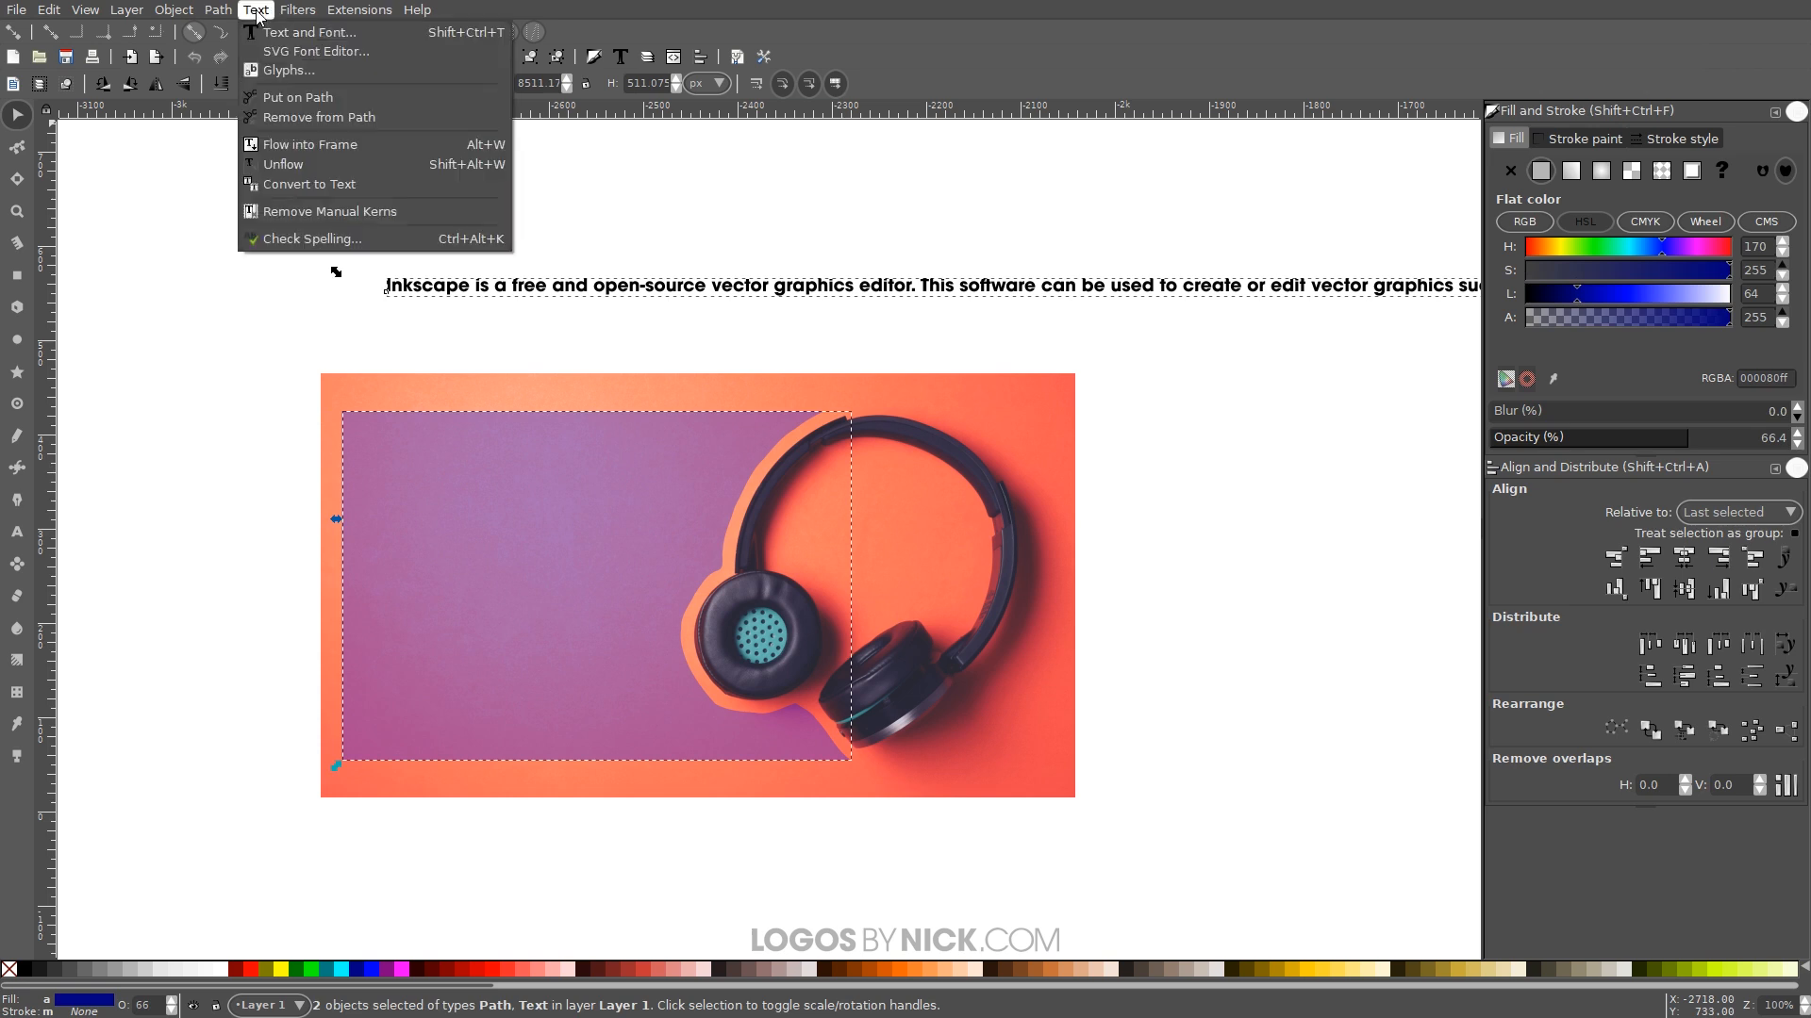
pyautogui.click(308, 143)
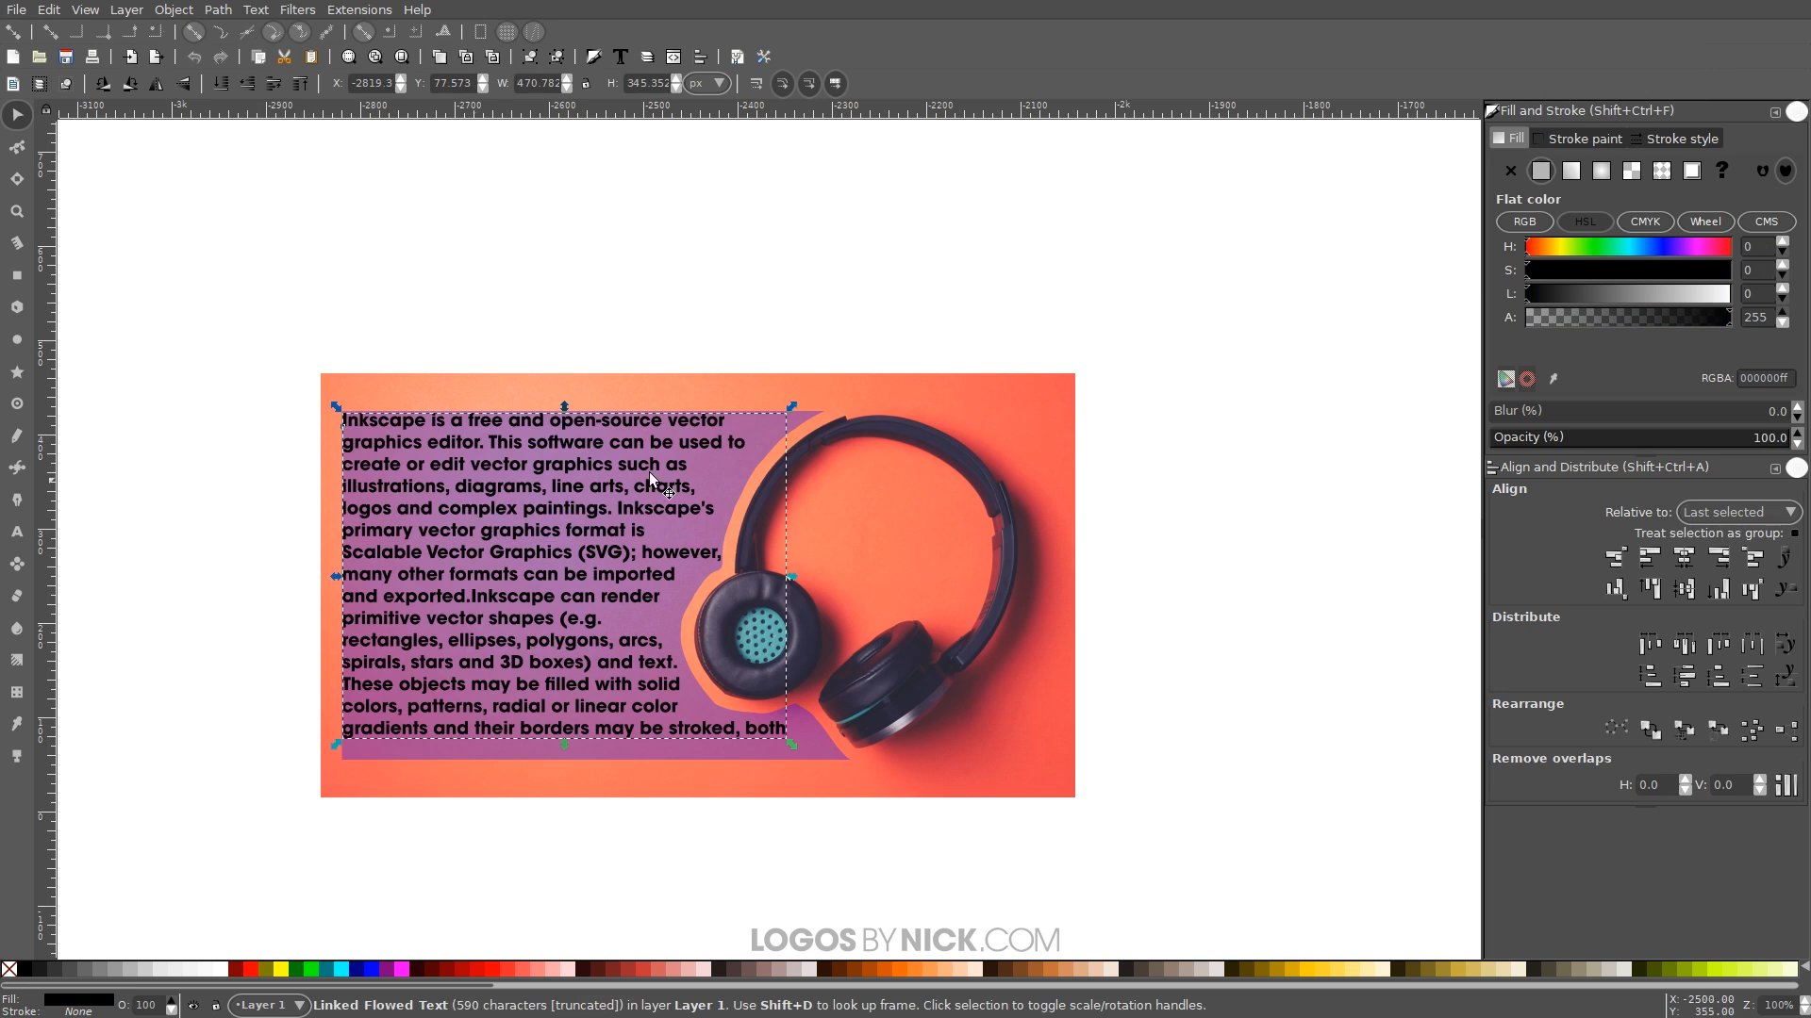
pyautogui.moveTo(811, 602)
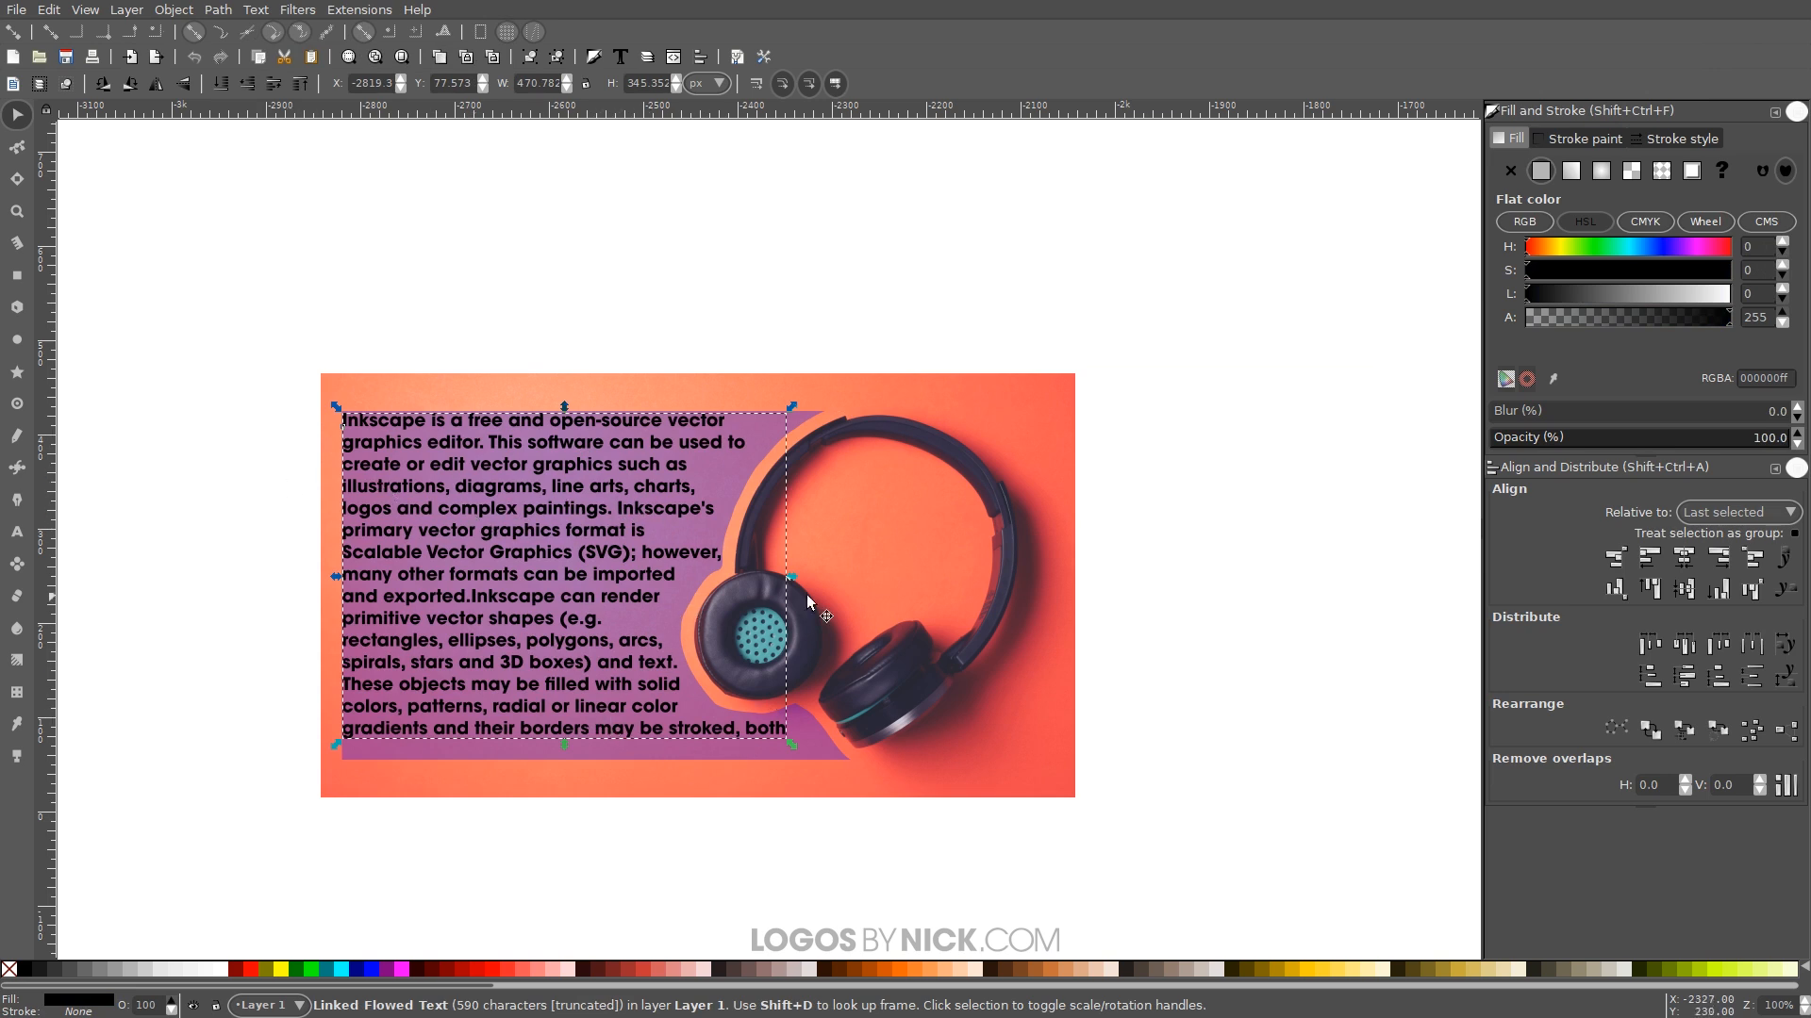
pyautogui.moveTo(671, 833)
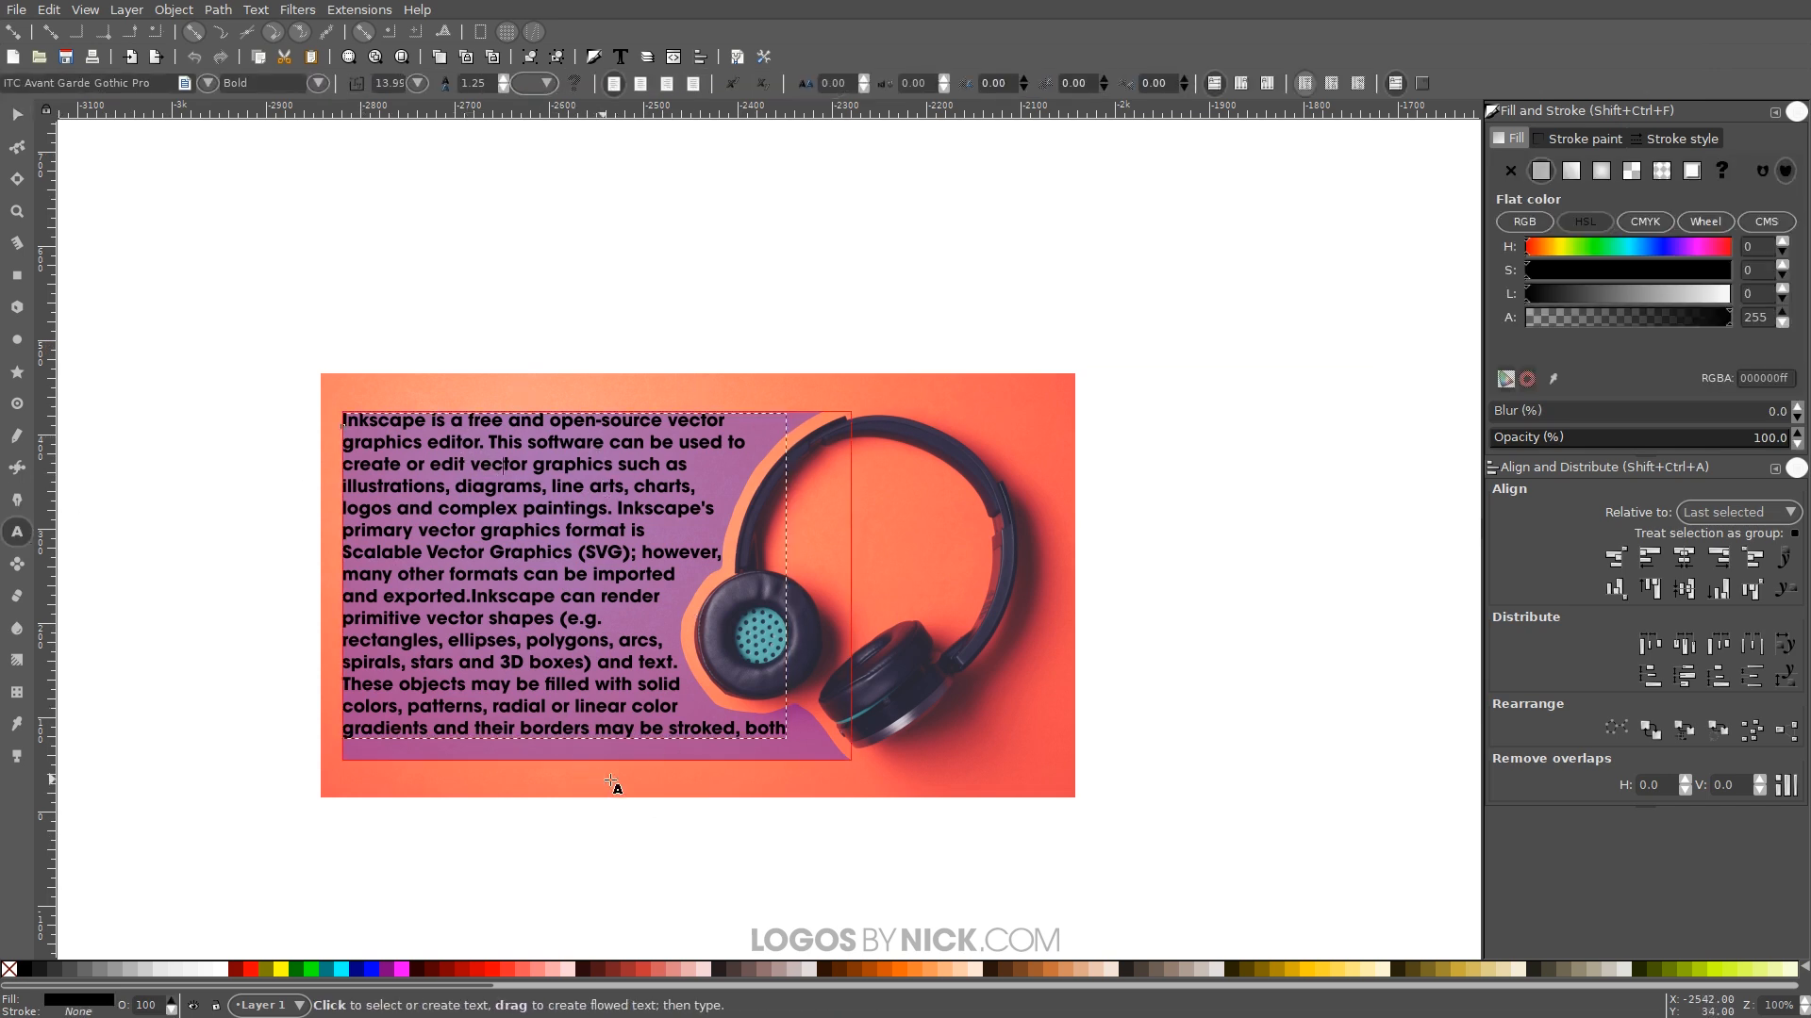
# - Place the text cursor in the flowed paragraph to edit it
pyautogui.click(416, 83)
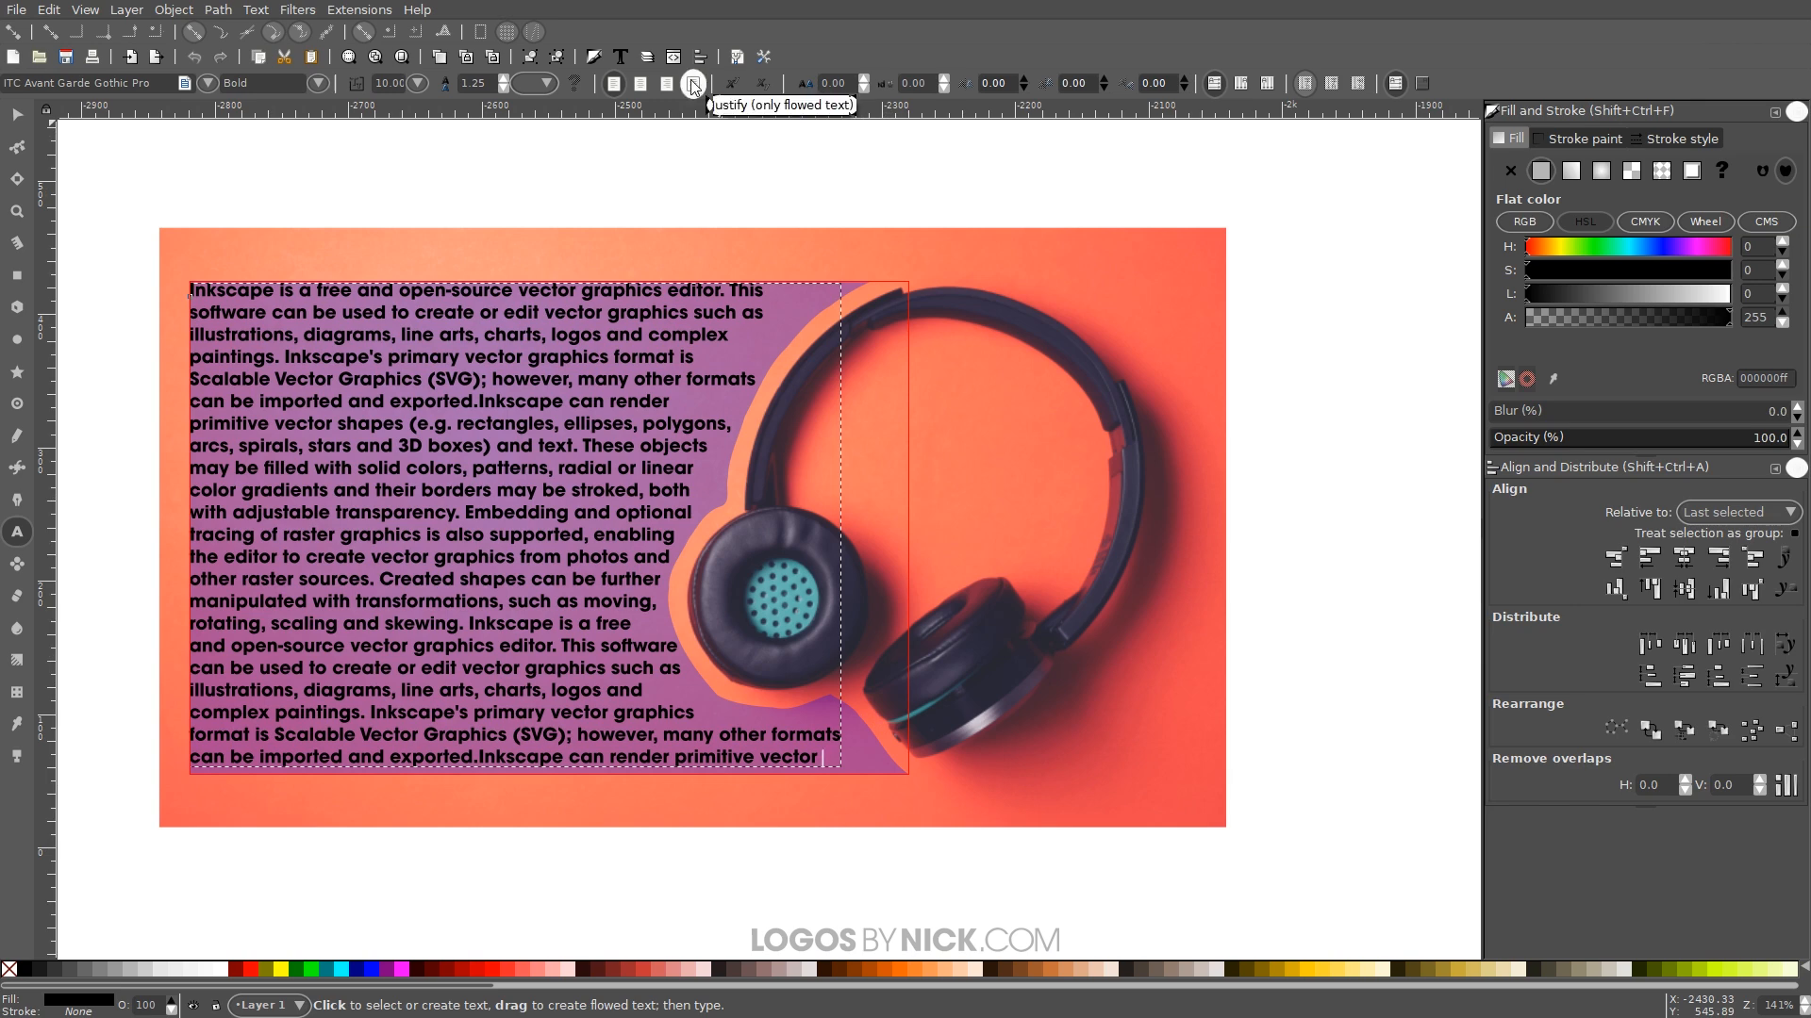
pyautogui.moveTo(242, 303)
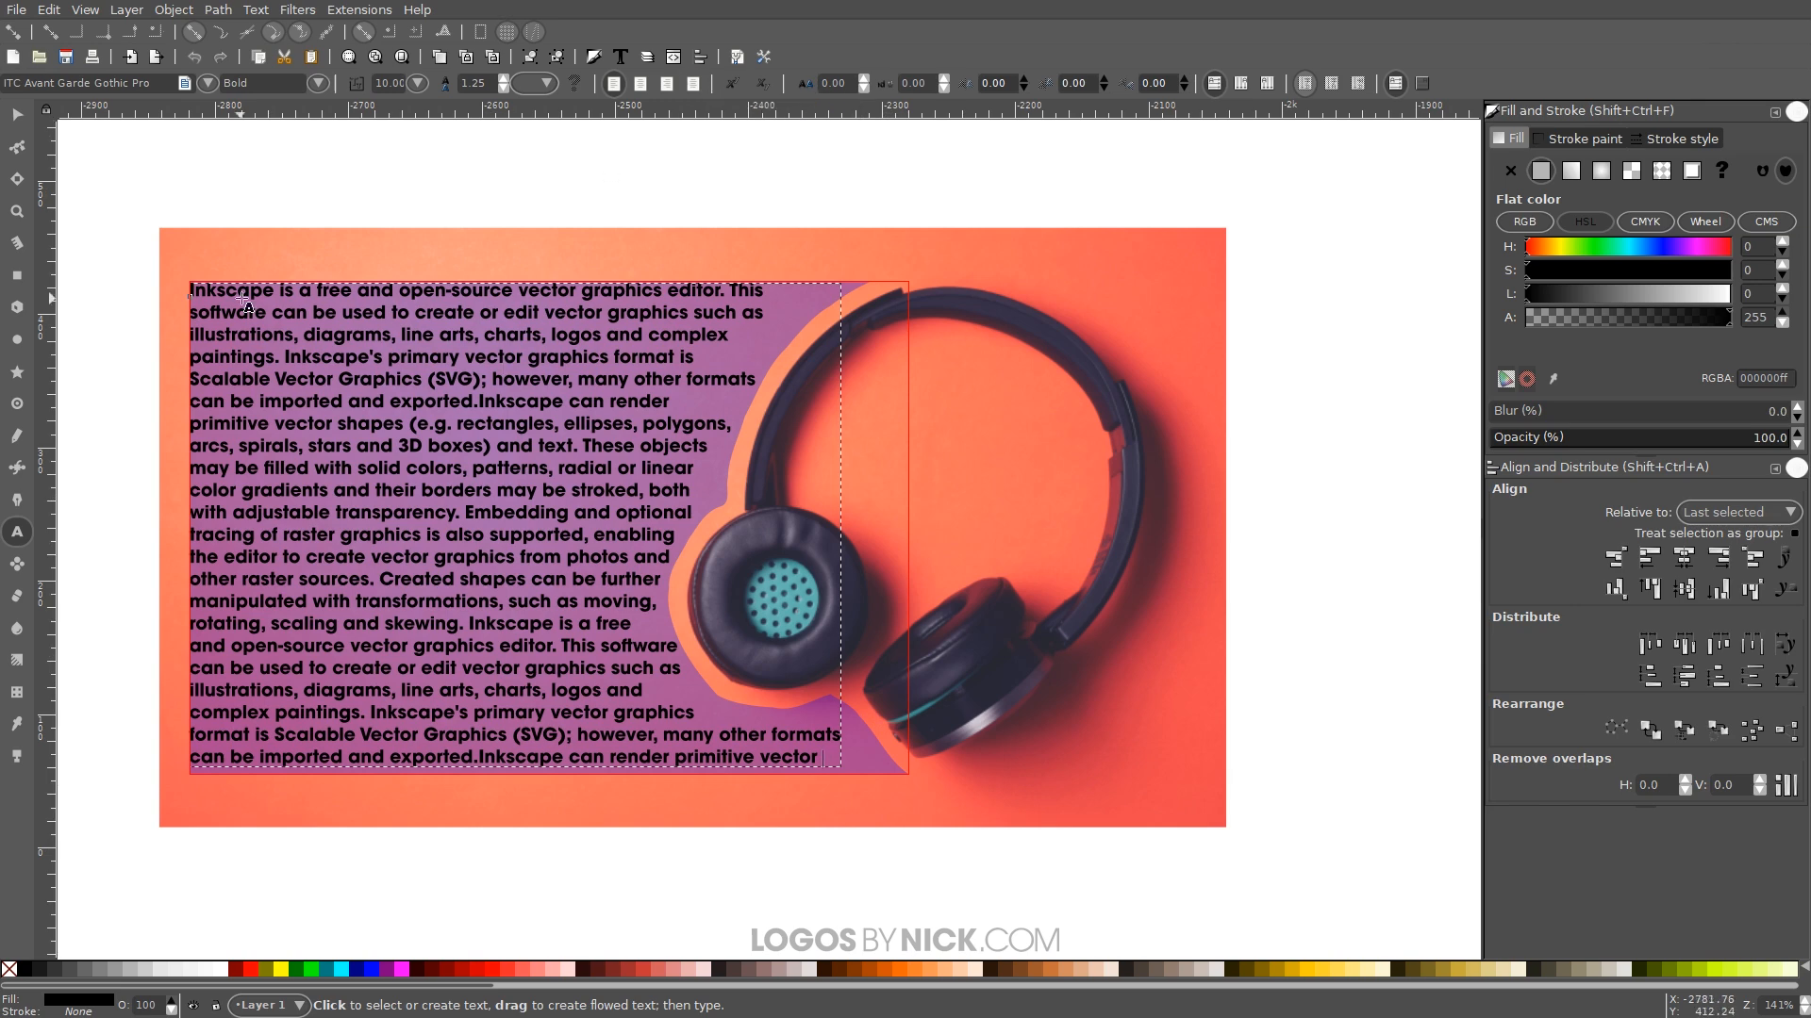
pyautogui.moveTo(667, 702)
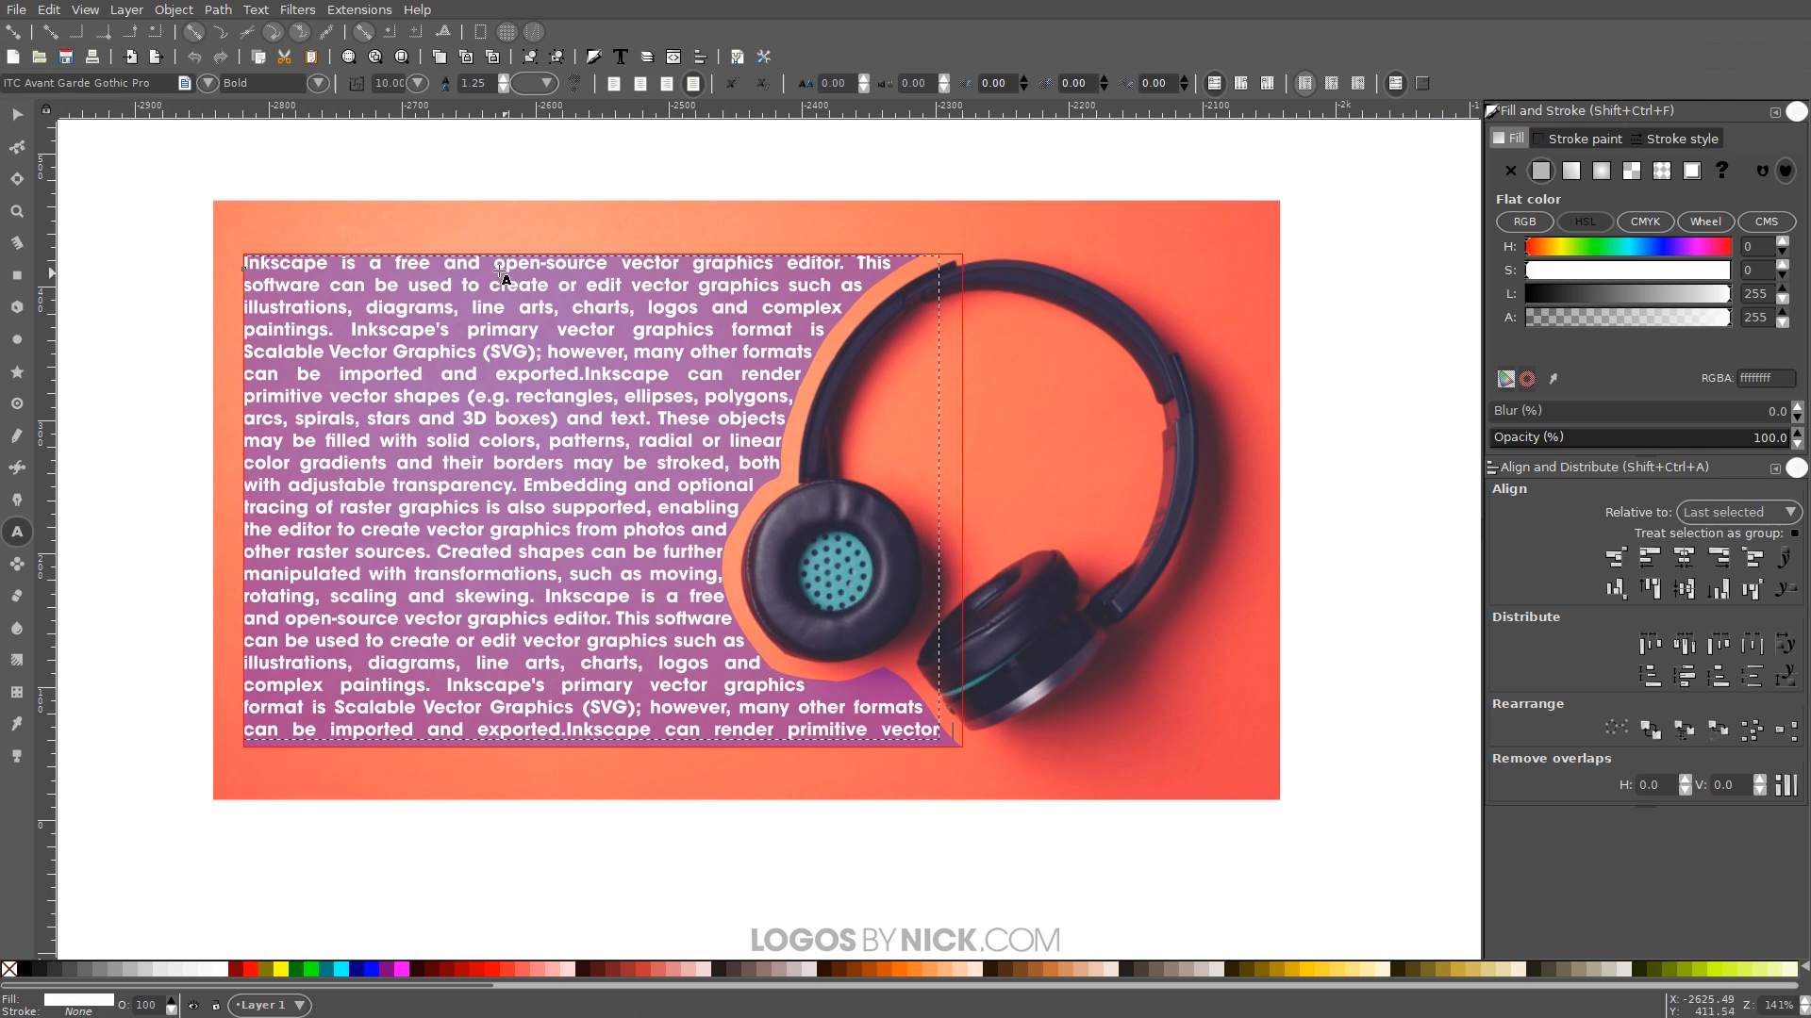
# - Deselect the flowed text and select the frame shape behind it with the Selector tool
pyautogui.click(17, 113)
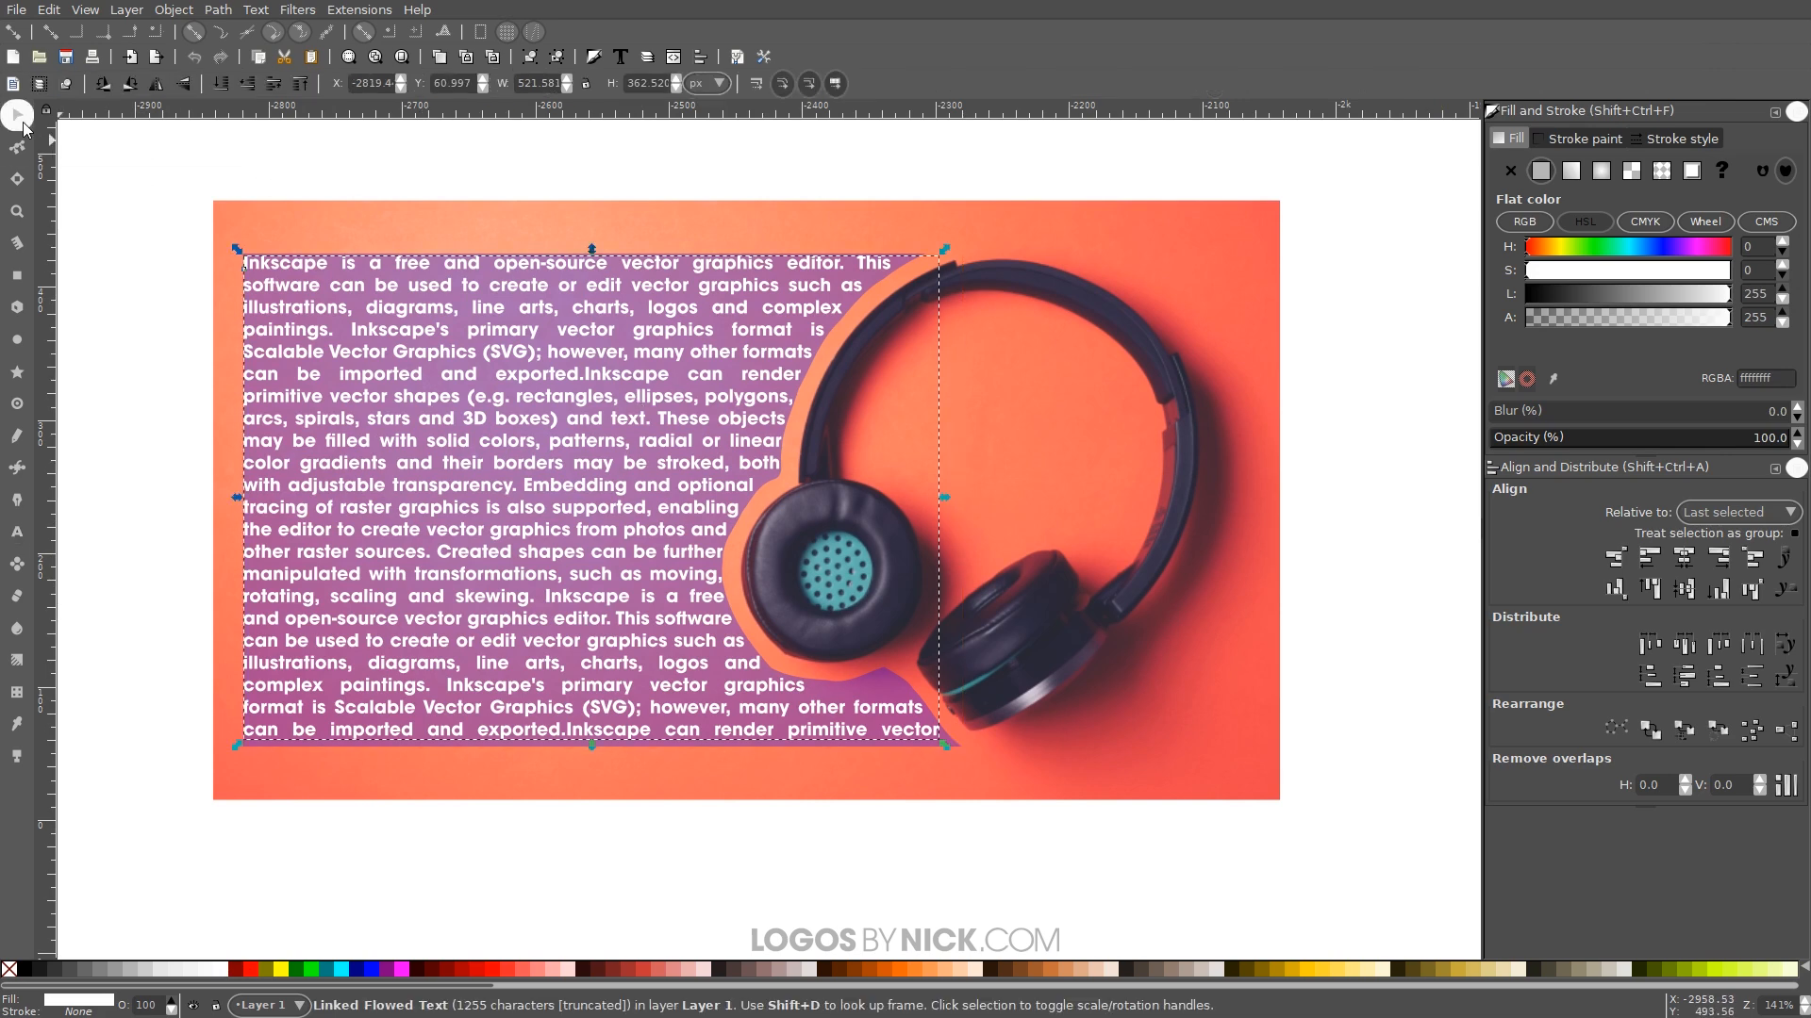
pyautogui.click(490, 179)
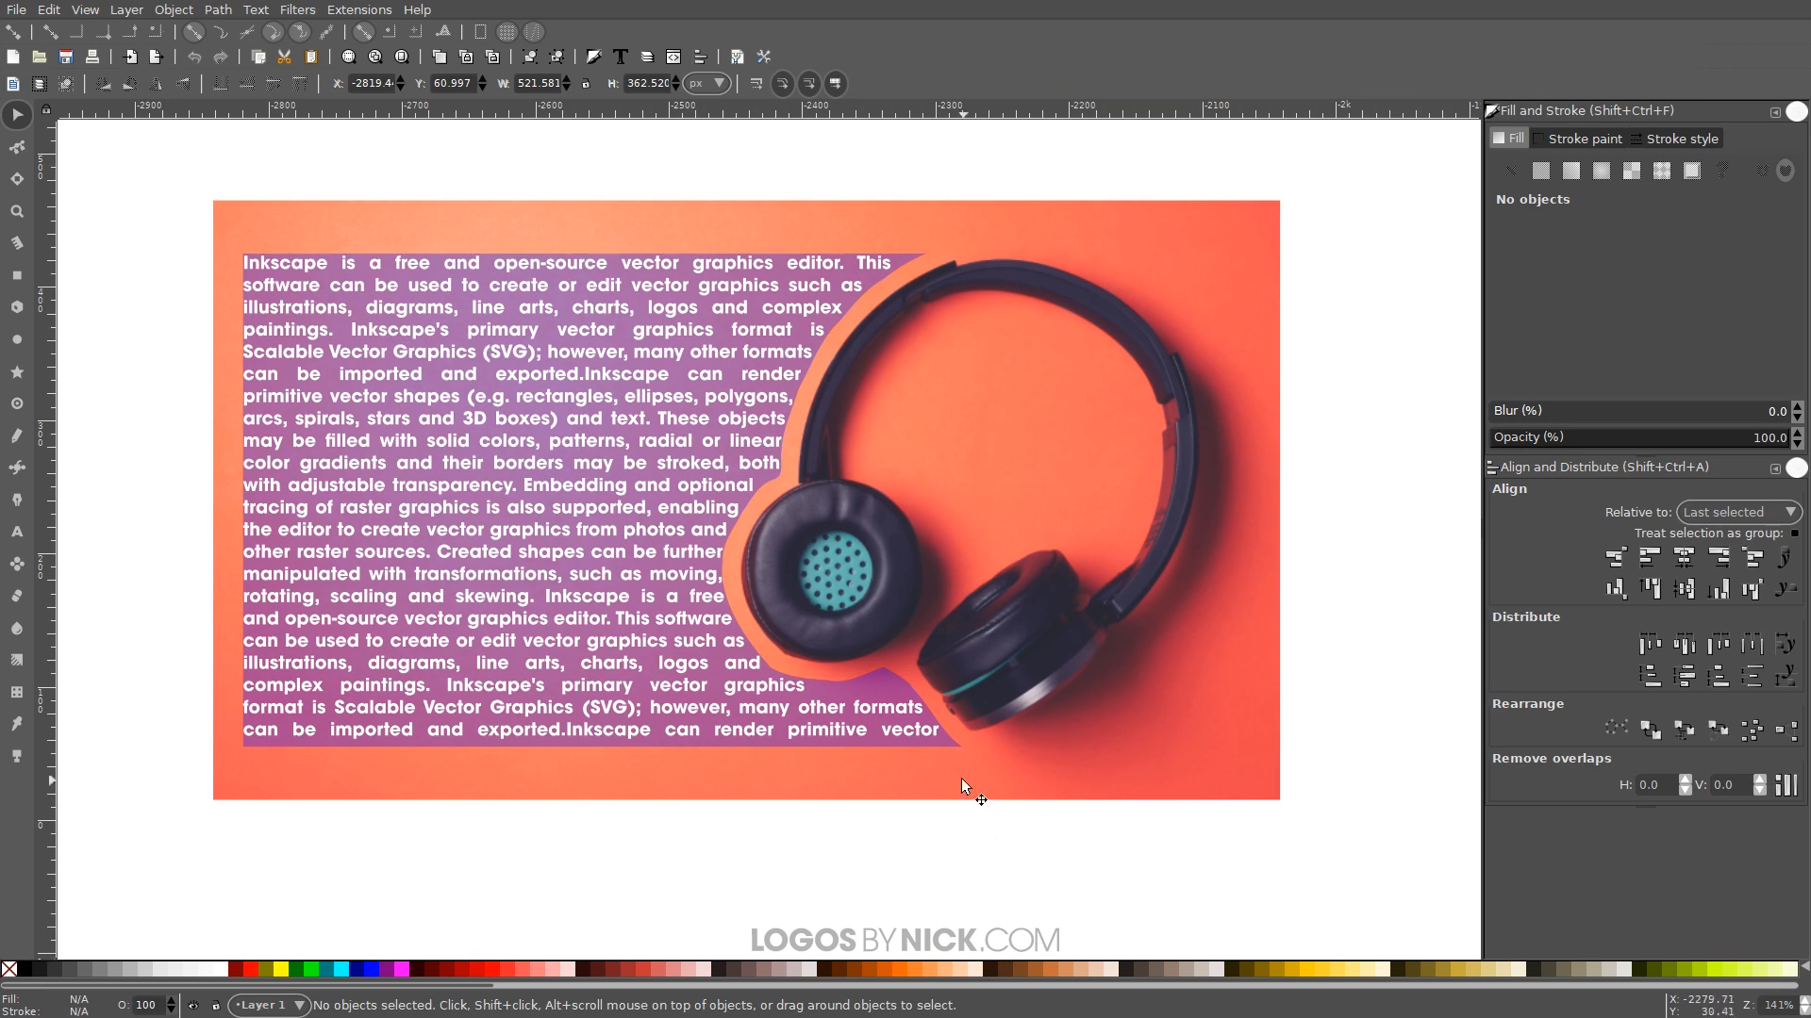
pyautogui.click(964, 756)
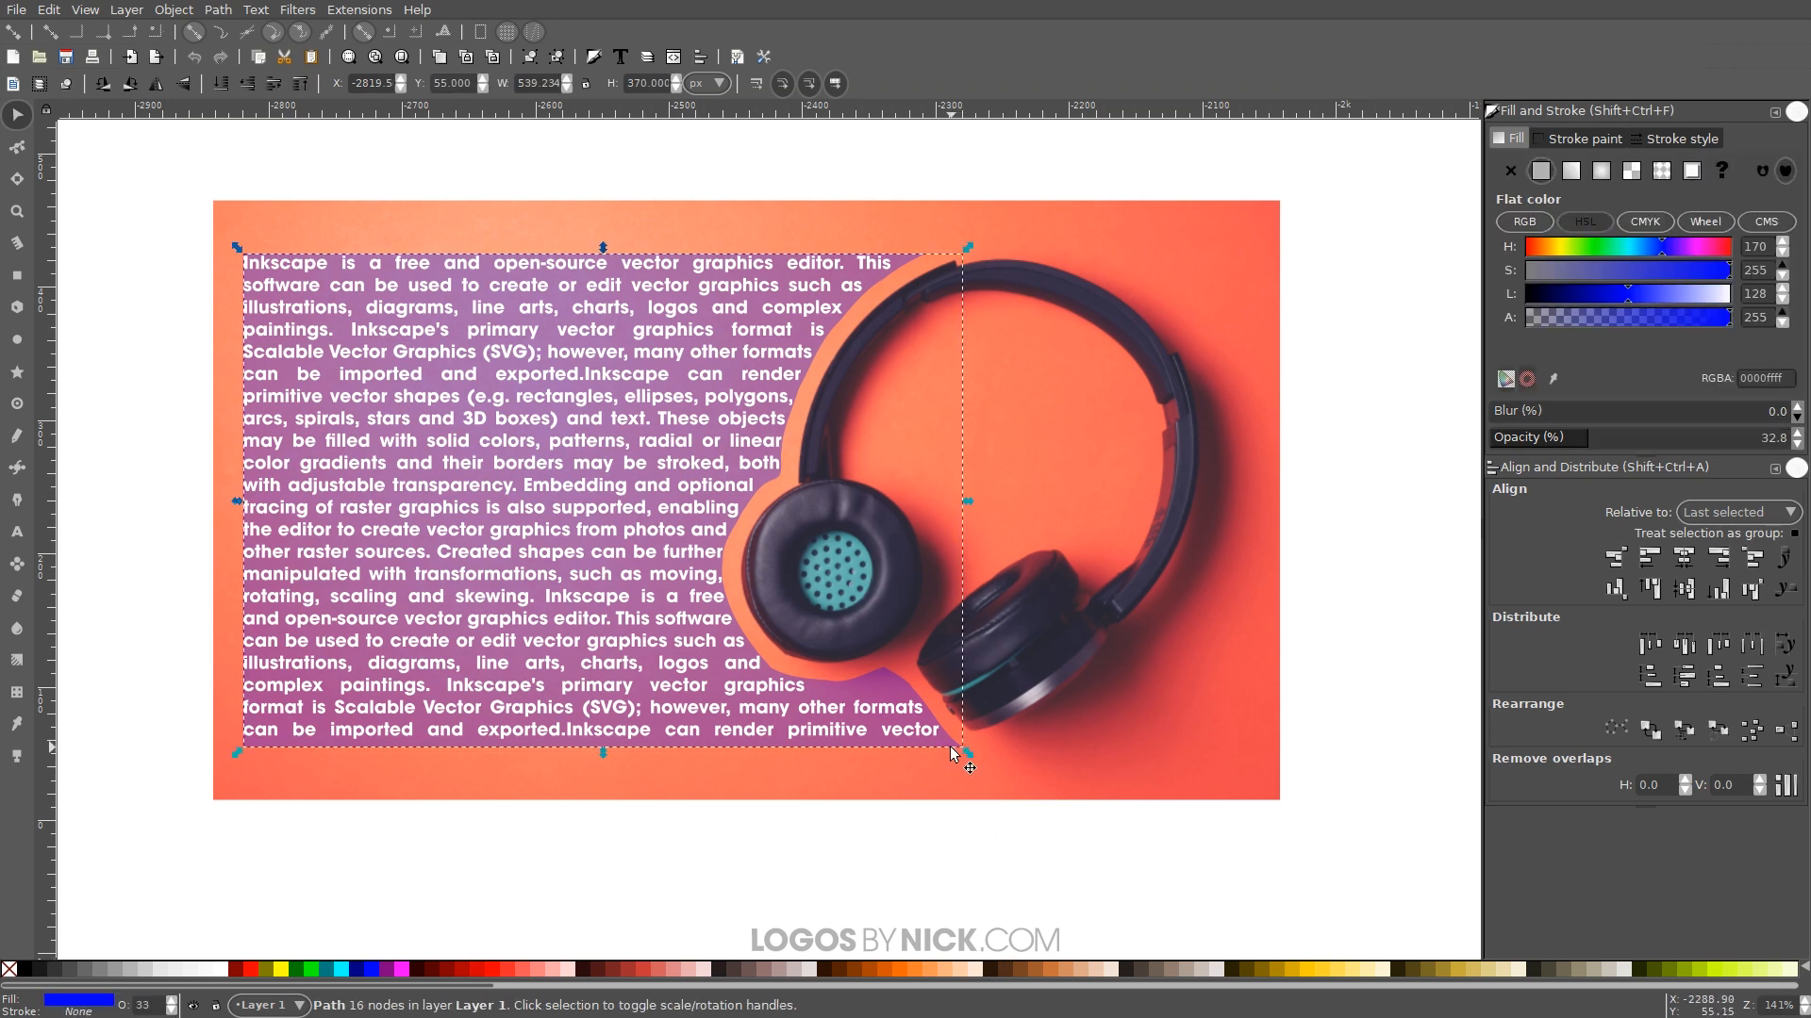
pyautogui.moveTo(681, 699)
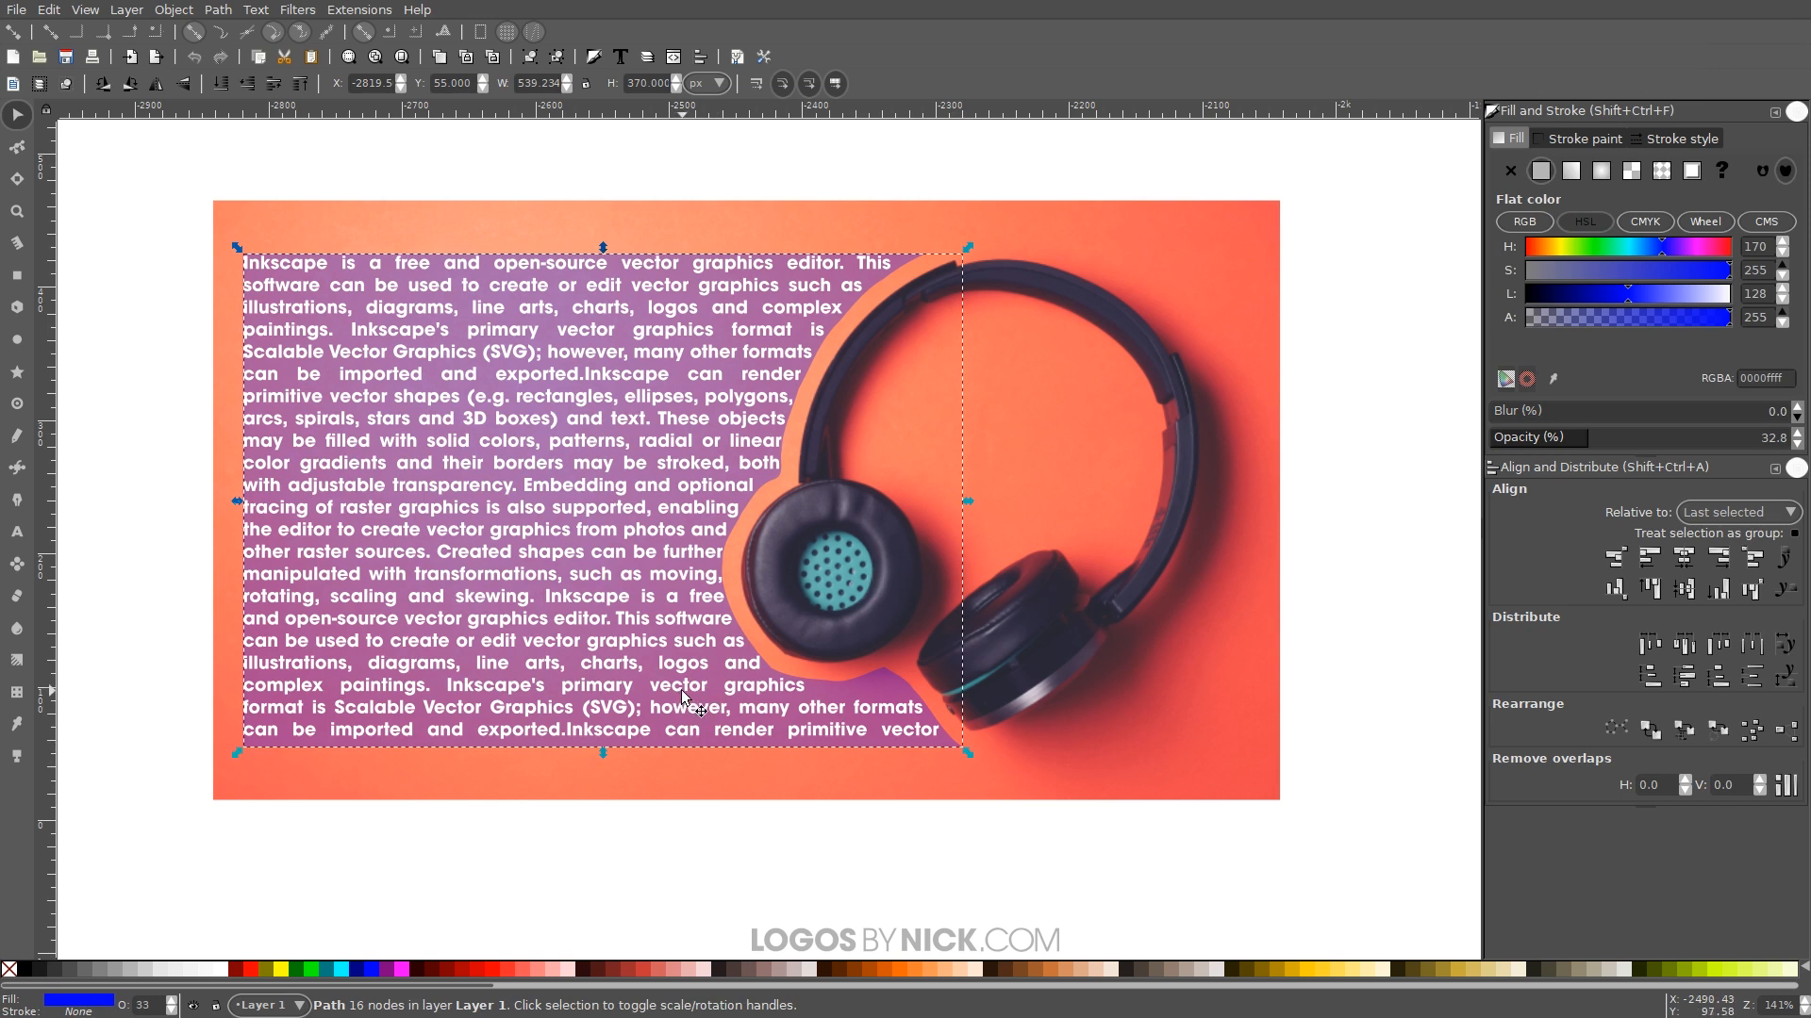
pyautogui.moveTo(963, 757)
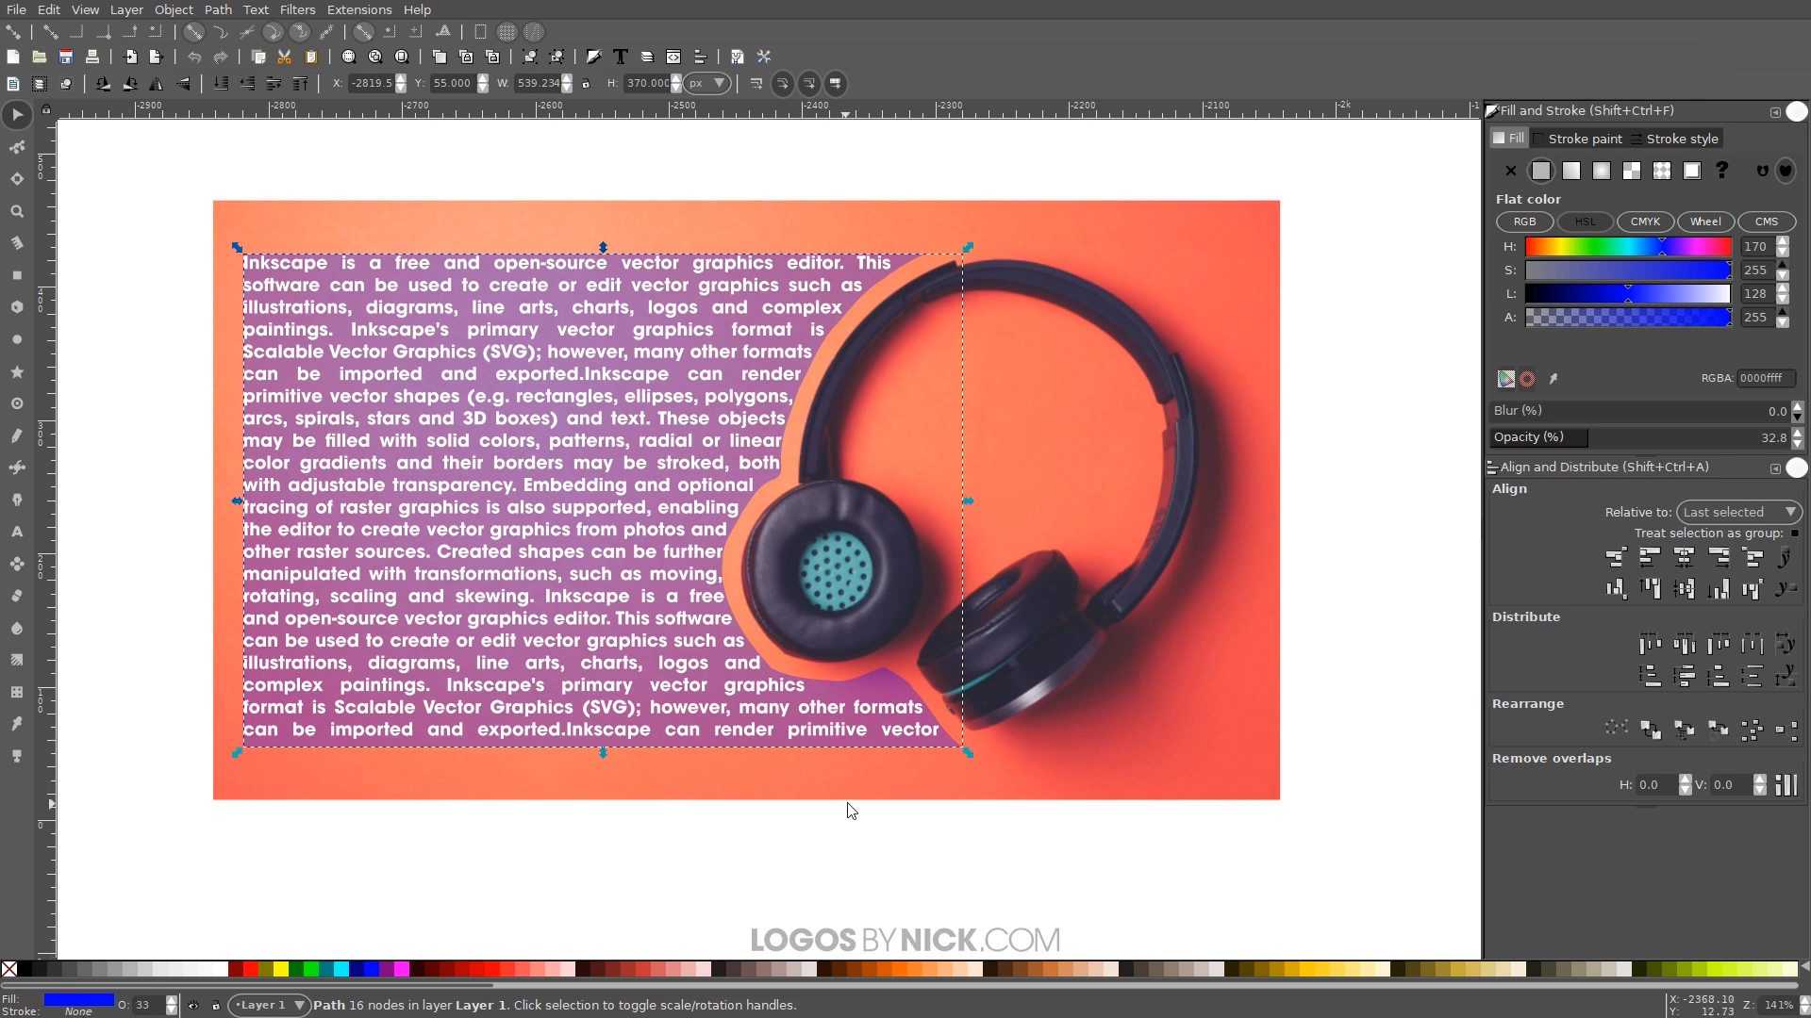
pyautogui.moveTo(1033, 428)
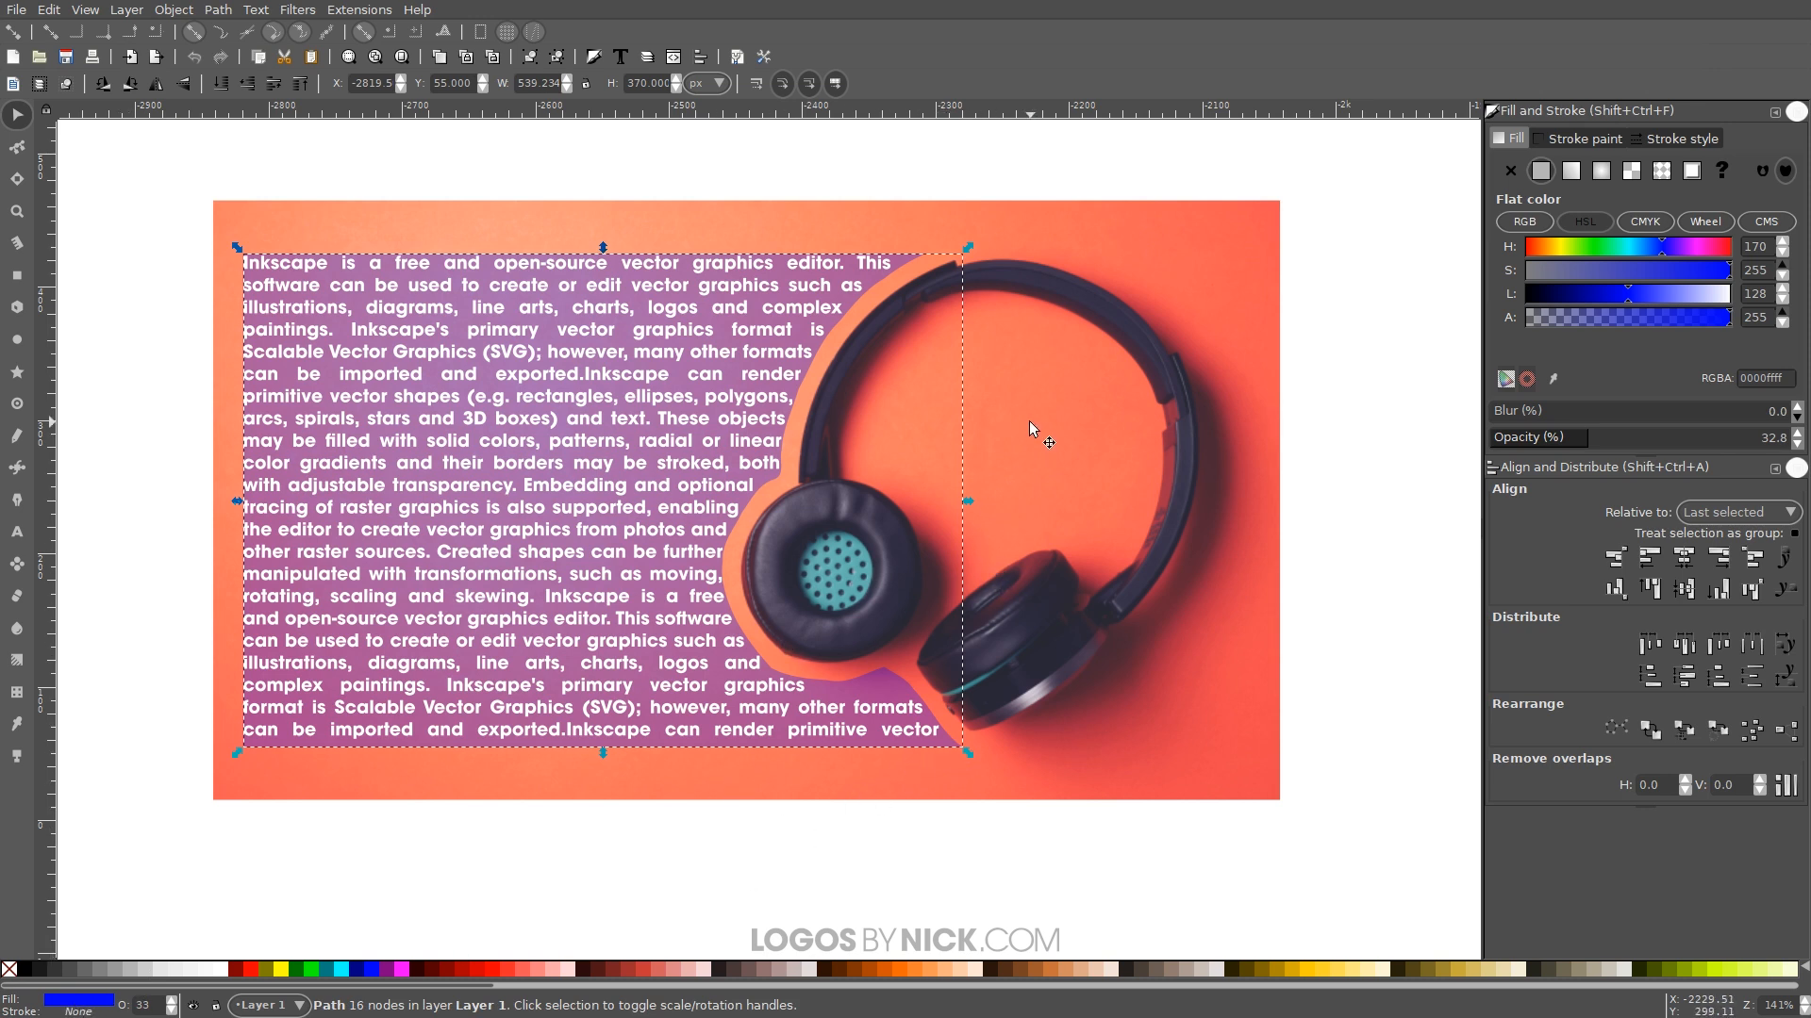
pyautogui.moveTo(991, 561)
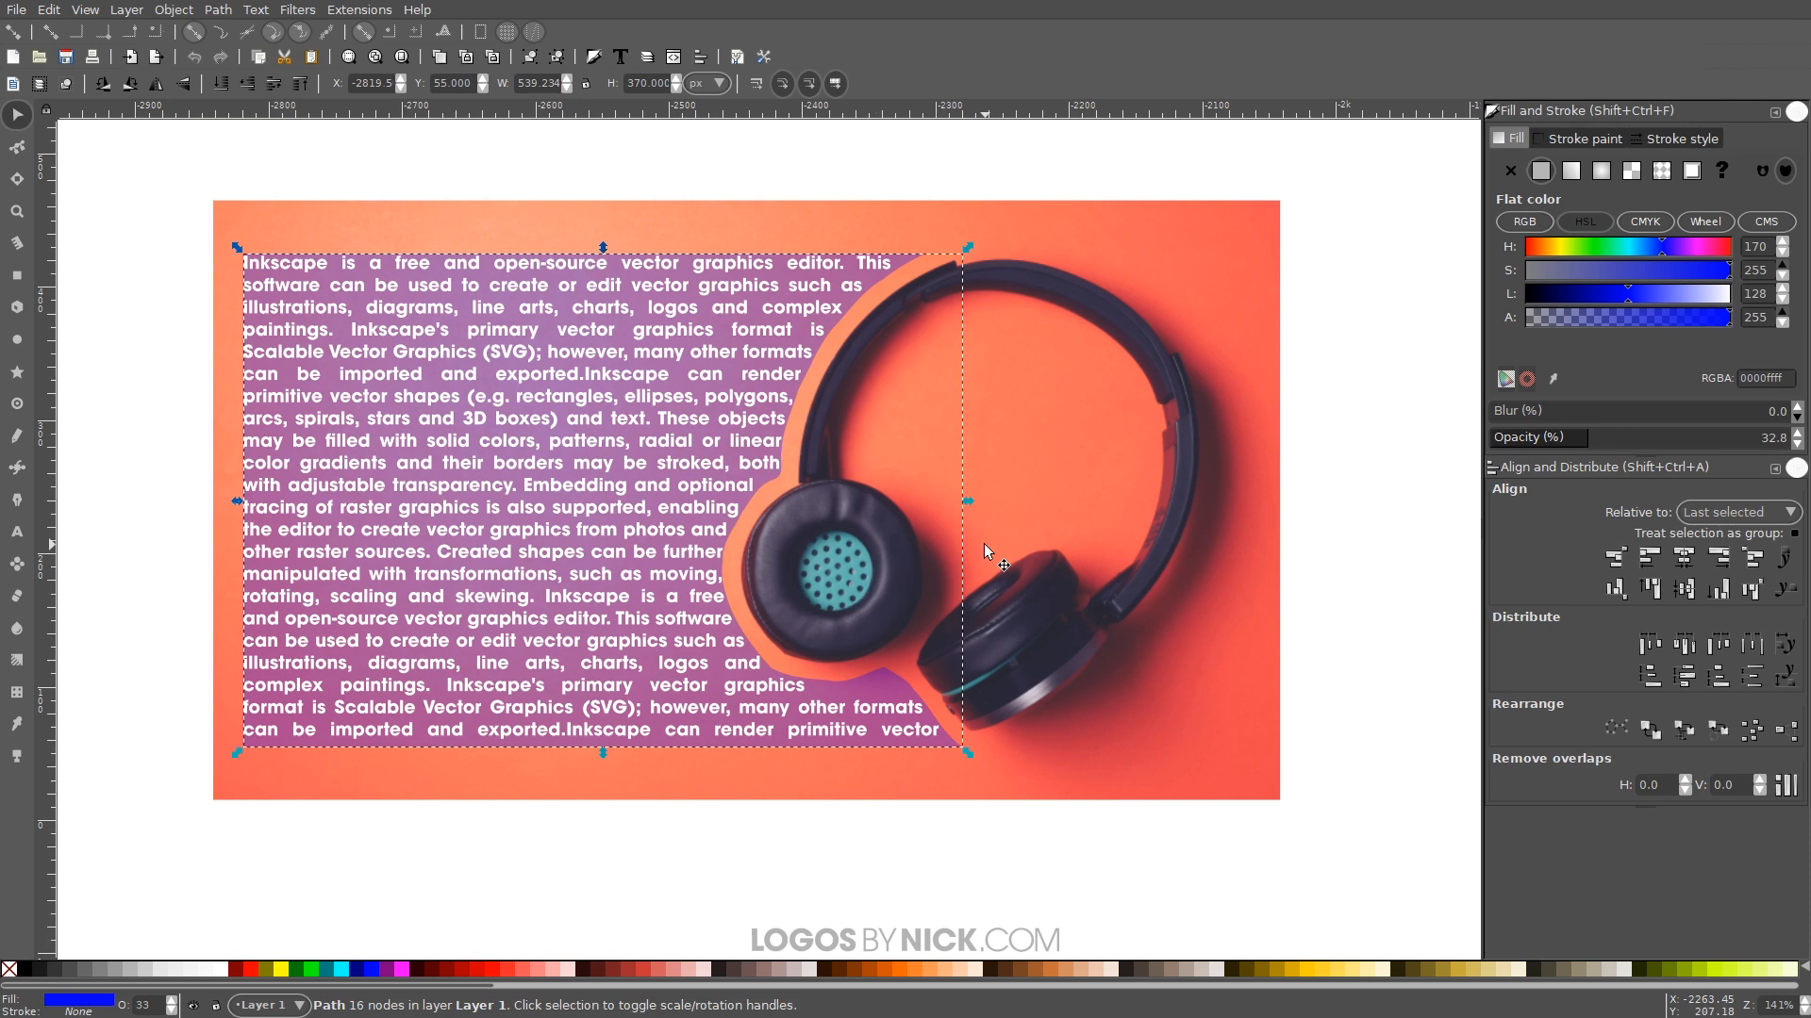
pyautogui.moveTo(996, 554)
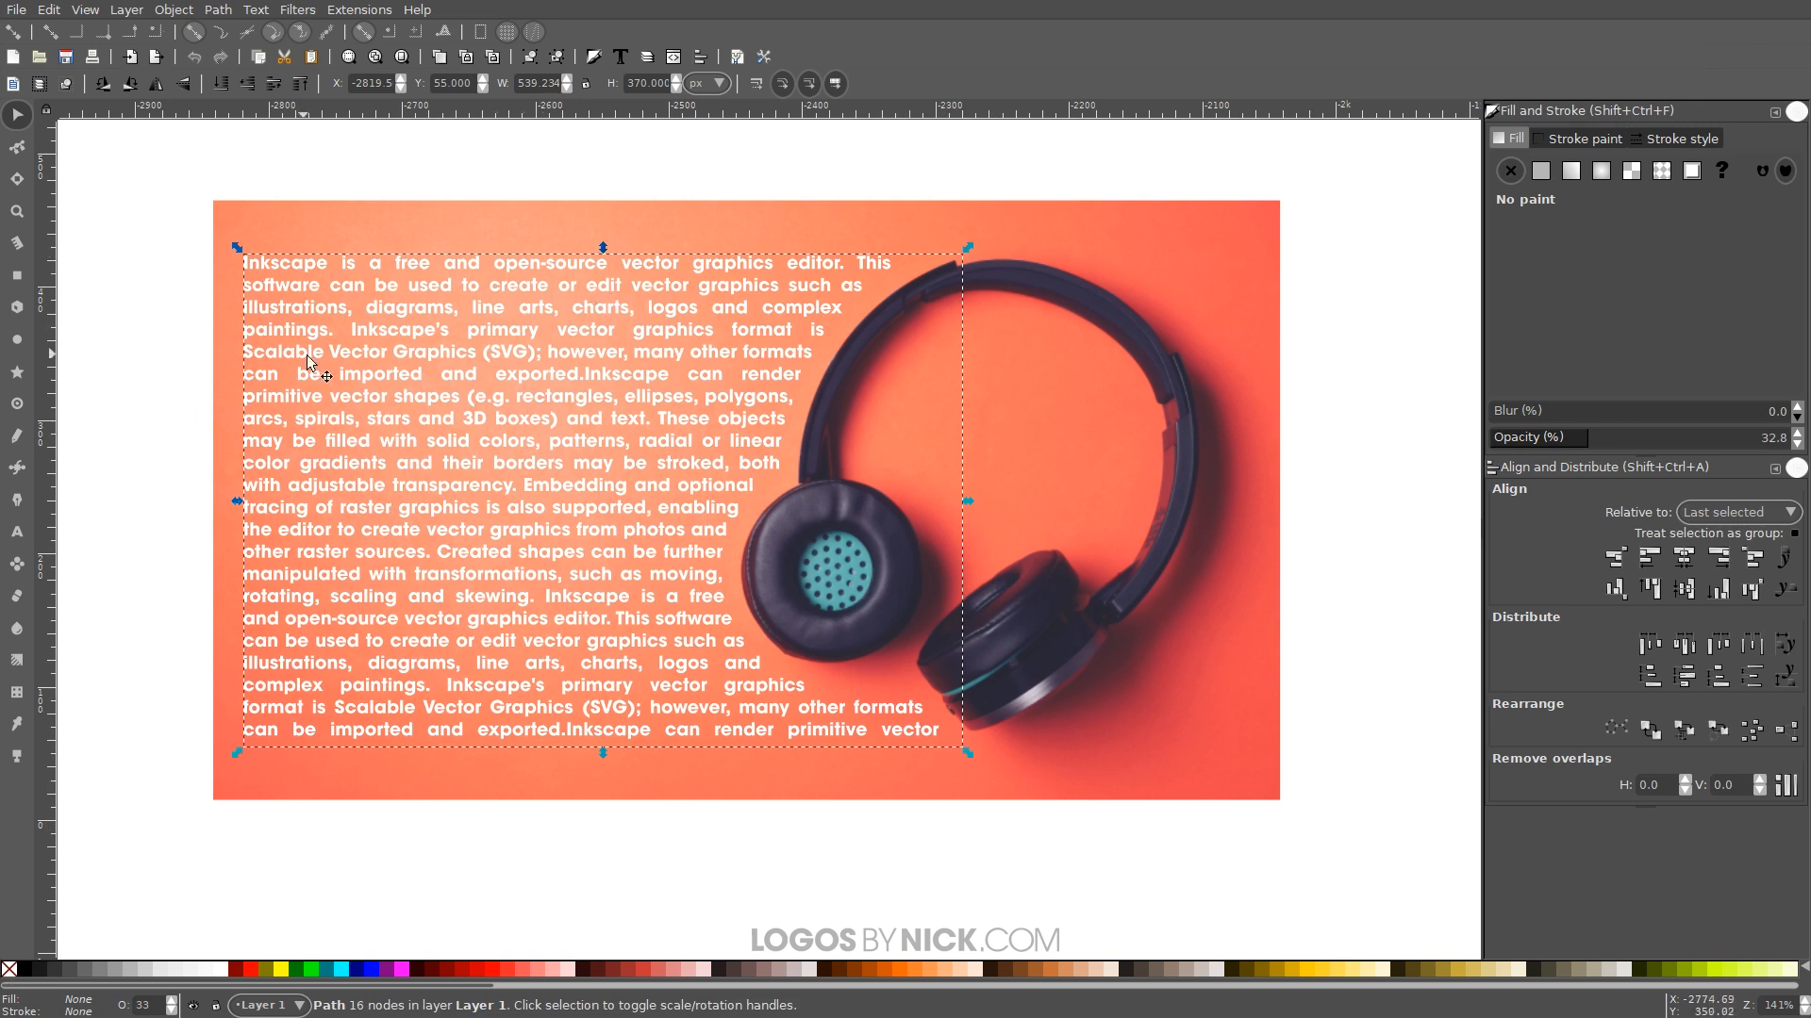
pyautogui.moveTo(519, 543)
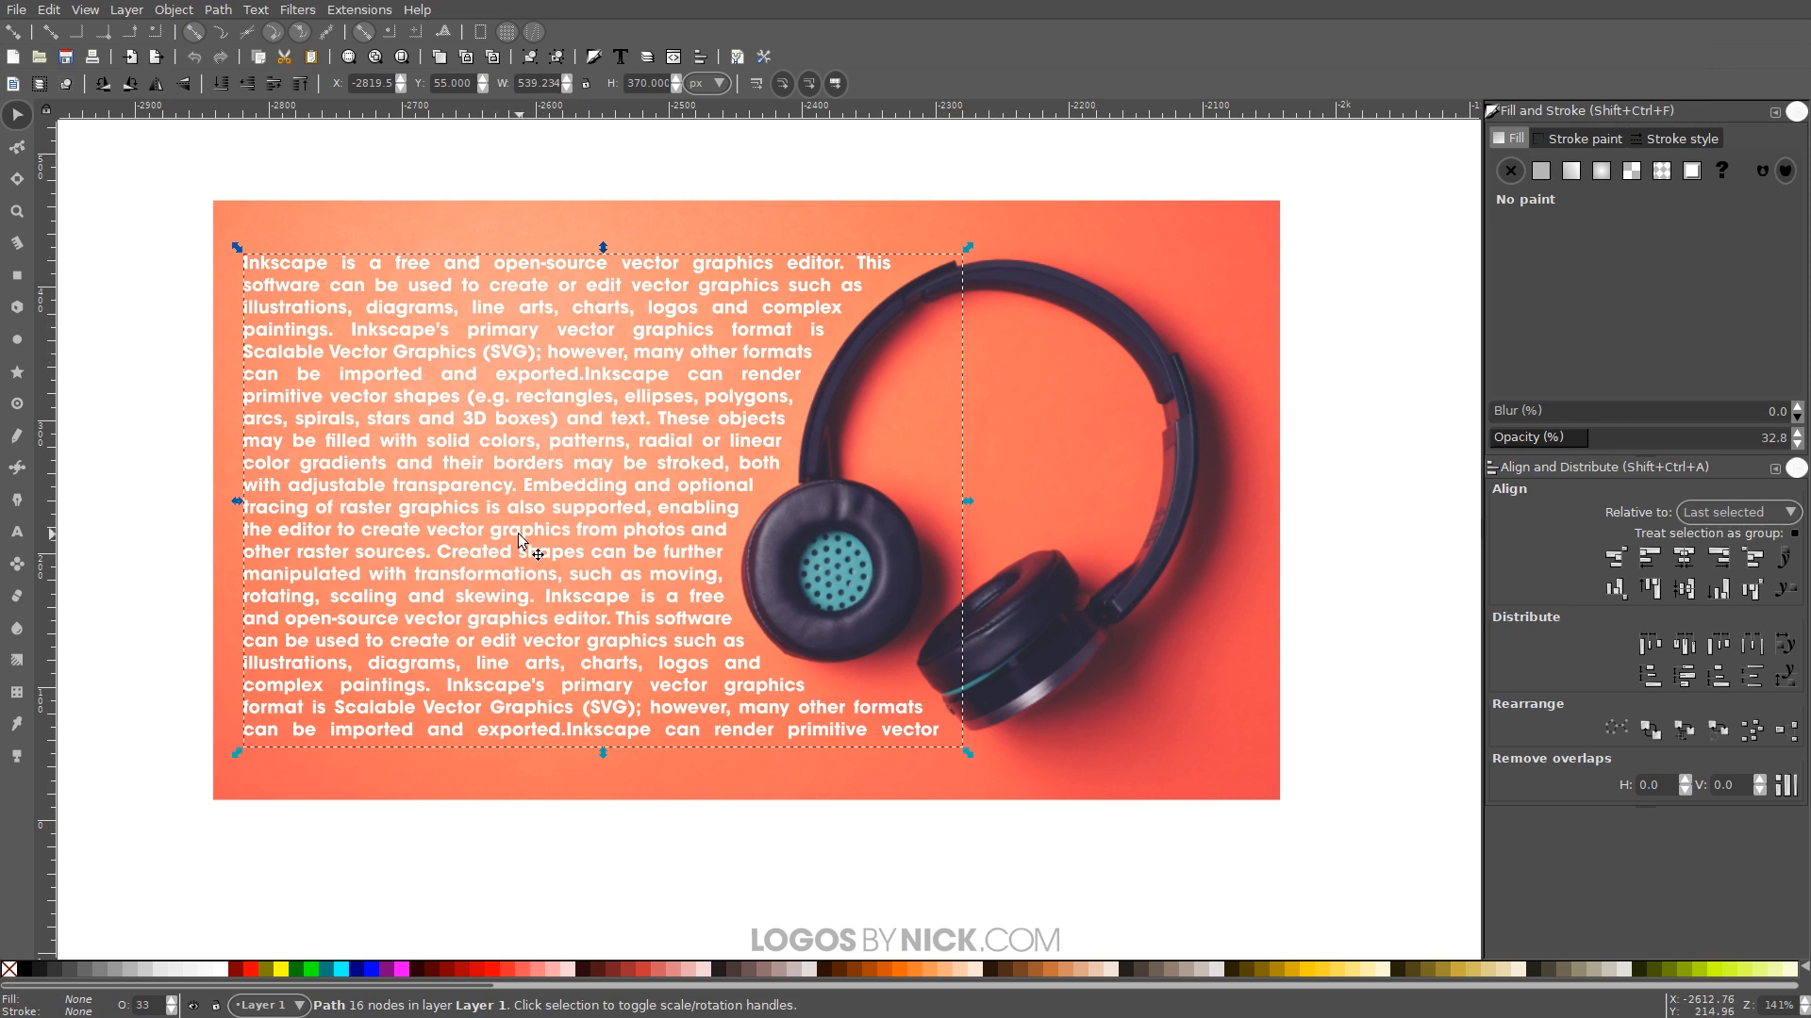
pyautogui.moveTo(689, 666)
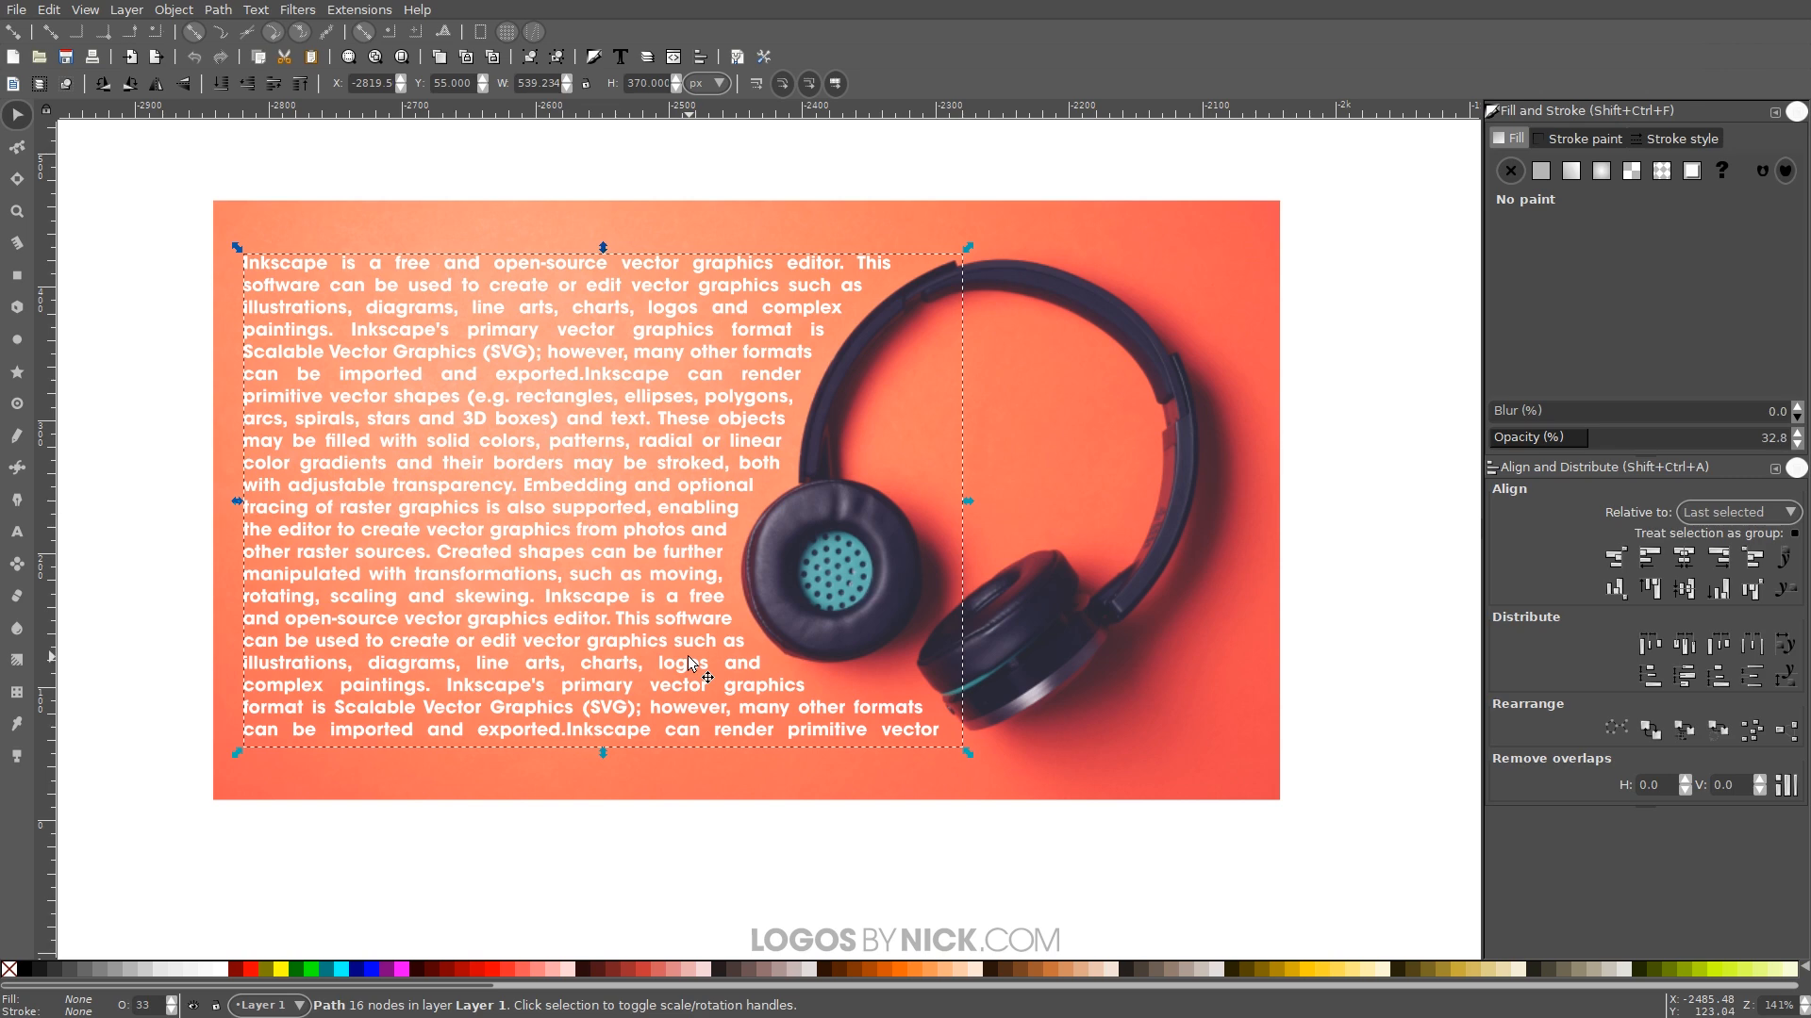
pyautogui.moveTo(583, 886)
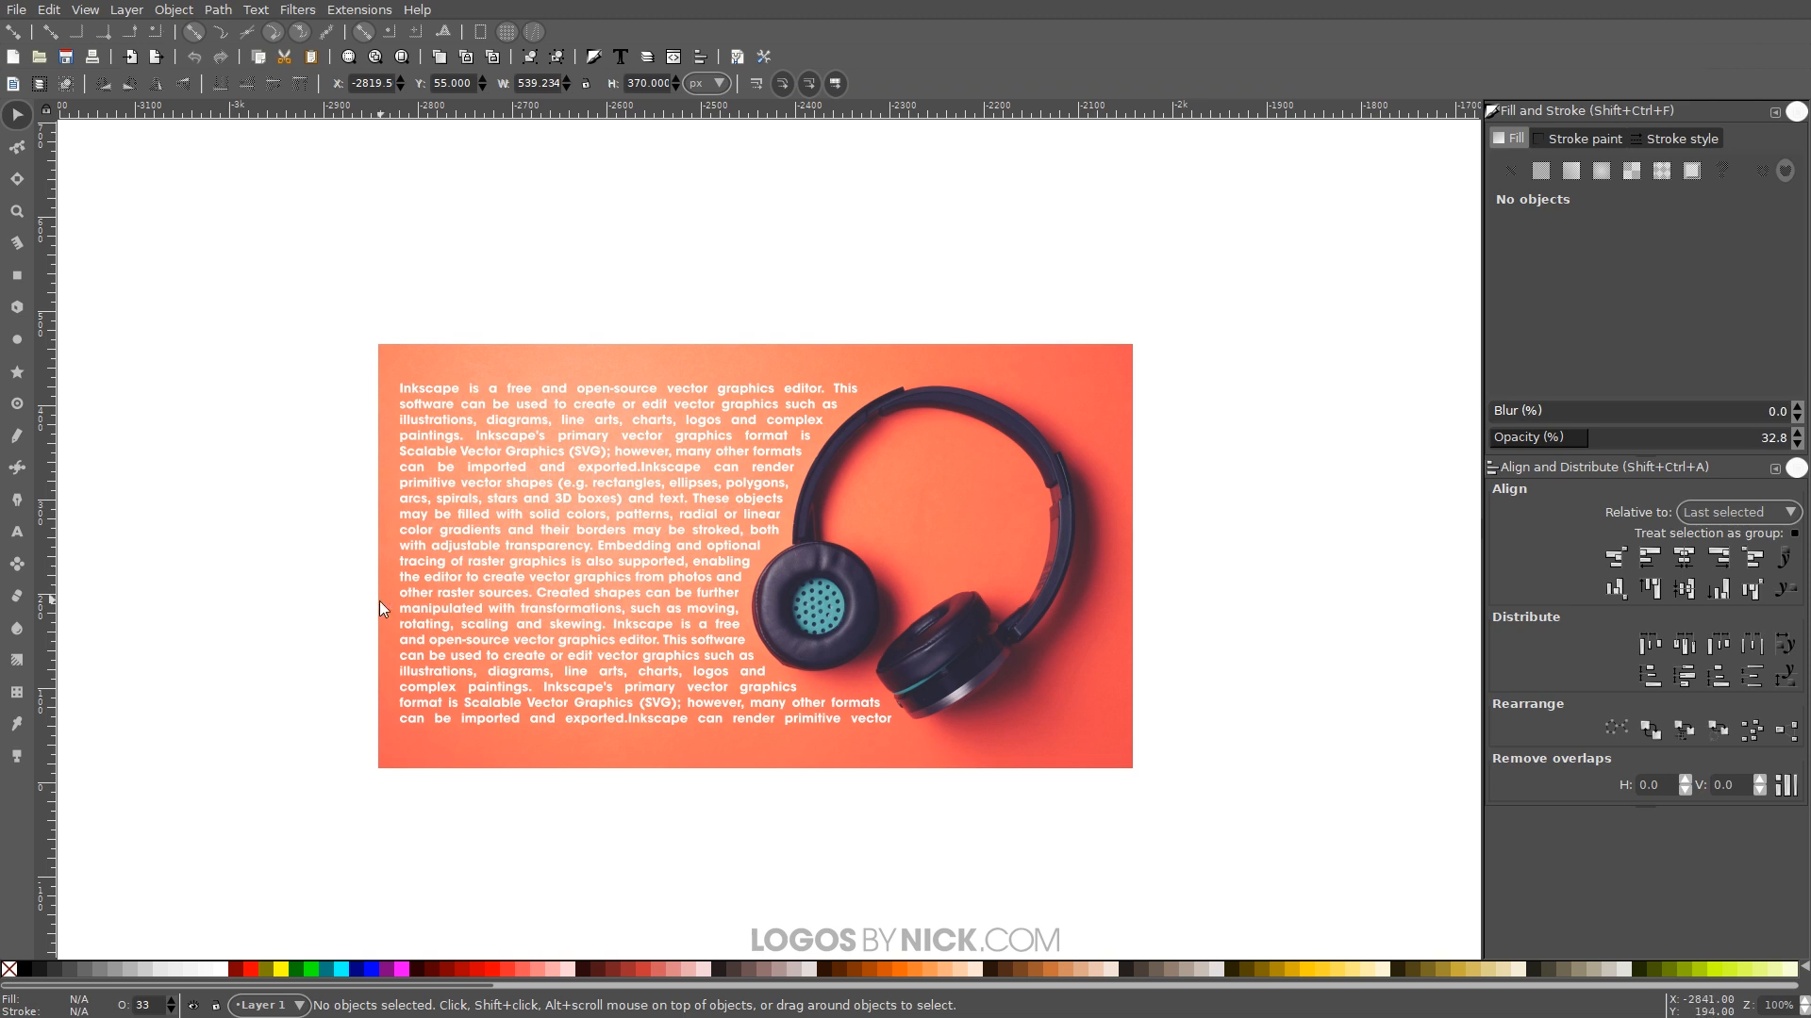
pyautogui.moveTo(838, 658)
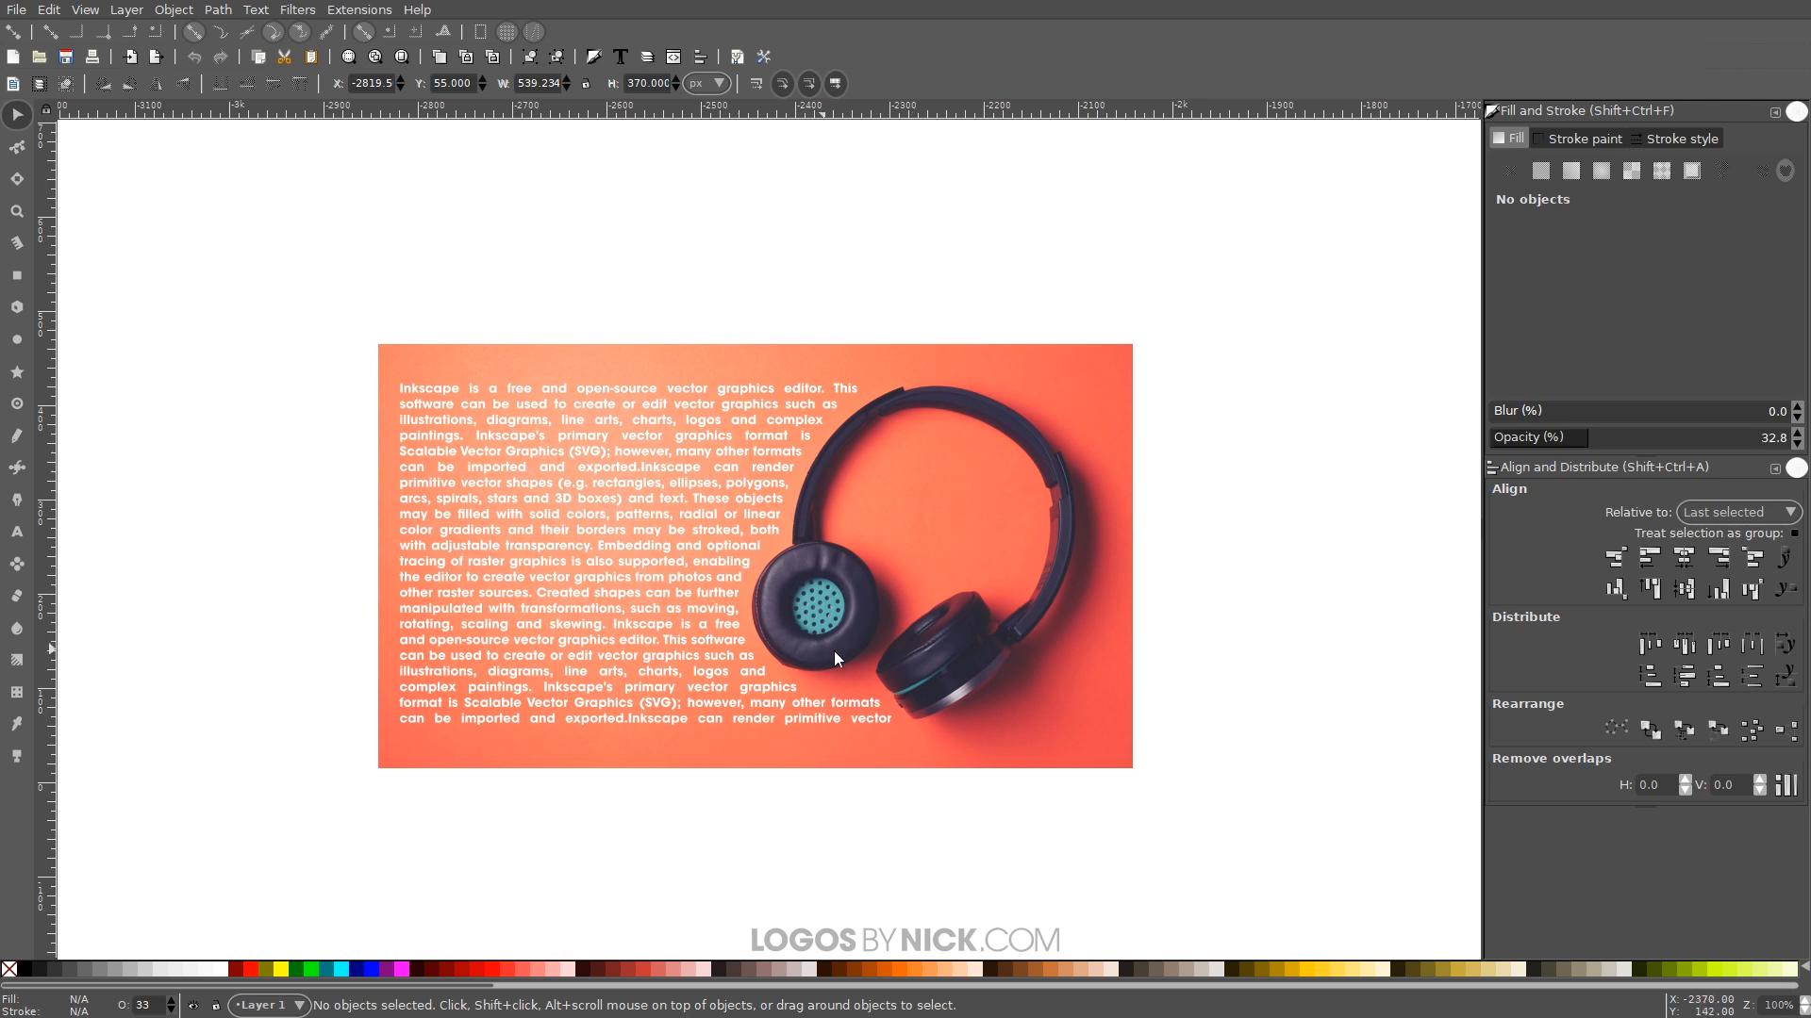
pyautogui.moveTo(1126, 747)
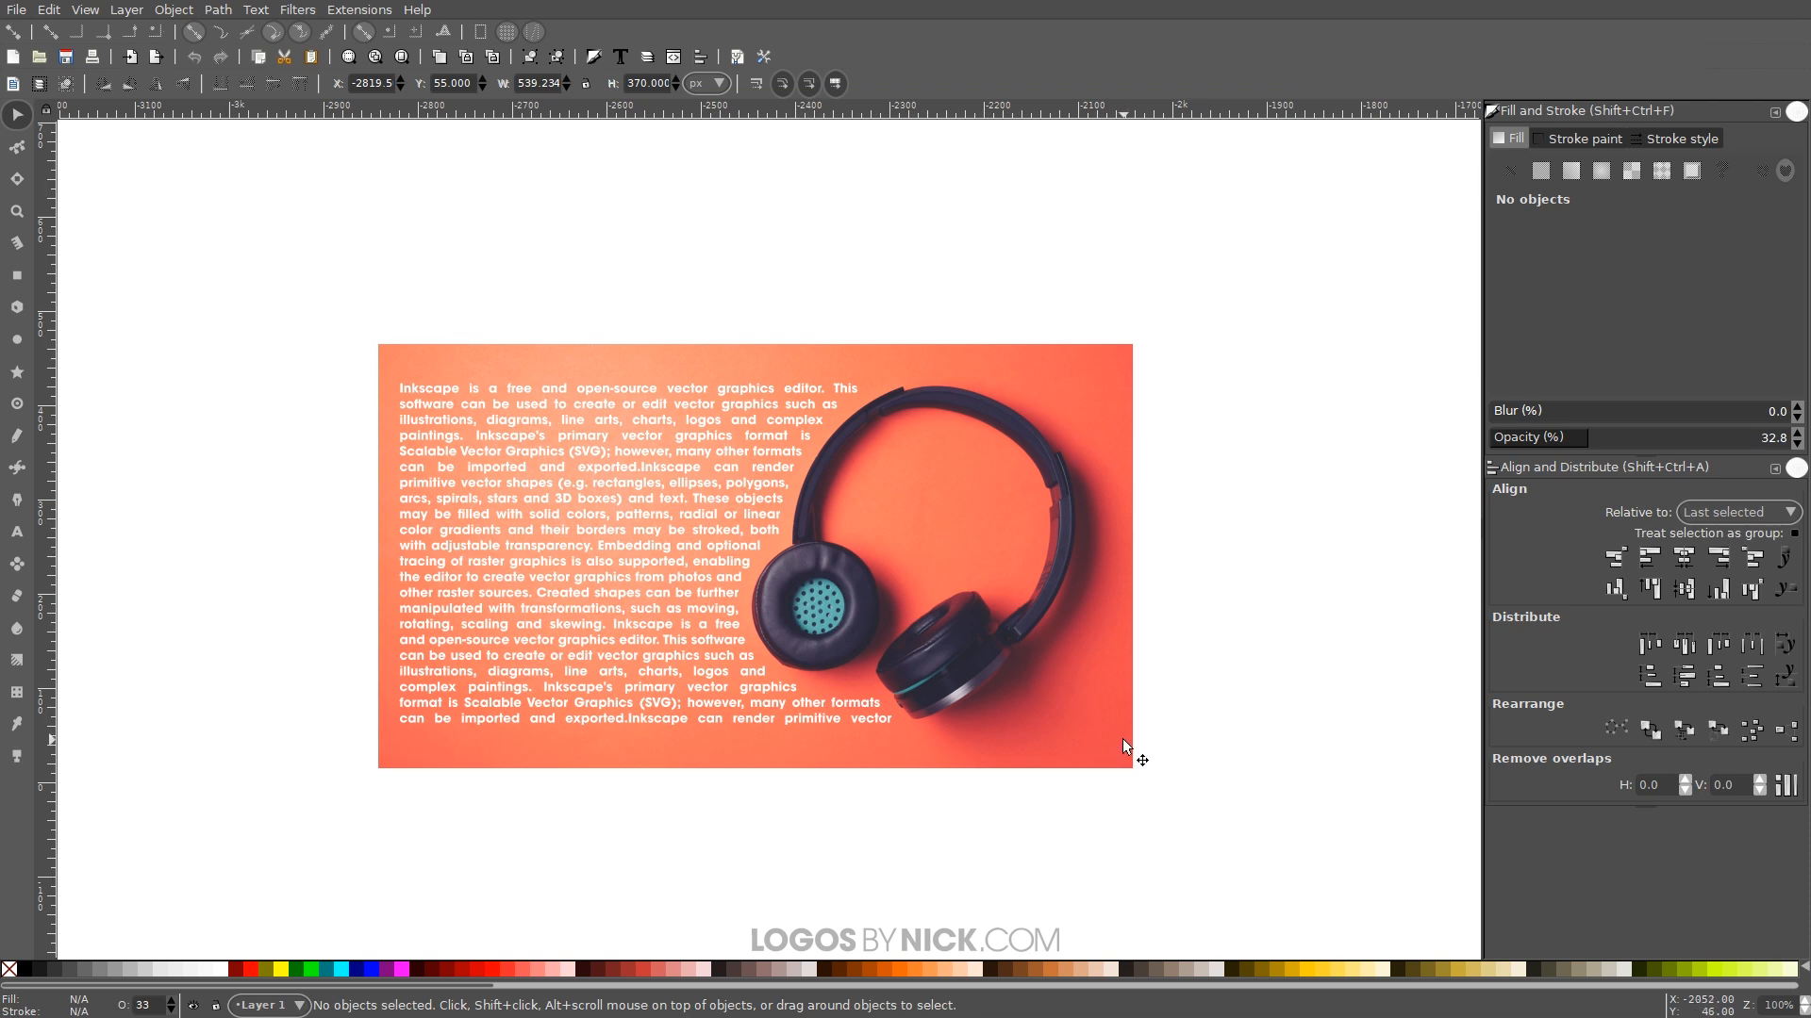
pyautogui.moveTo(1043, 610)
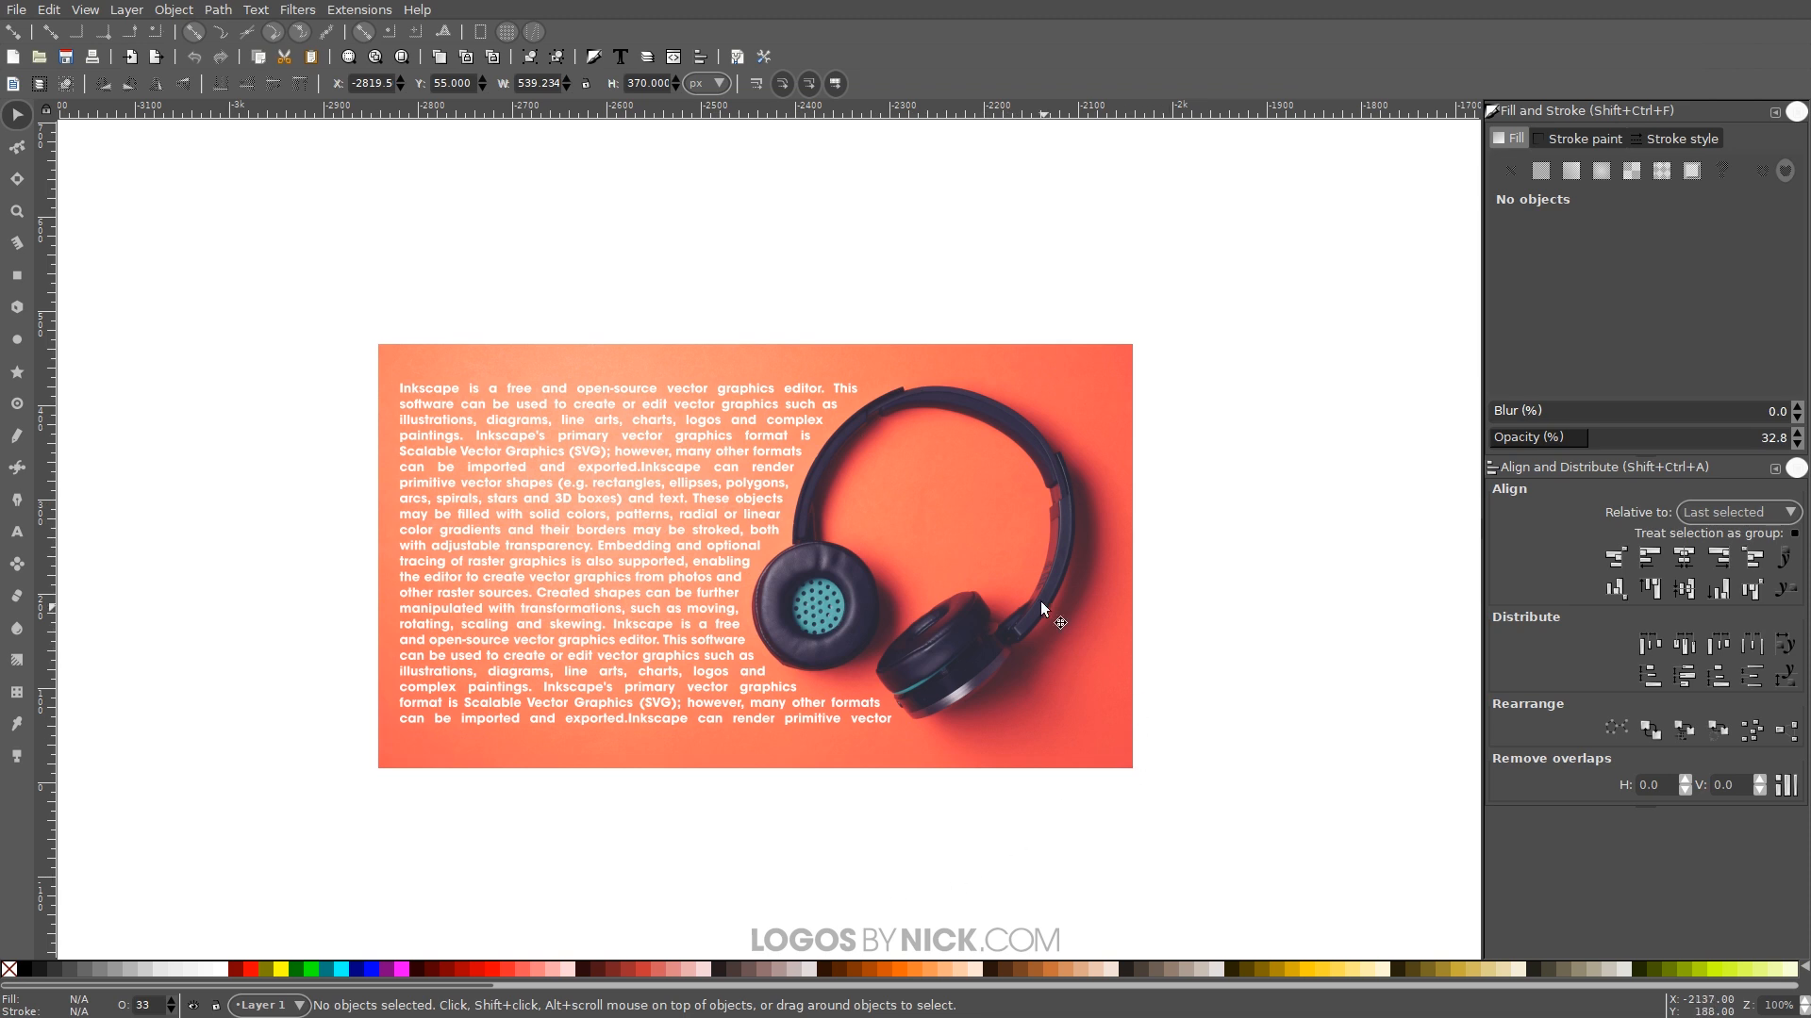